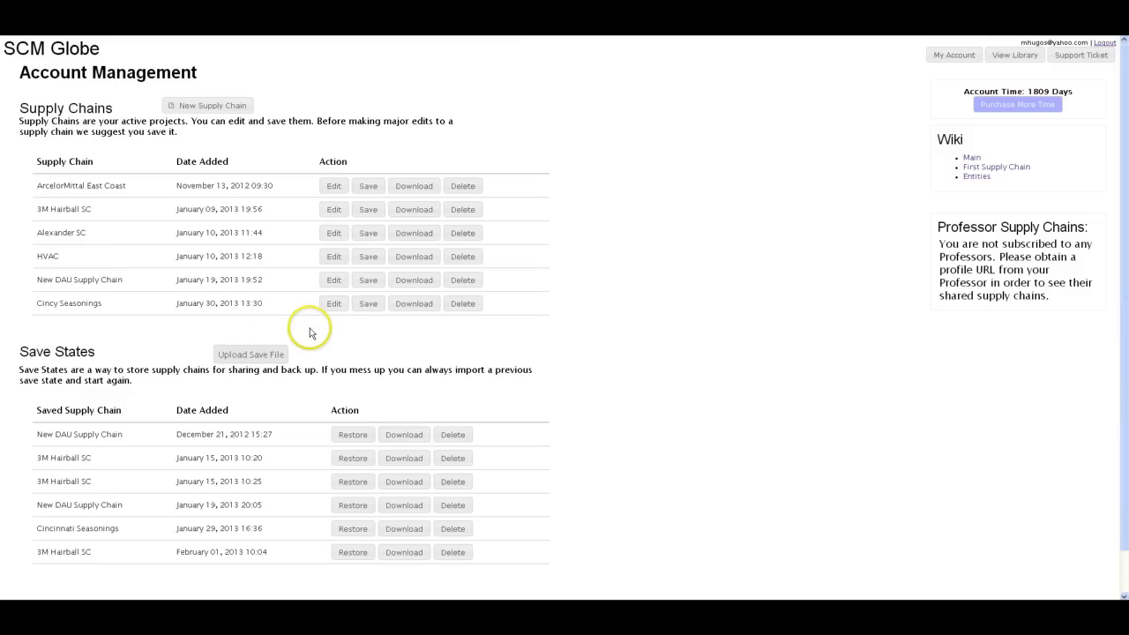
{"action": "mouse_move", "coordinate": [311, 332]}
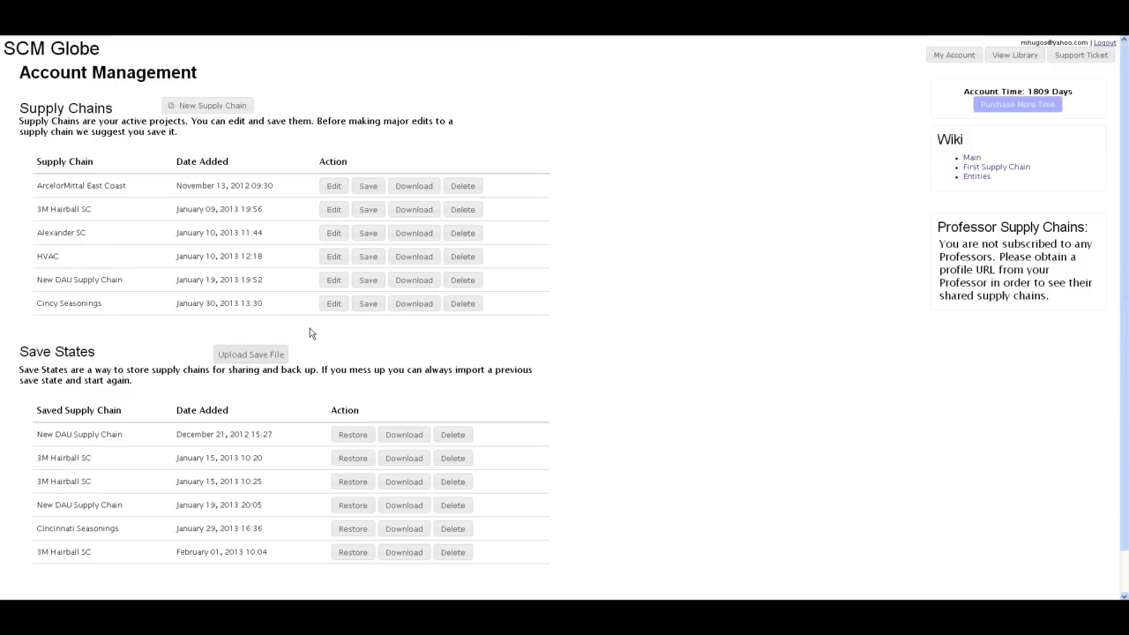
{"action": "mouse_move", "coordinate": [250, 208]}
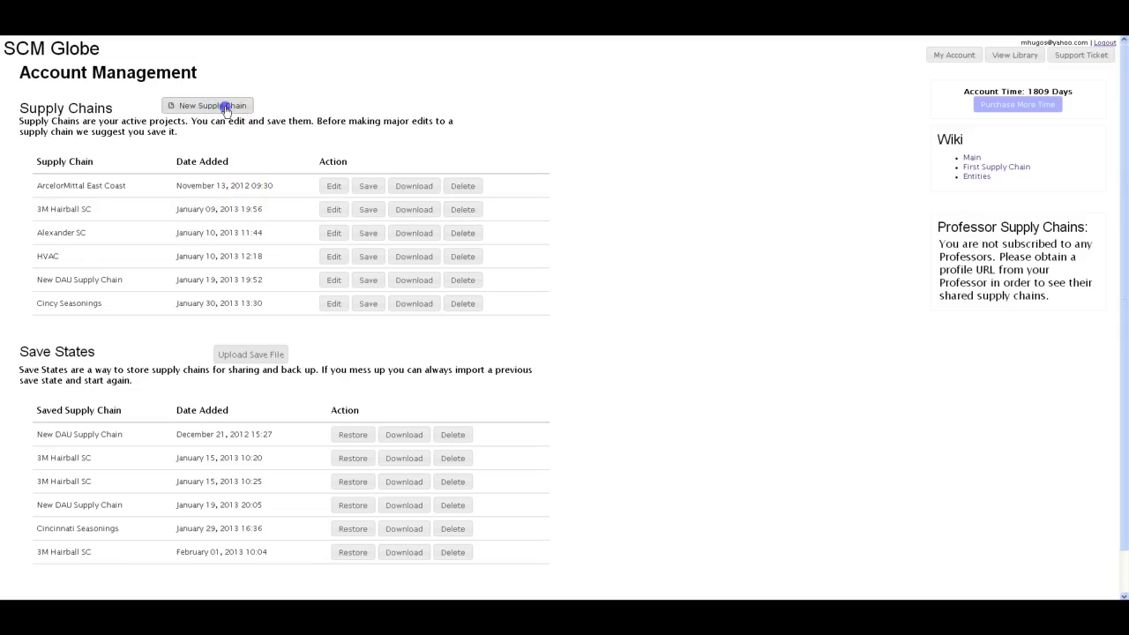
Step: Create a new supply chain named 'Supply Chain 1'
{"action": "left_click", "coordinate": [208, 106]}
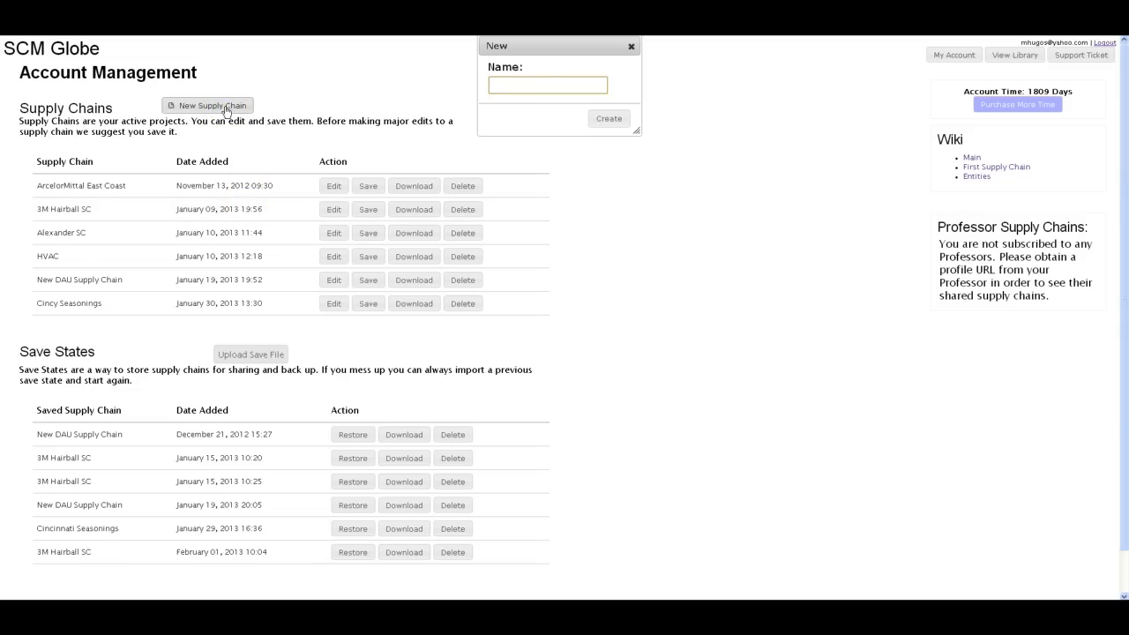
{"action": "type", "text": "Supp"}
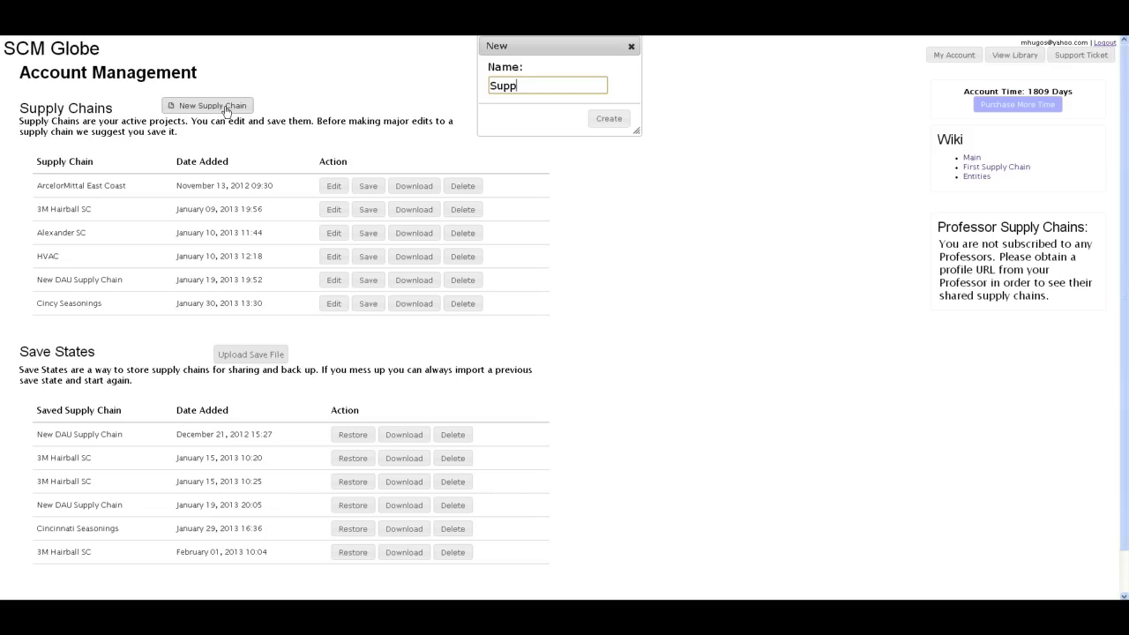
{"action": "type", "text": "ly Chai"}
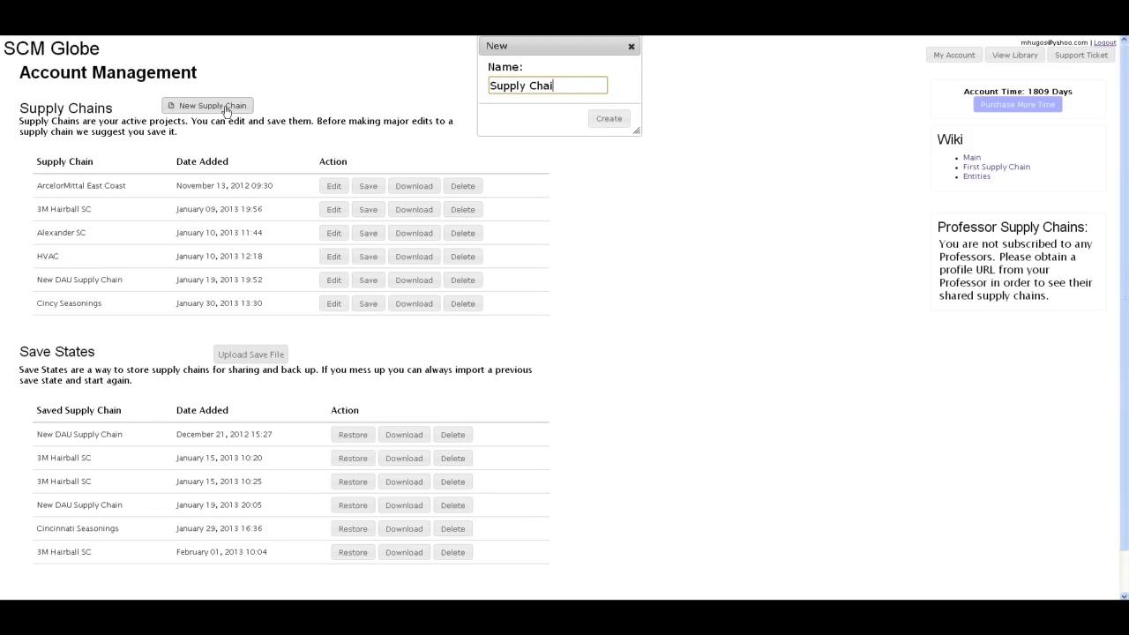
{"action": "type", "text": "n 1"}
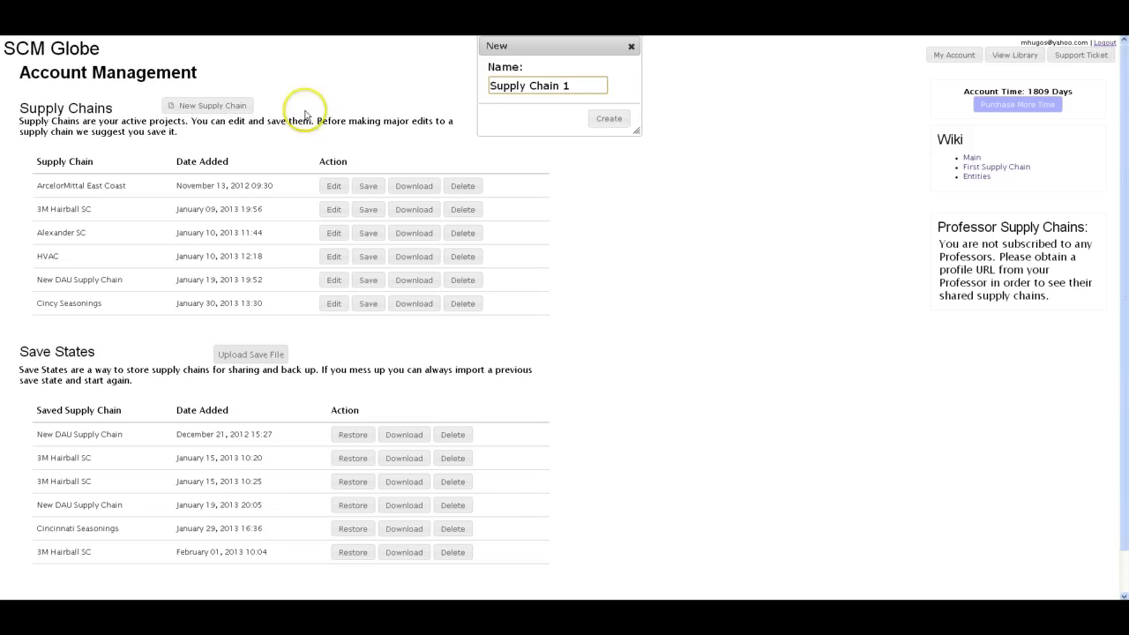
{"action": "left_click", "coordinate": [609, 118]}
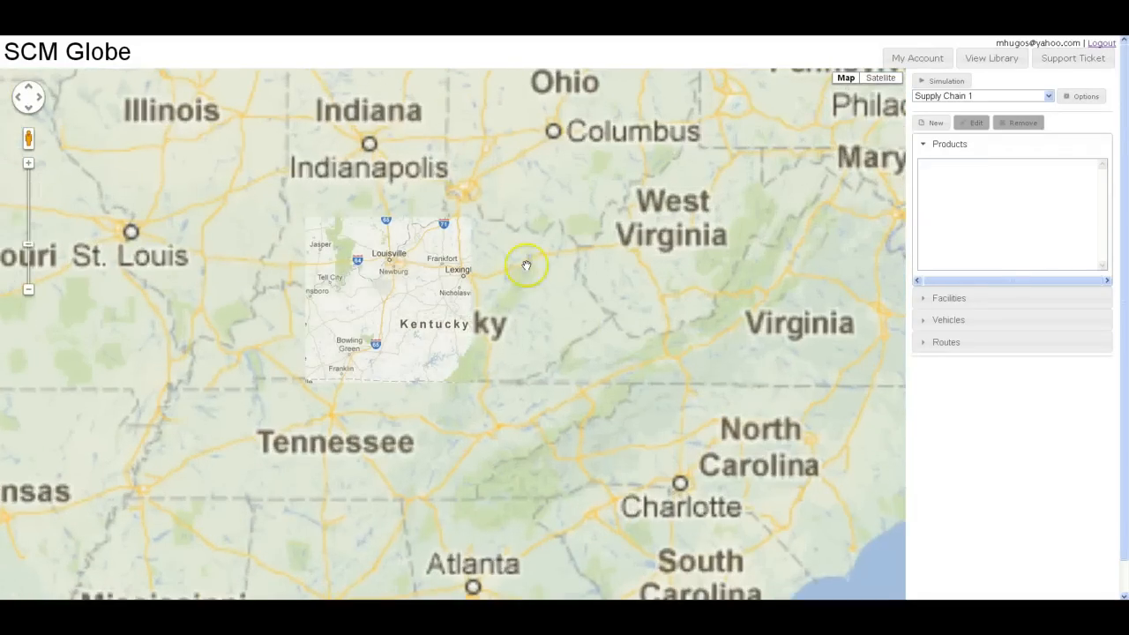
{"action": "mouse_move", "coordinate": [522, 200]}
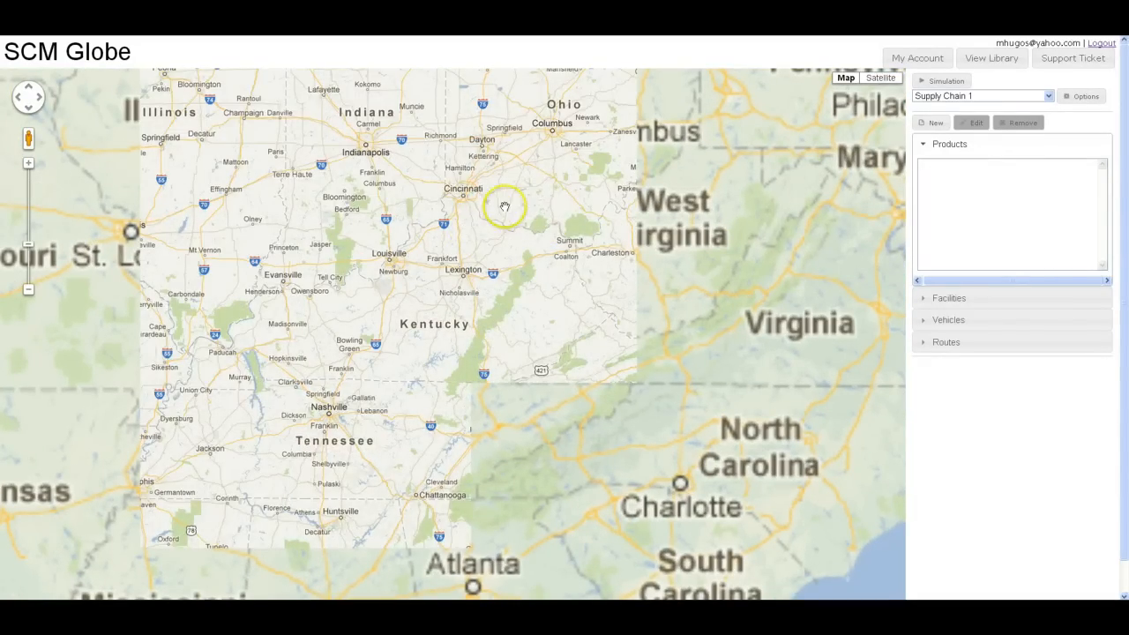
Step: Pan the loaded map toward Ohio and Kentucky
{"action": "left_click_drag", "start_coordinate": [504, 208], "coordinate": [272, 187]}
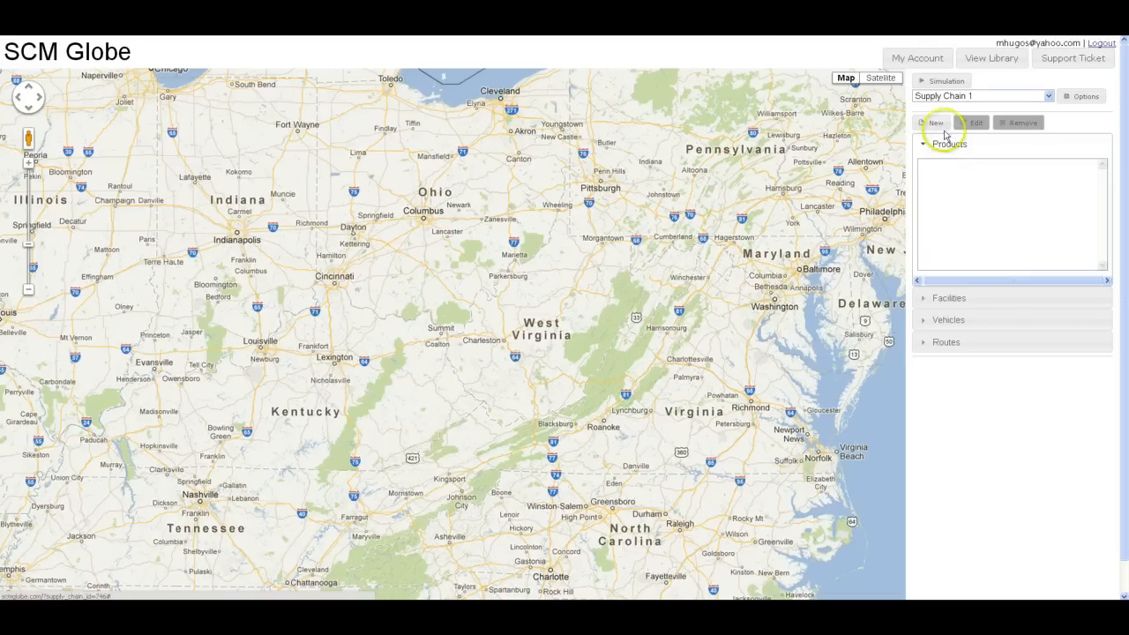
Step: Add product Prod A with price 200, weight 20 and size .25, and update it
{"action": "left_click", "coordinate": [936, 124]}
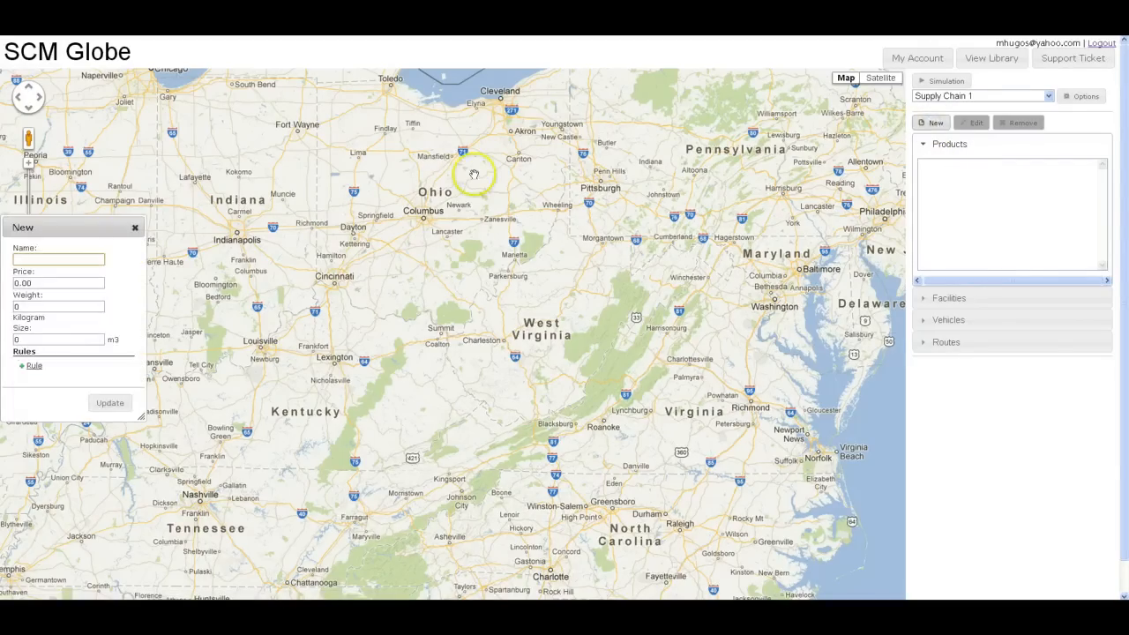
{"action": "left_click_drag", "start_coordinate": [74, 226], "coordinate": [632, 117]}
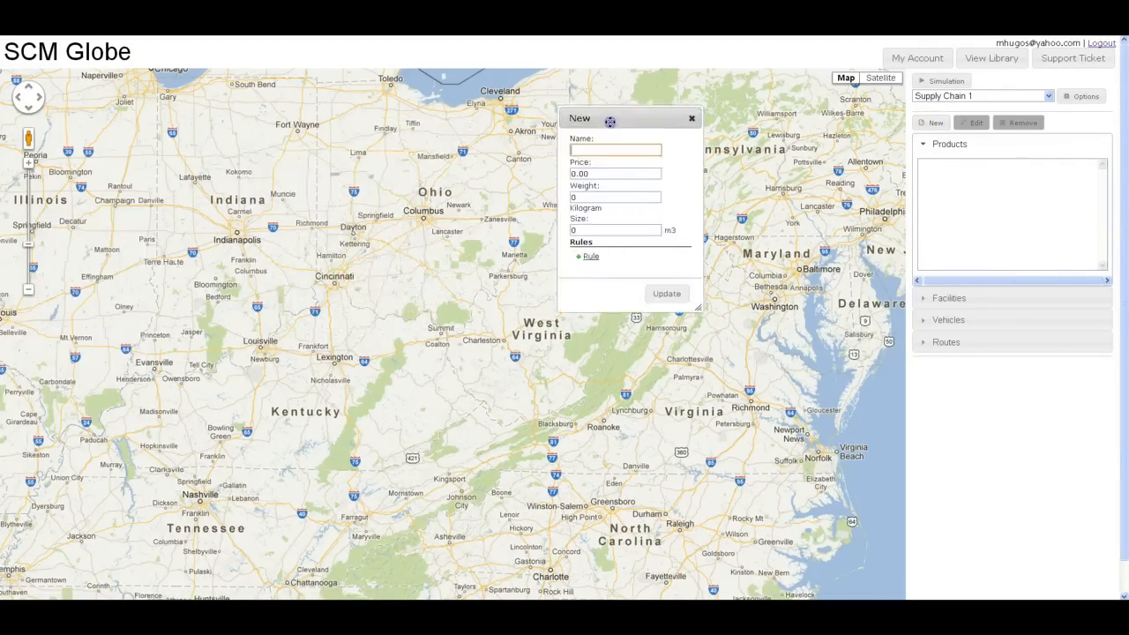
{"action": "left_click_drag", "start_coordinate": [610, 120], "coordinate": [745, 99]}
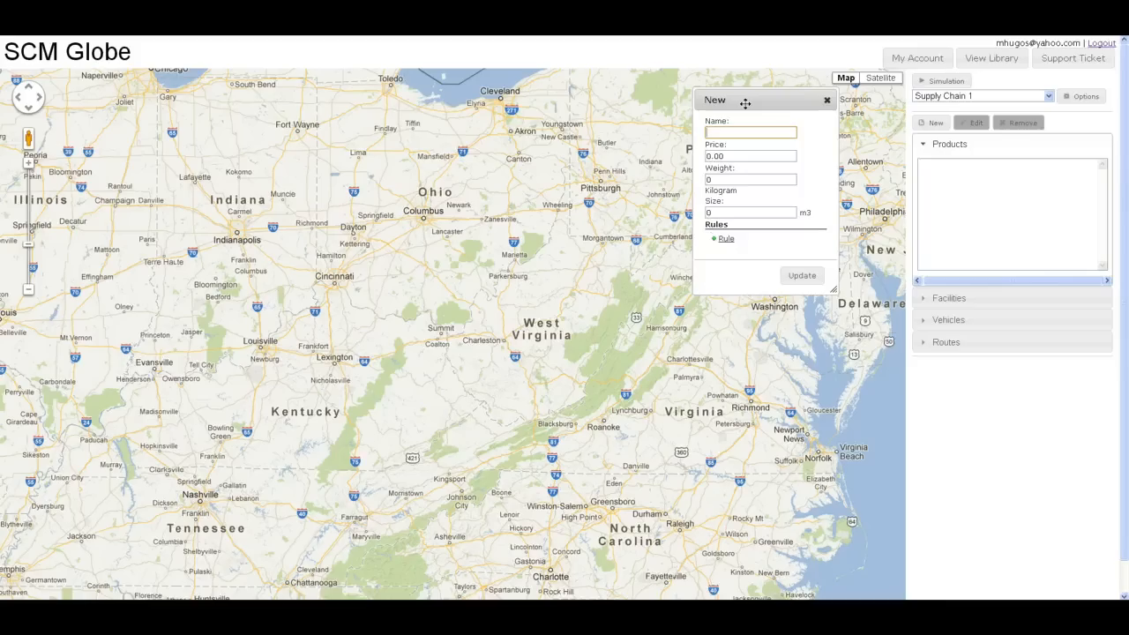
{"action": "type", "text": "Prod"}
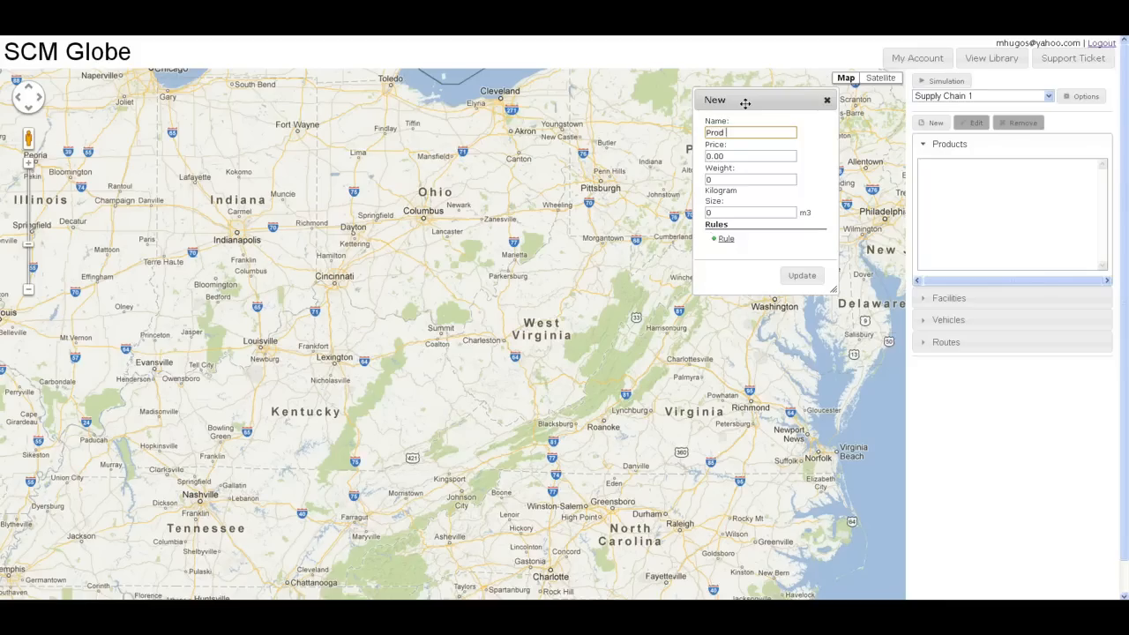
{"action": "type", "text": "A"}
{"action": "left_click", "coordinate": [750, 156]}
{"action": "type", "text": "2"}
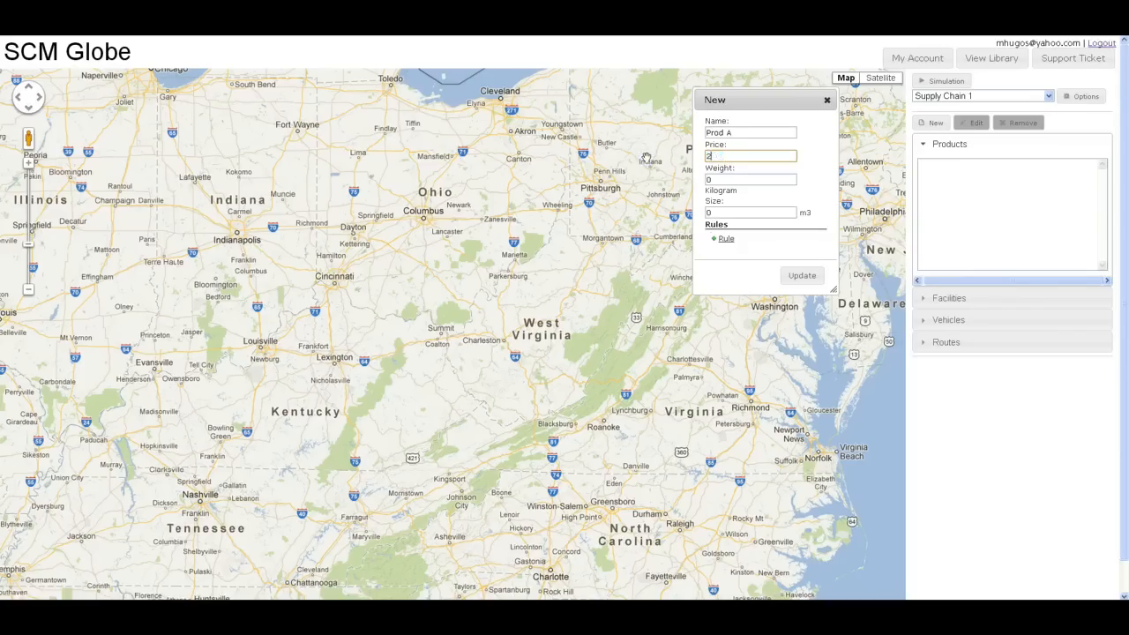
{"action": "type", "text": "00"}
{"action": "left_click", "coordinate": [751, 178]}
{"action": "type", "text": "2"}
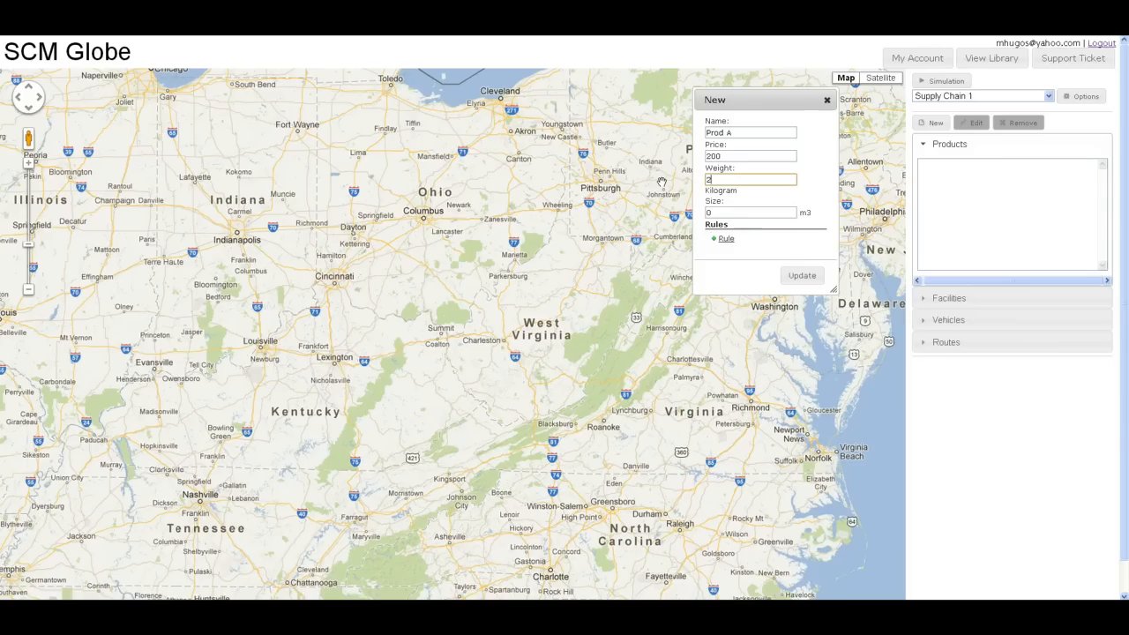
{"action": "type", "text": "0"}
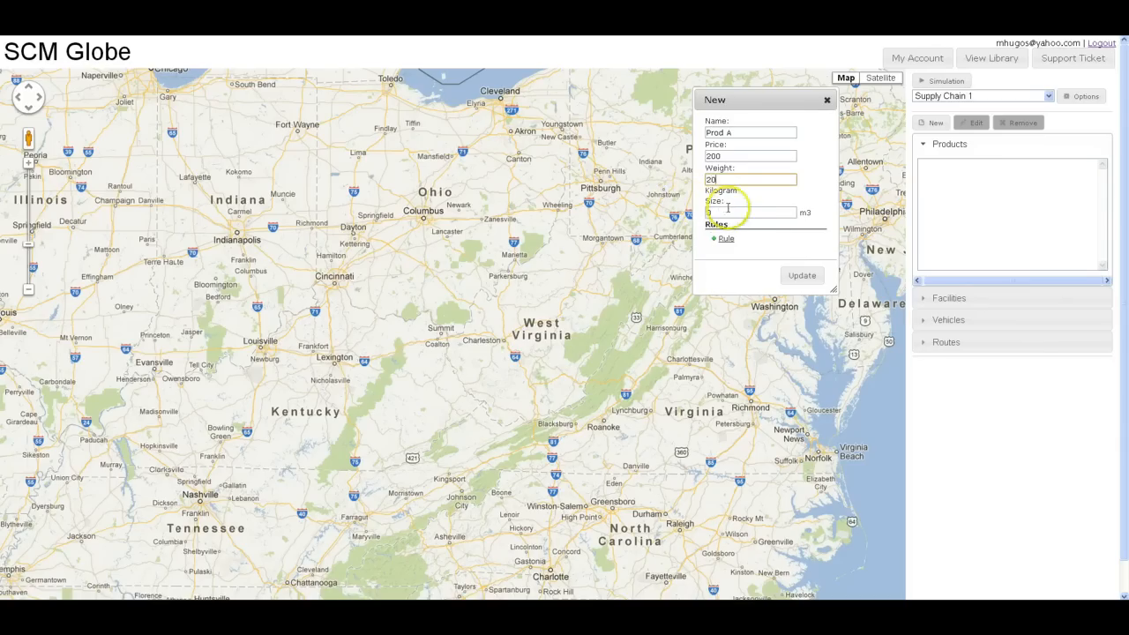
{"action": "left_click", "coordinate": [750, 212]}
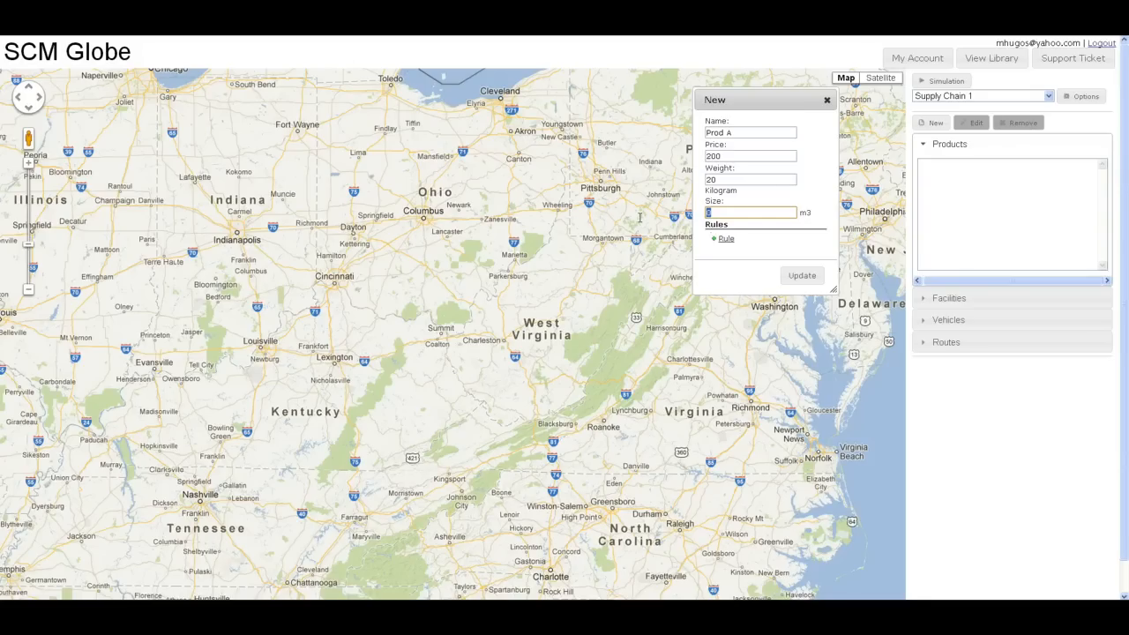
{"action": "type", "text": ".25"}
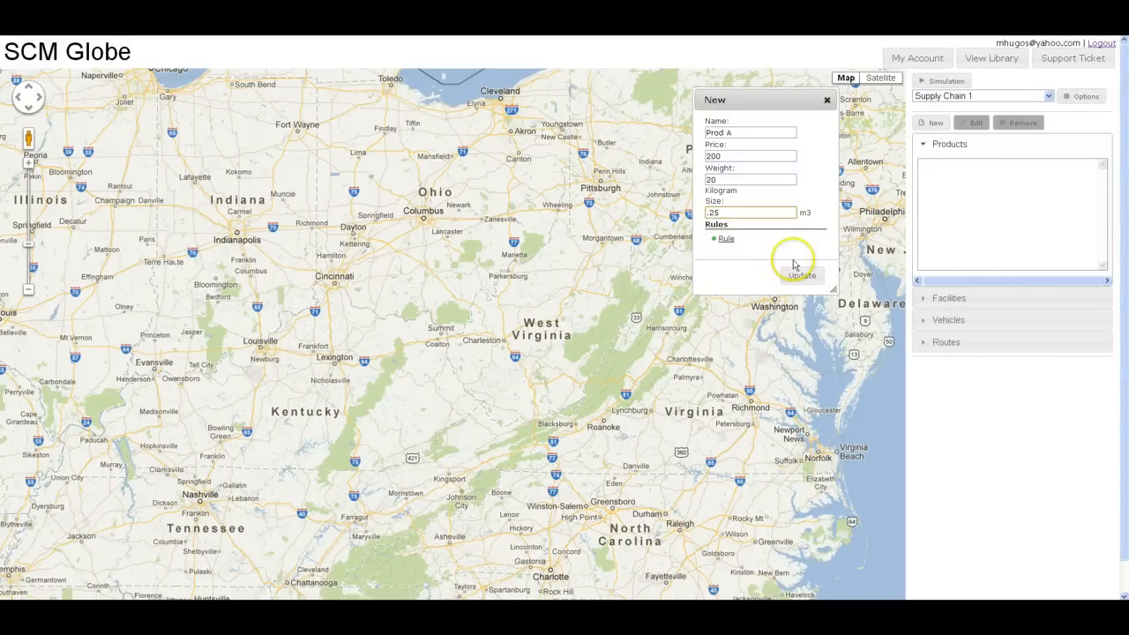
{"action": "left_click", "coordinate": [801, 275]}
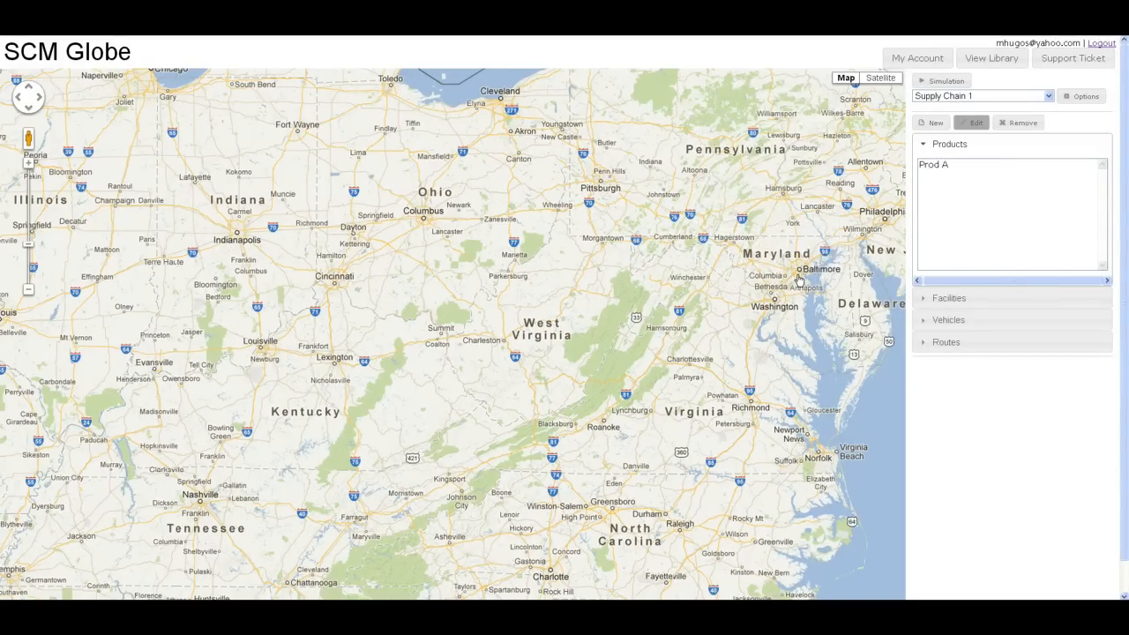
{"action": "mouse_move", "coordinate": [969, 166]}
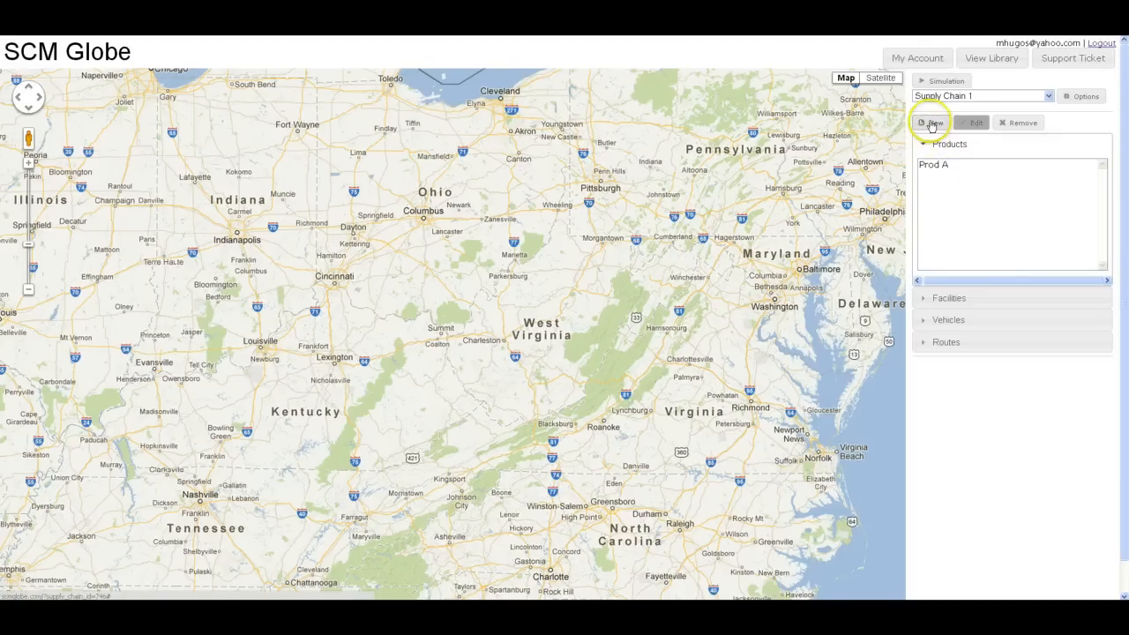
Step: Add a second product Prod B with price 100 and weight 10, and update it
{"action": "left_click", "coordinate": [932, 123]}
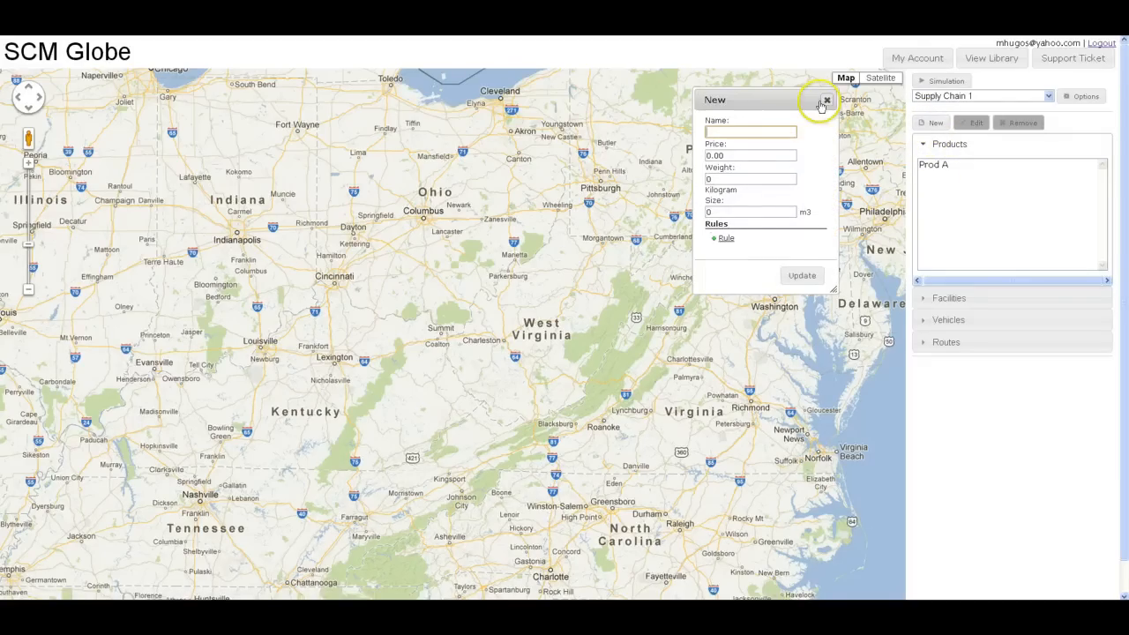
{"action": "type", "text": "Prod"}
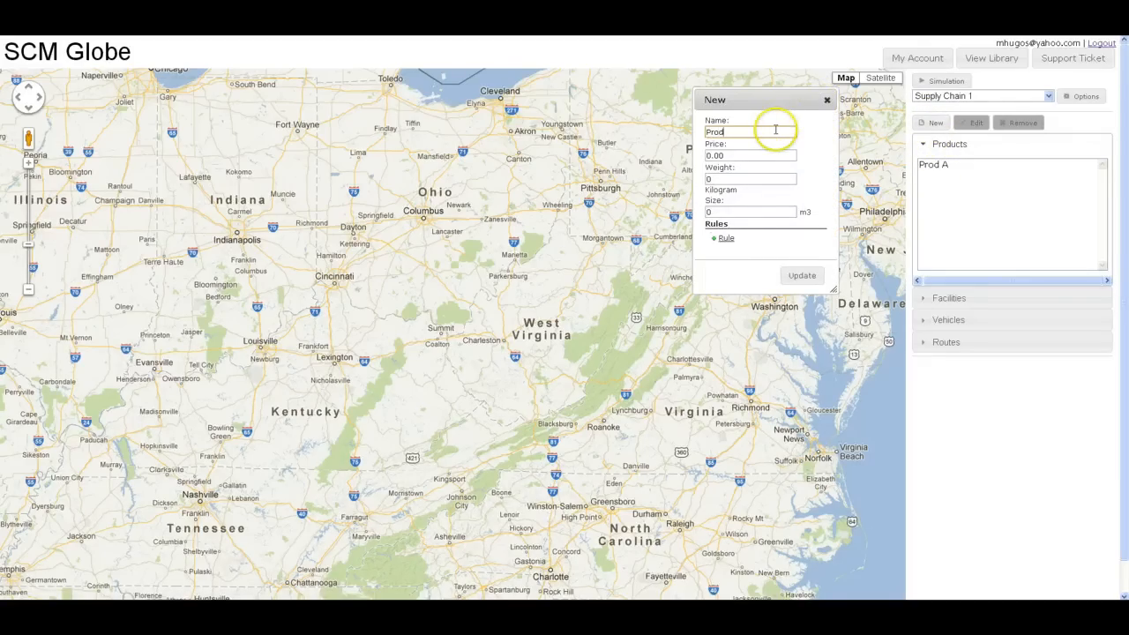
{"action": "type", "text": "B"}
{"action": "left_click", "coordinate": [750, 155]}
{"action": "type", "text": "100"}
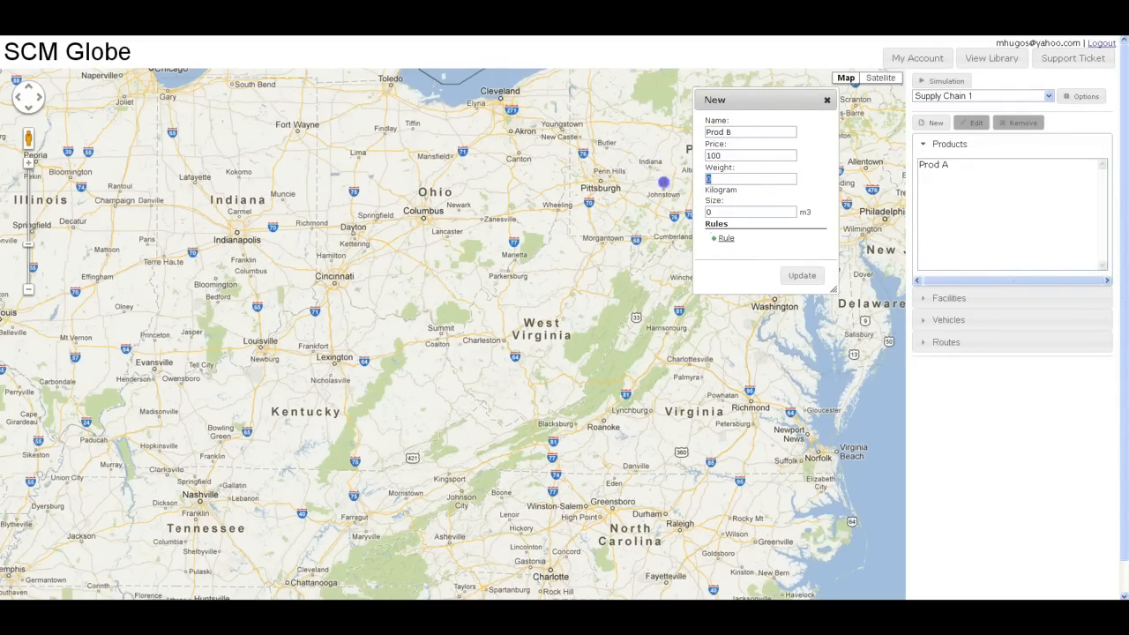
{"action": "type", "text": "1"}
{"action": "left_click", "coordinate": [750, 212]}
{"action": "type", "text": ".5"}
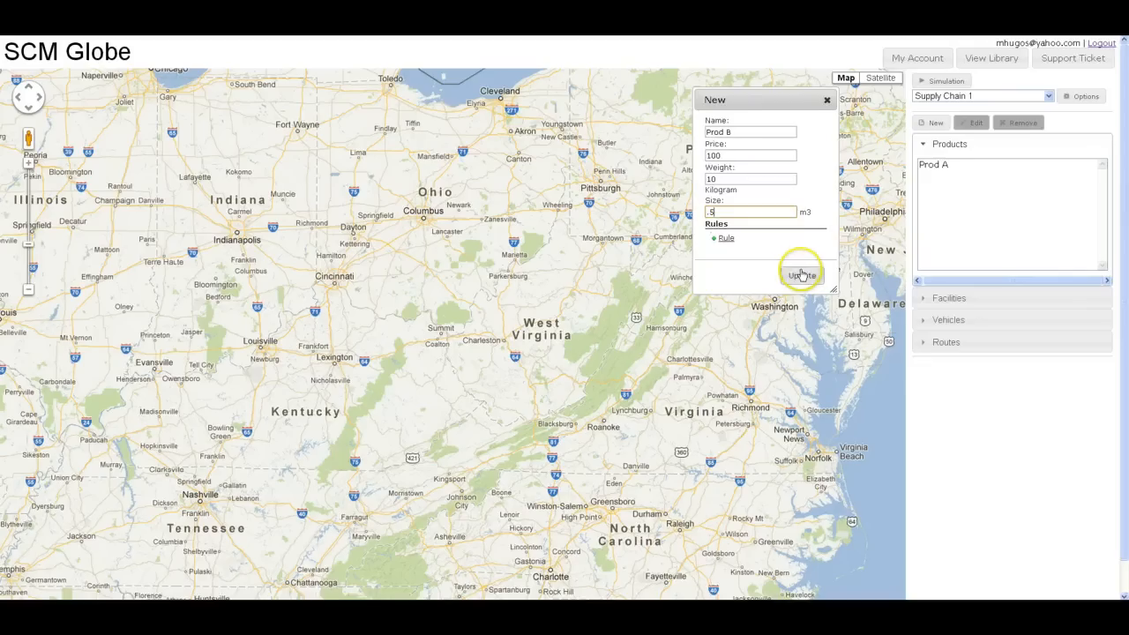
{"action": "left_click", "coordinate": [801, 275]}
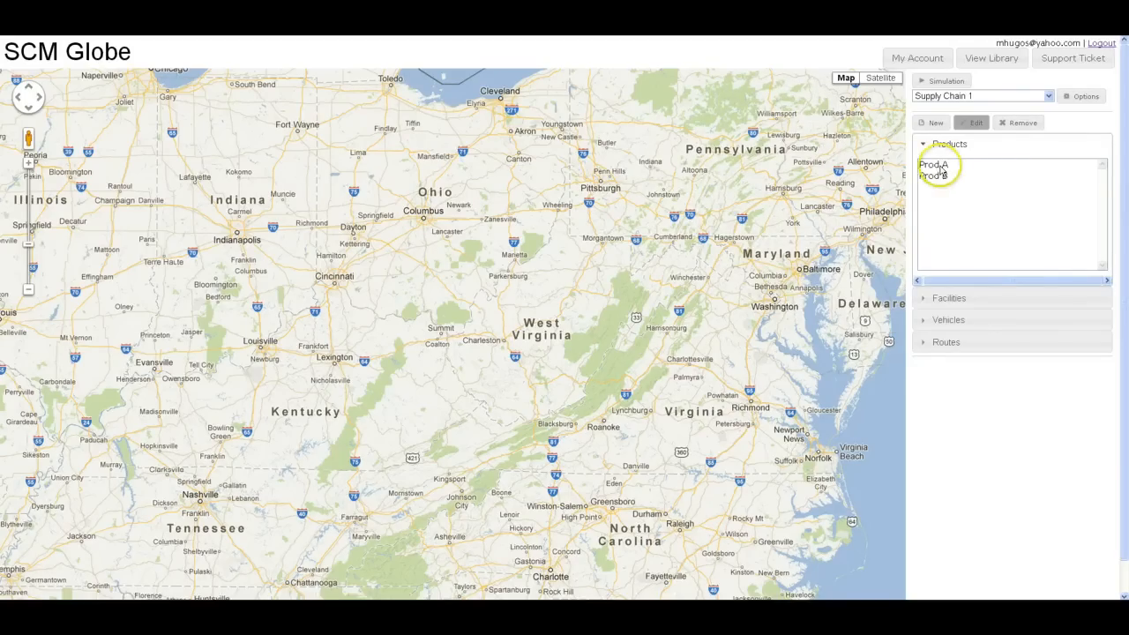
Step: Edit Prod A, change its size to 1 m3 and update it
{"action": "left_click", "coordinate": [935, 166]}
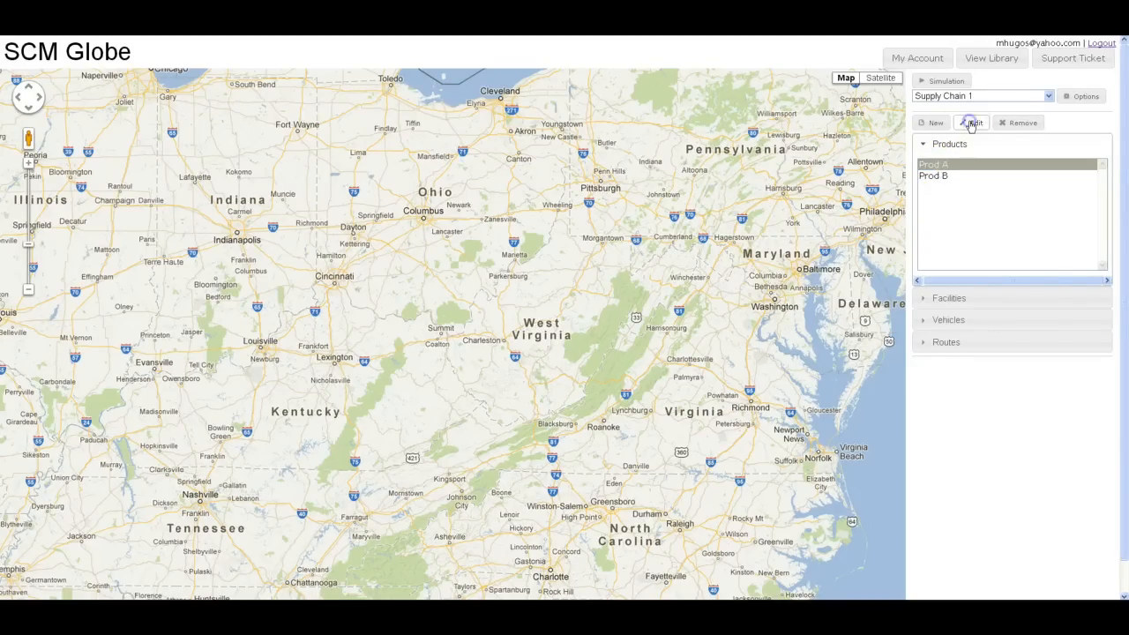
{"action": "left_click", "coordinate": [971, 123]}
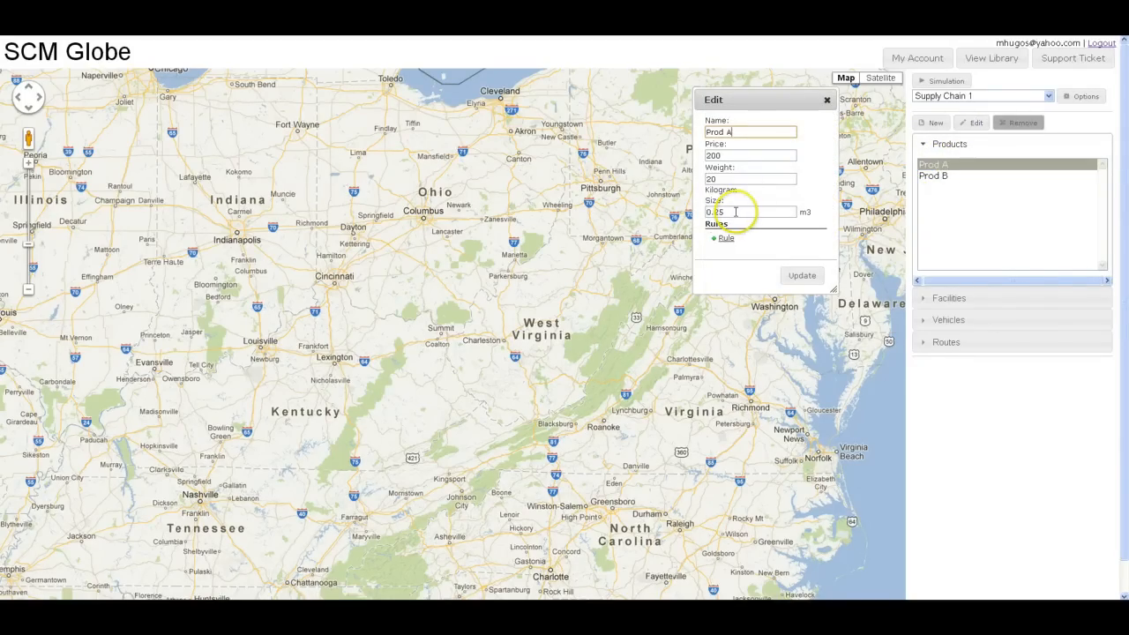
{"action": "triple_click", "coordinate": [750, 212]}
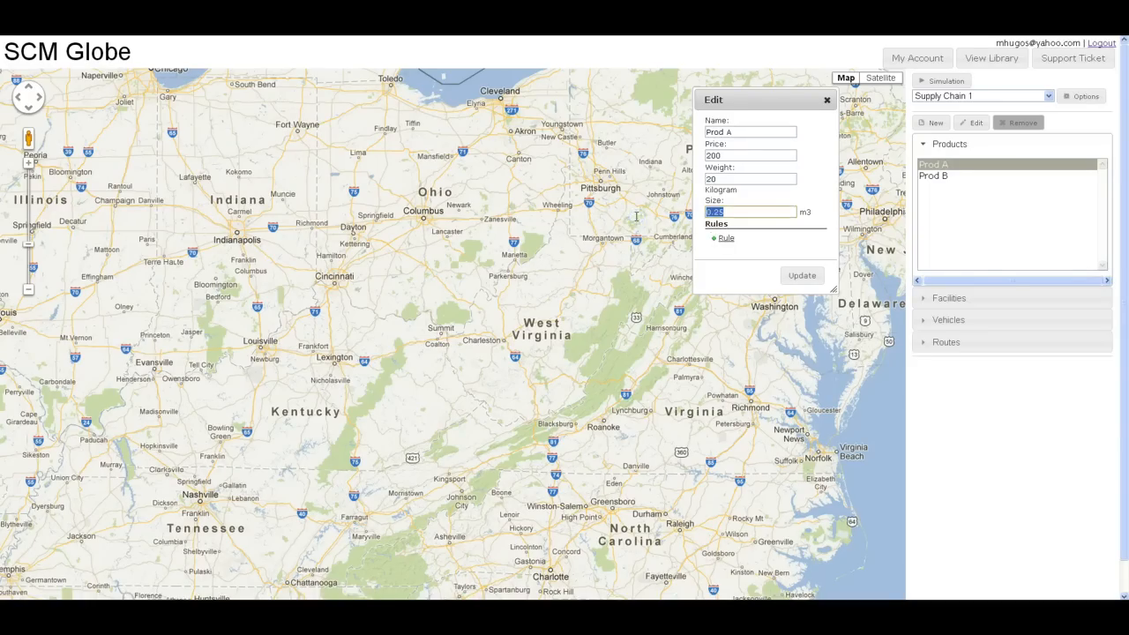
{"action": "type", "text": "1"}
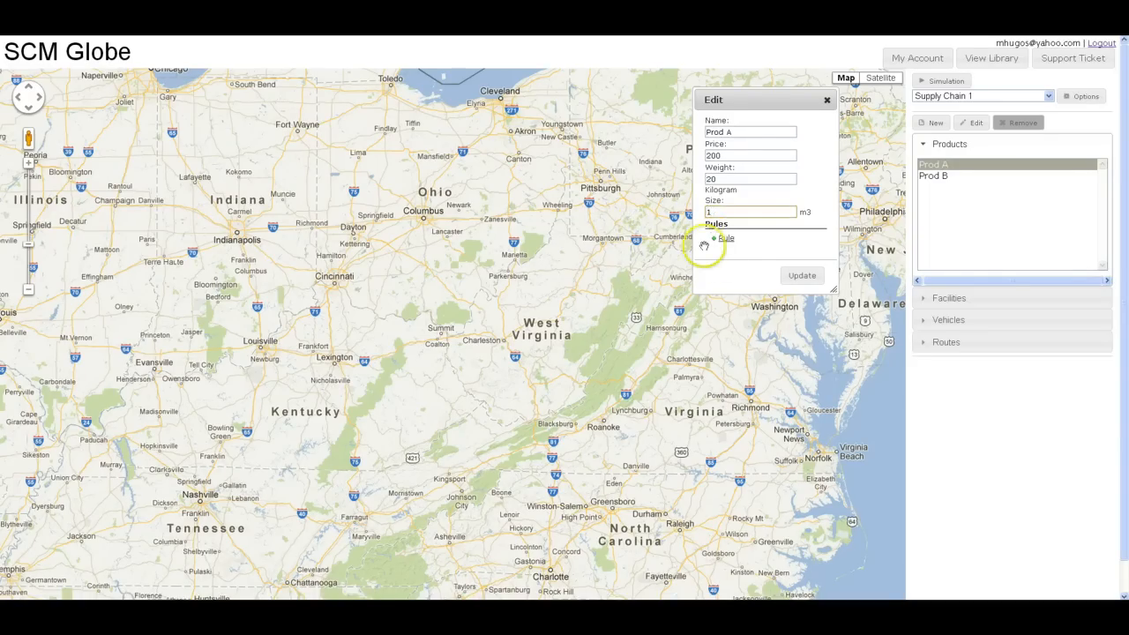
{"action": "left_click", "coordinate": [825, 99]}
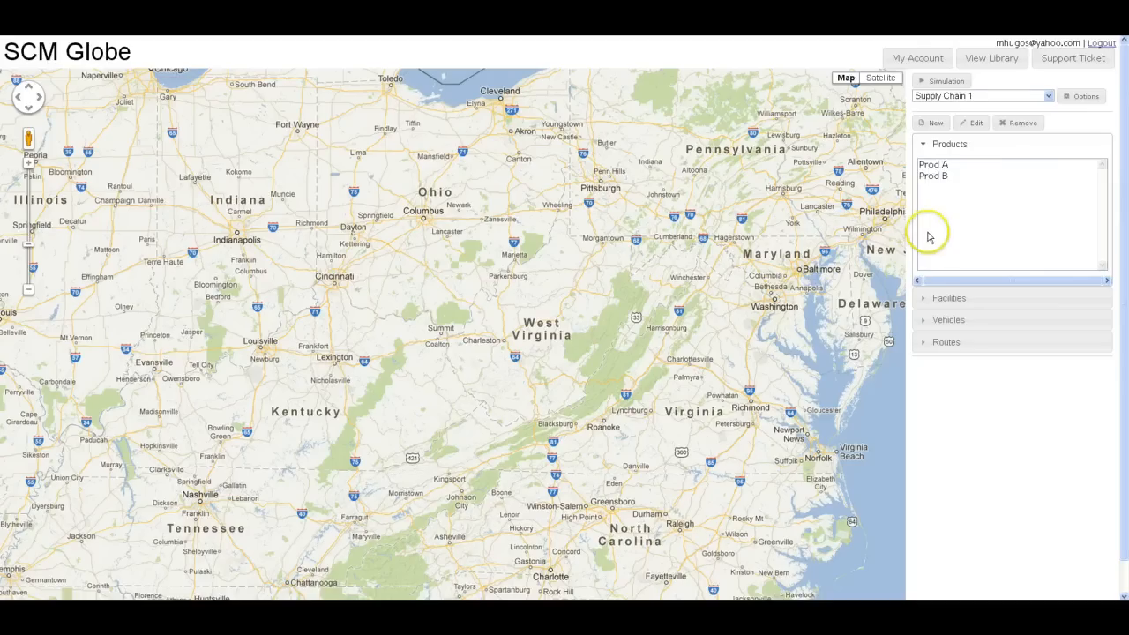
{"action": "mouse_move", "coordinate": [932, 256]}
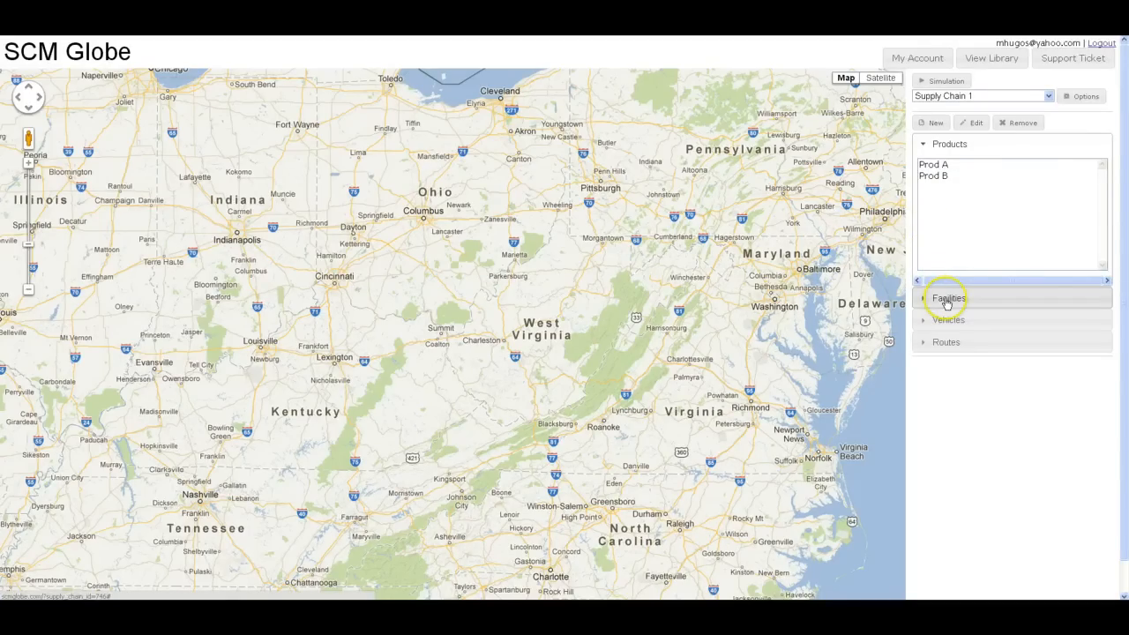
Step: Start Indy Factory in Indianapolis IN as a factory with capacity 15000 and daily cost 2000
{"action": "left_click", "coordinate": [950, 296]}
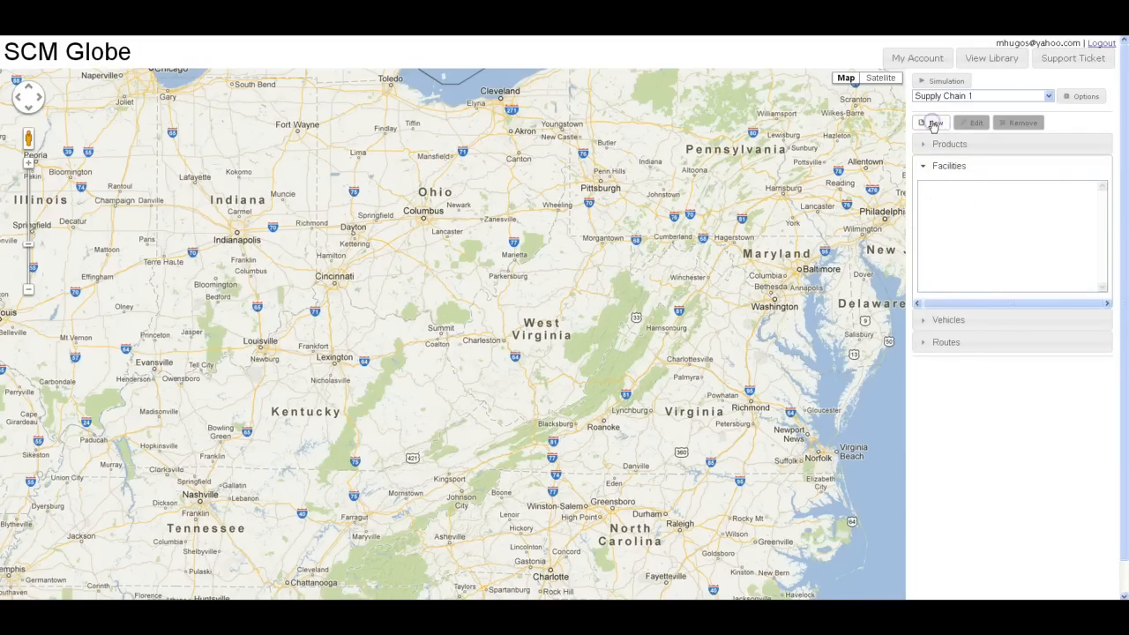
{"action": "left_click", "coordinate": [931, 124]}
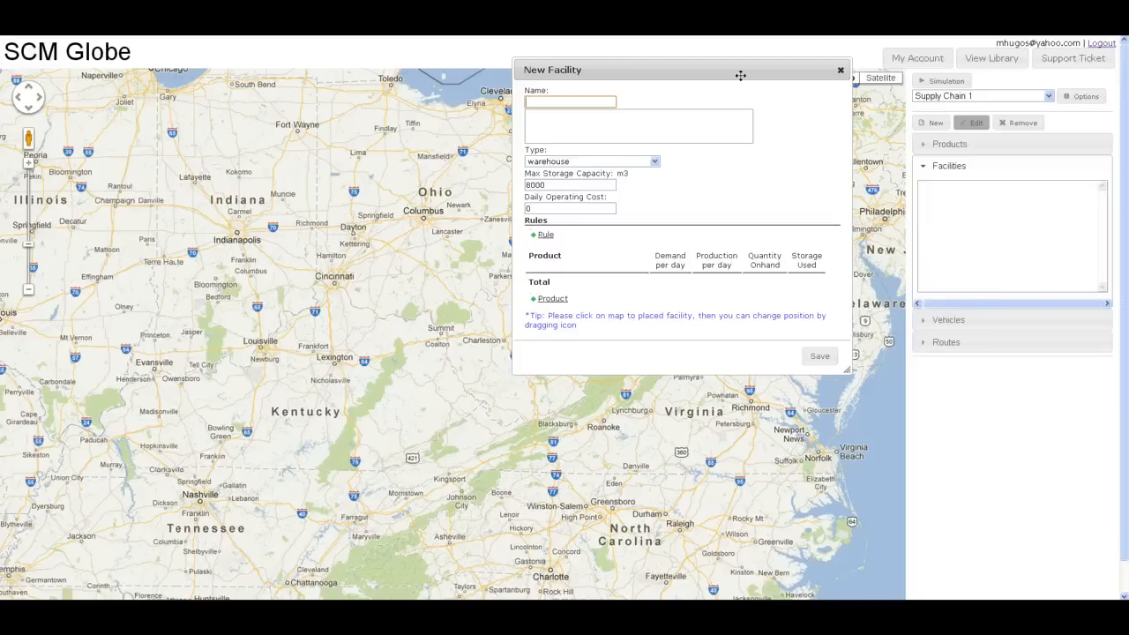
{"action": "type", "text": "In"}
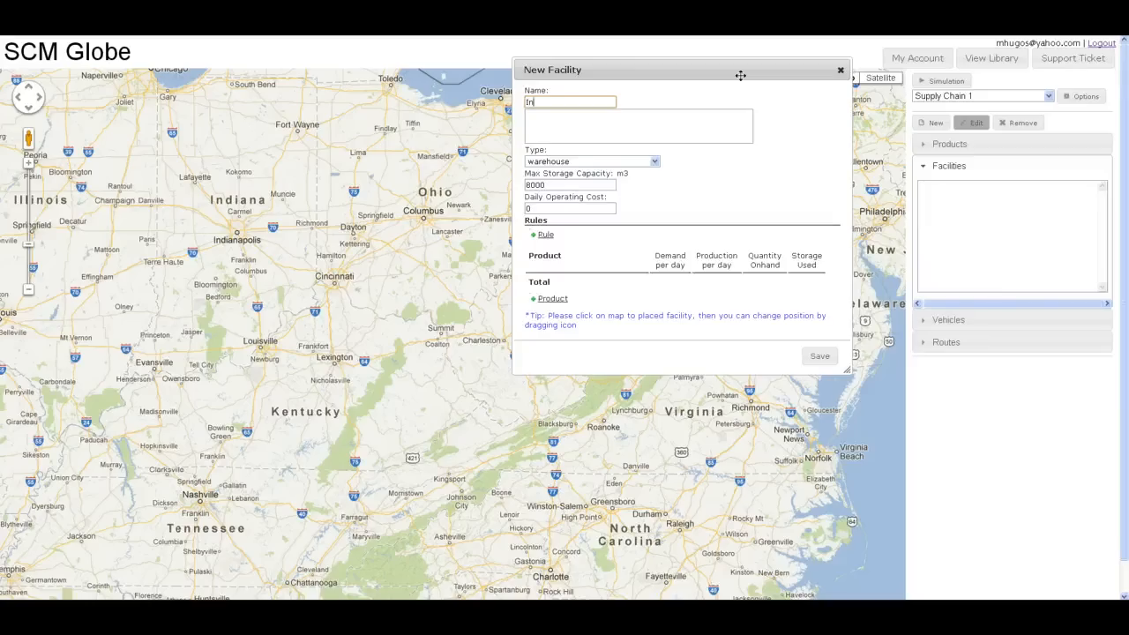
{"action": "type", "text": "Indy F"}
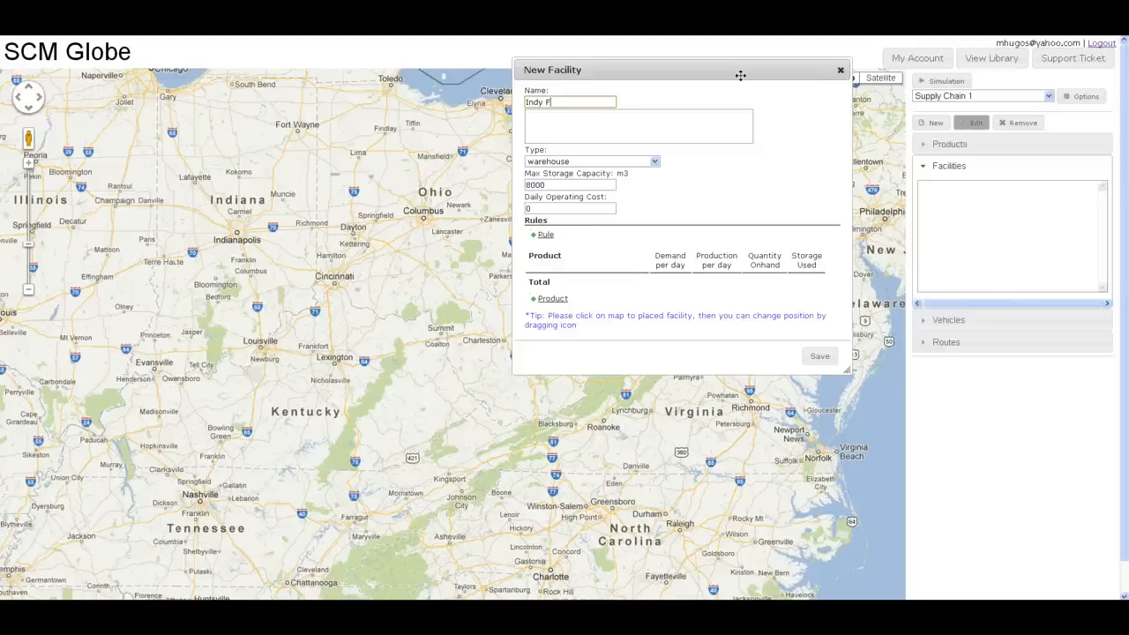
{"action": "type", "text": "actory"}
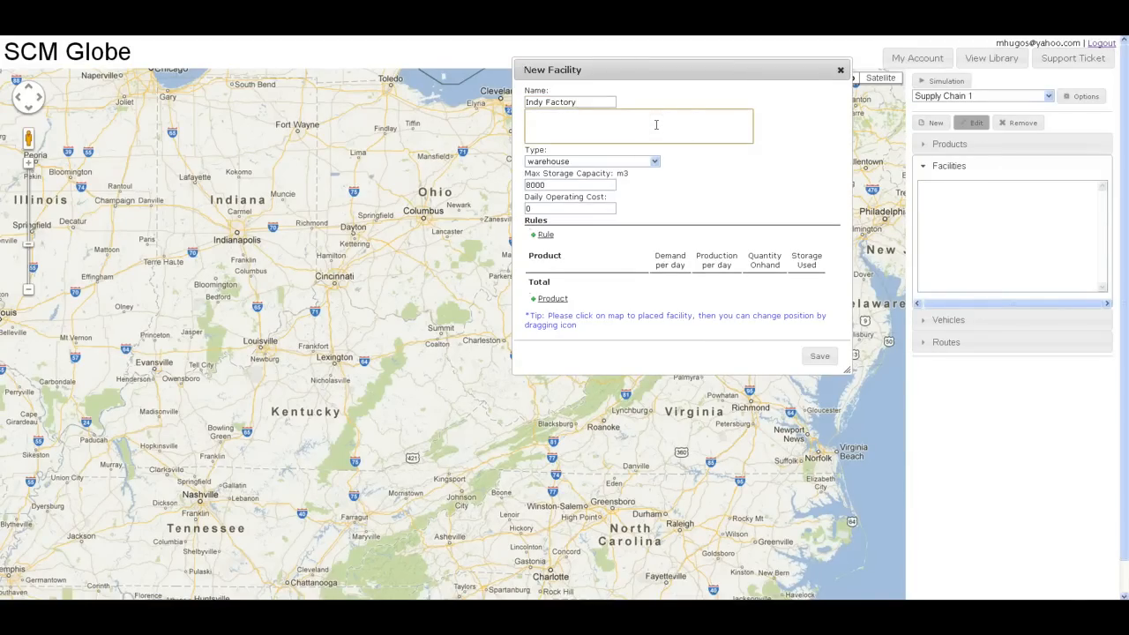
{"action": "type", "text": "Indianapolis,"}
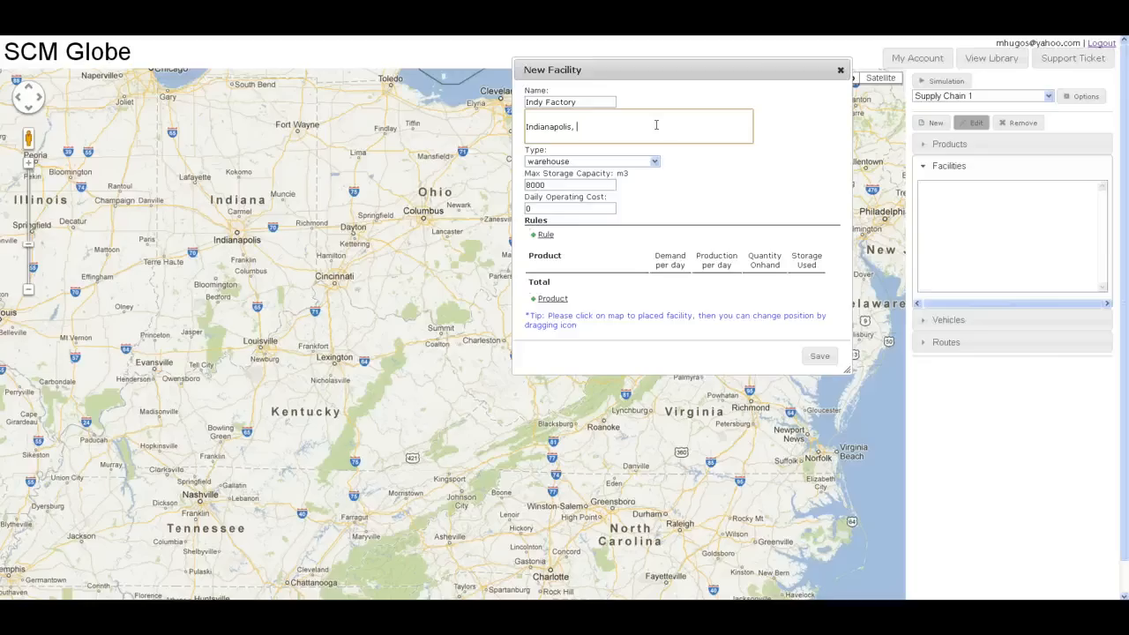
{"action": "type", "text": "IN"}
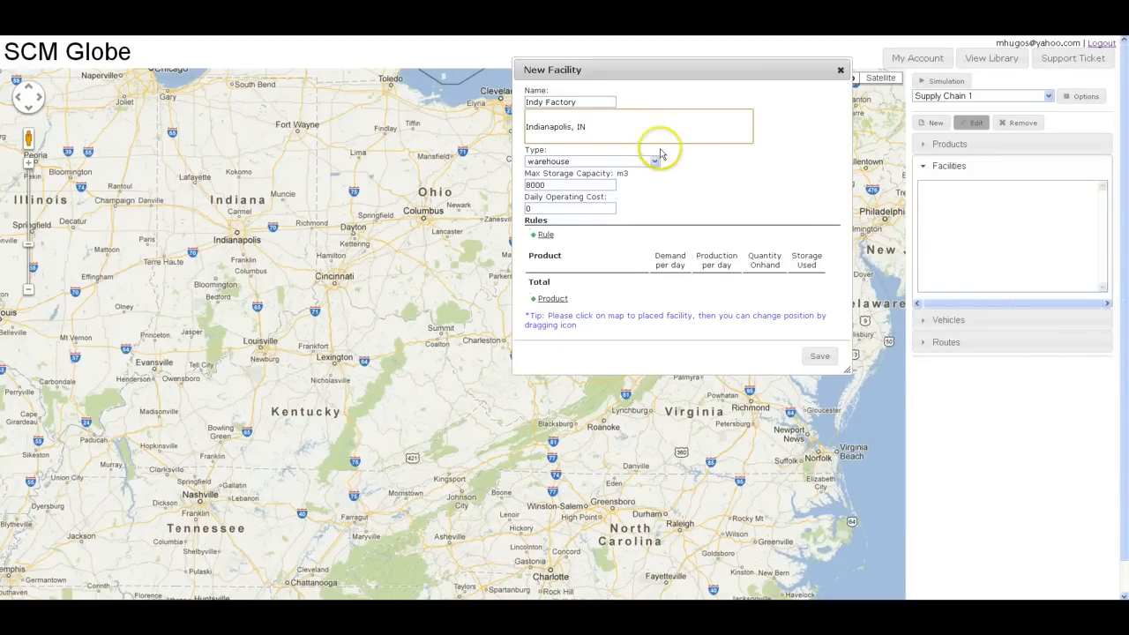
{"action": "left_click", "coordinate": [653, 162]}
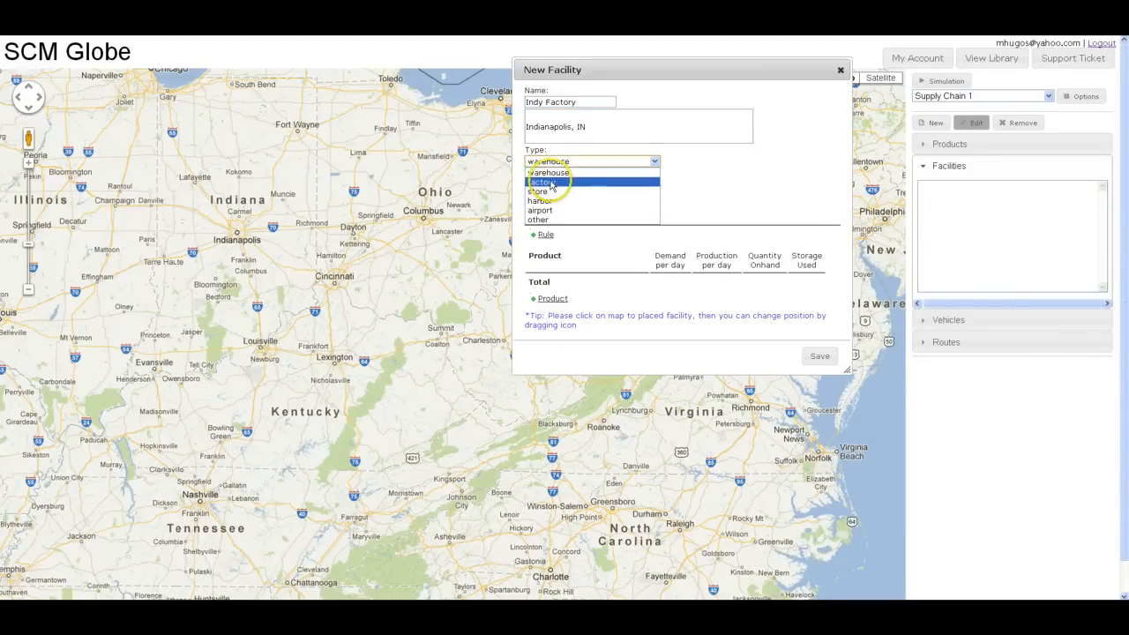
{"action": "left_click", "coordinate": [543, 182]}
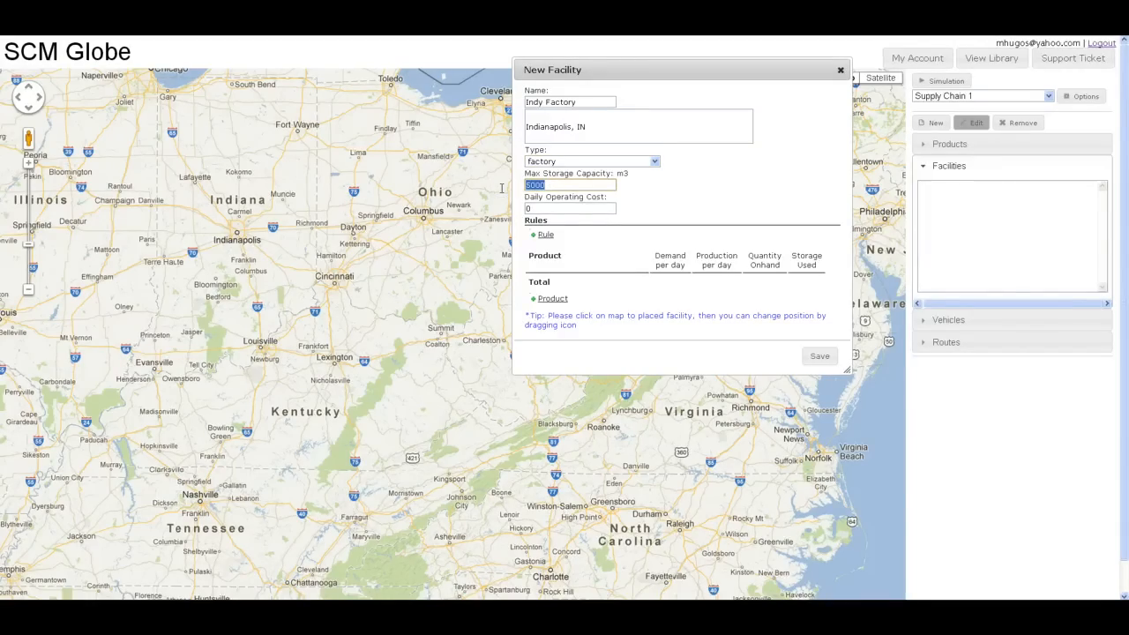
{"action": "type", "text": "15000"}
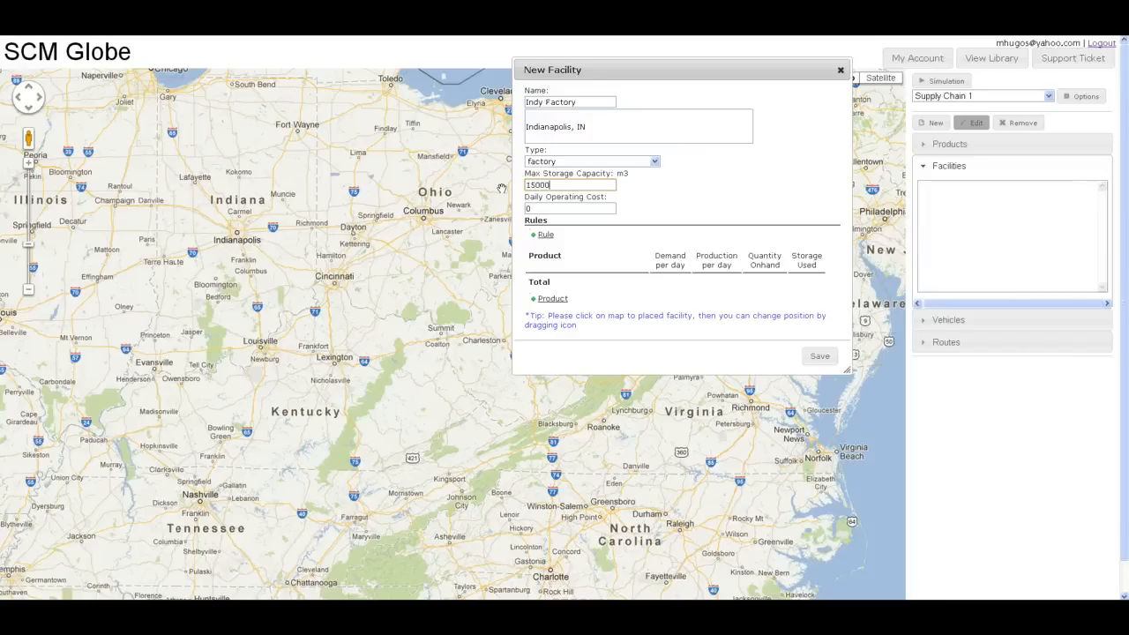
{"action": "left_click", "coordinate": [568, 208]}
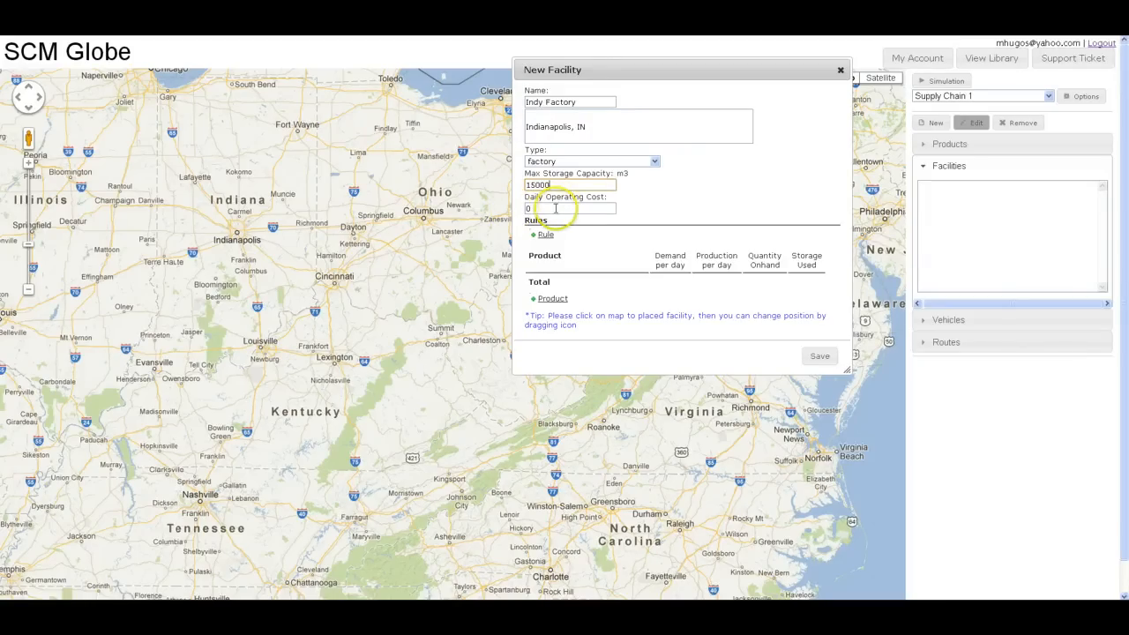
{"action": "left_click", "coordinate": [570, 209]}
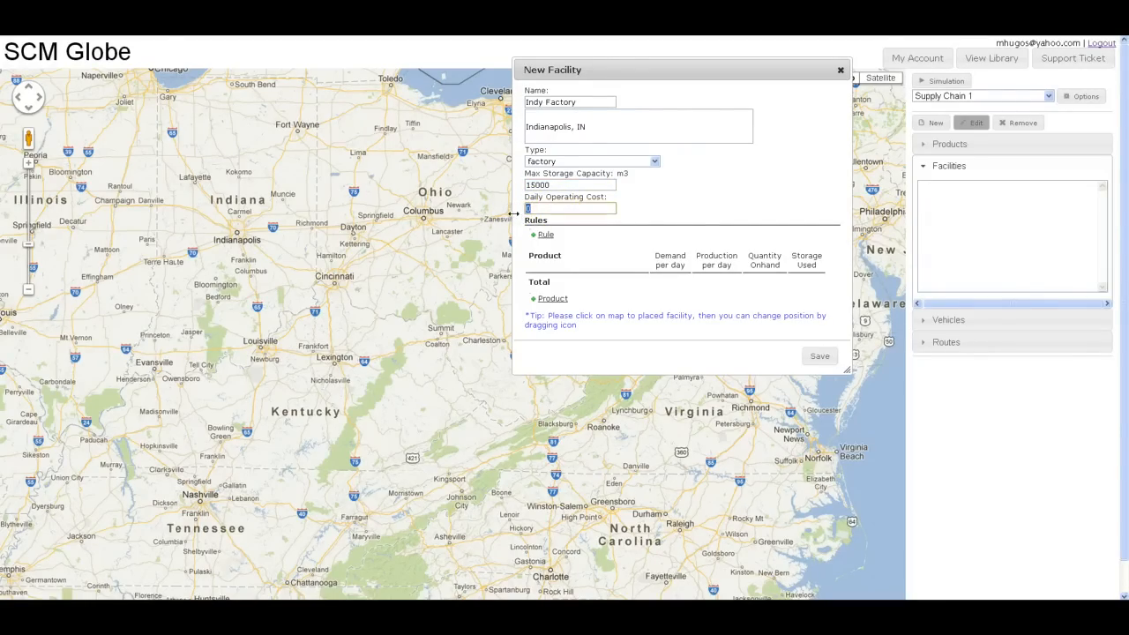
{"action": "type", "text": "2000"}
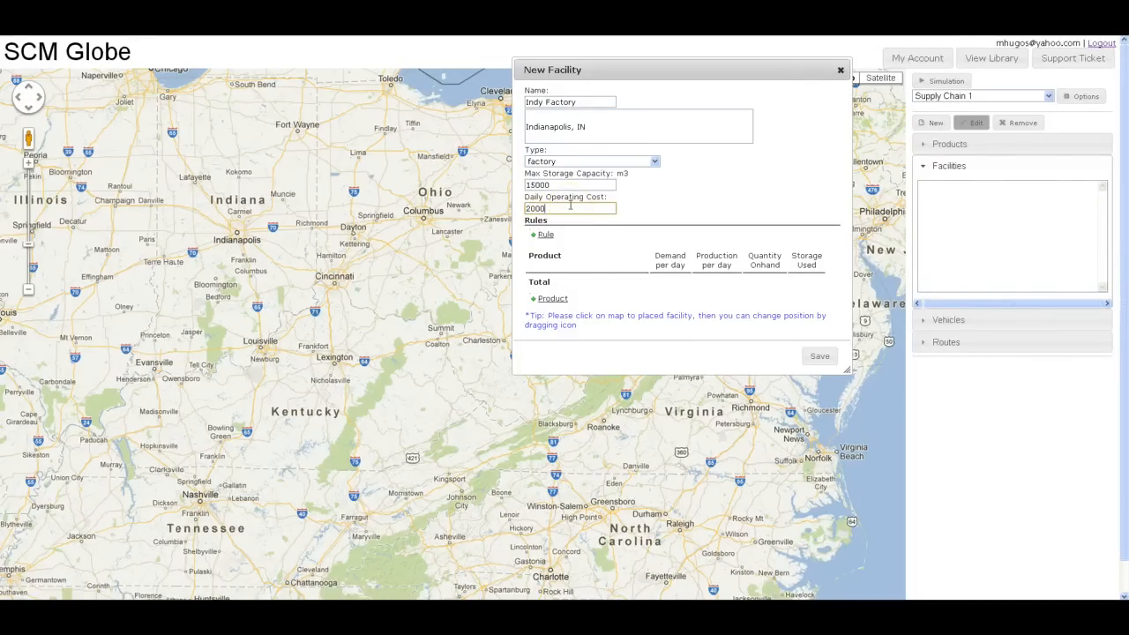
{"action": "mouse_move", "coordinate": [554, 298]}
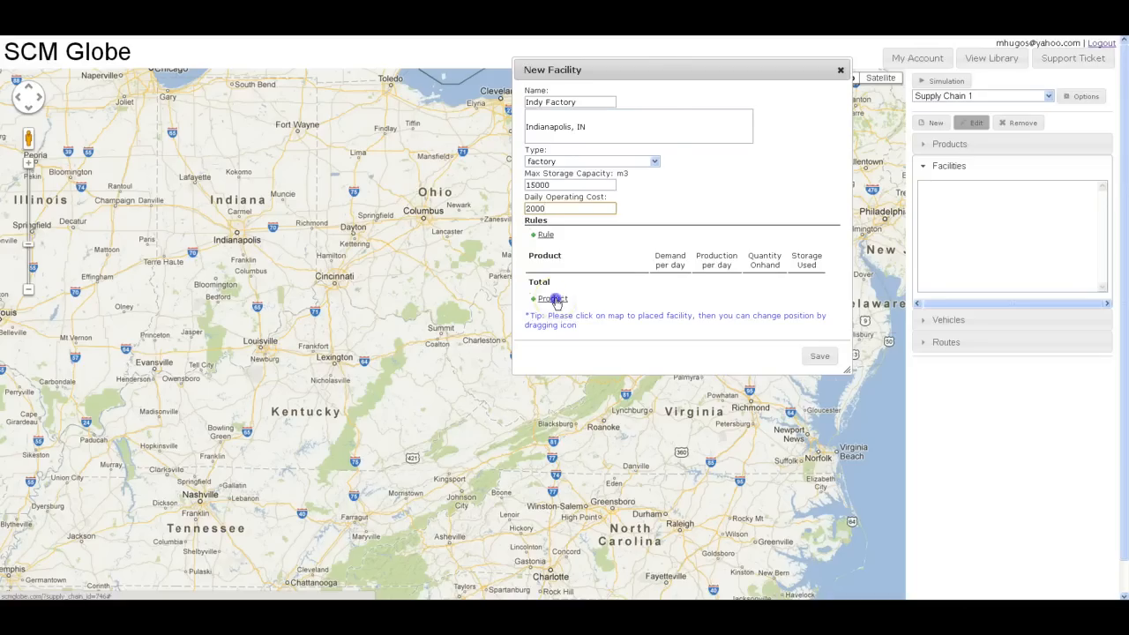
Step: Add Prod A to the factory with 50 produced per day
{"action": "left_click", "coordinate": [552, 298]}
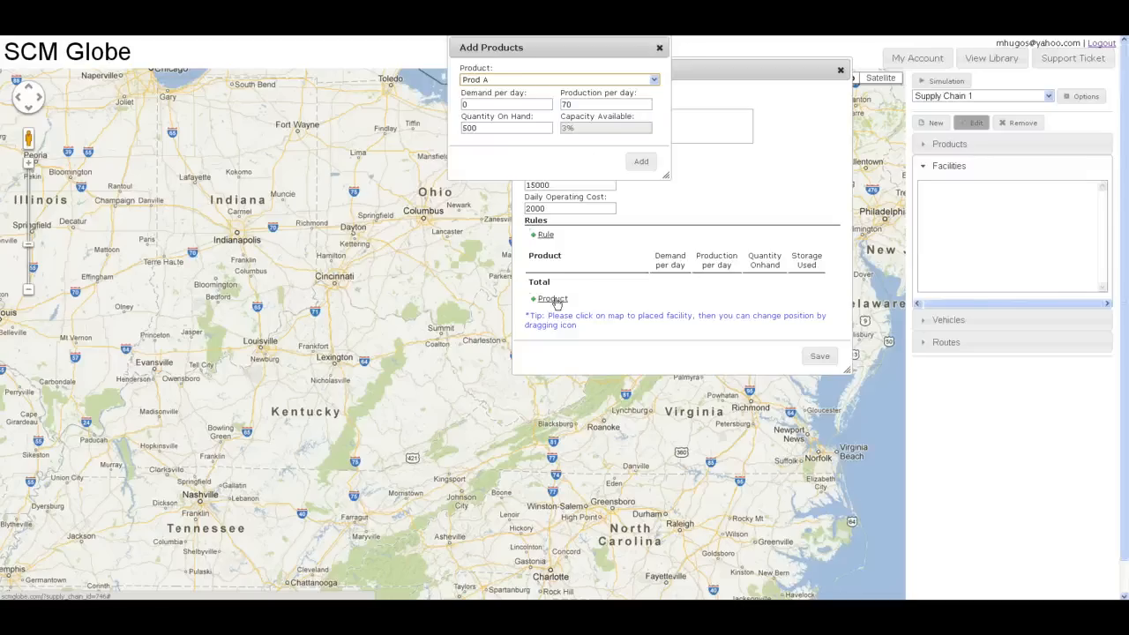
{"action": "mouse_move", "coordinate": [571, 46]}
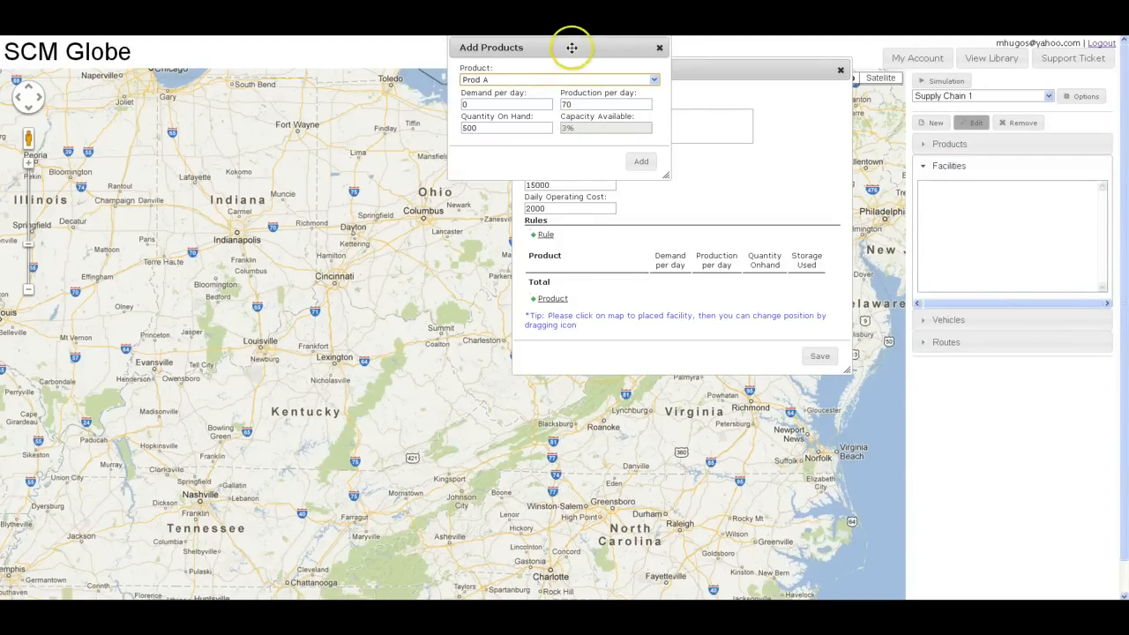
{"action": "left_click", "coordinate": [654, 79]}
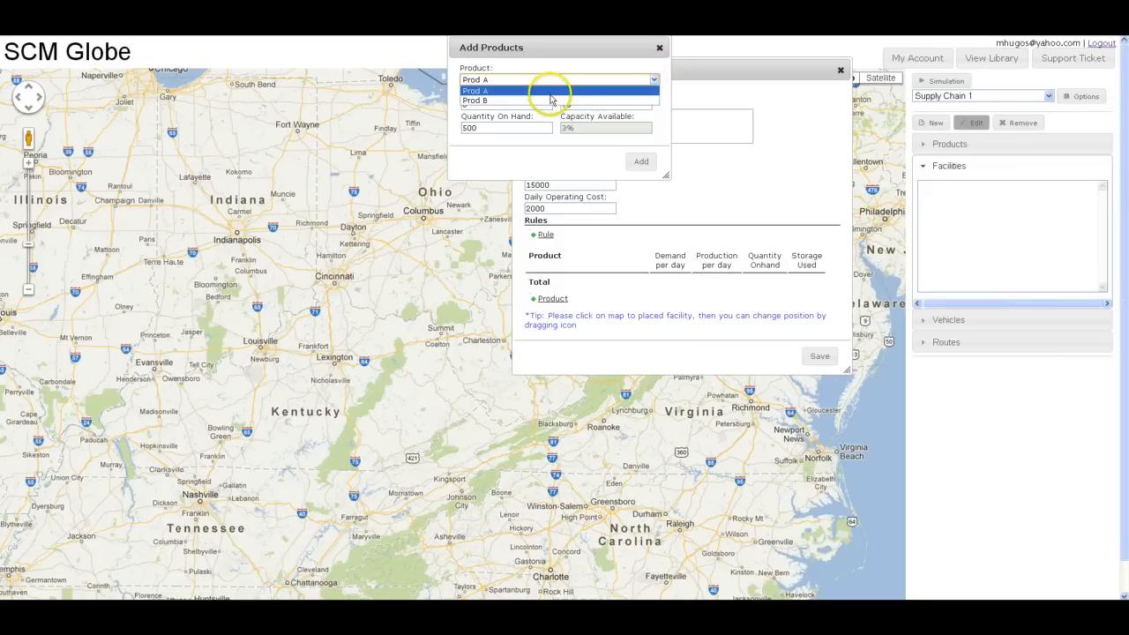
{"action": "left_click", "coordinate": [475, 88]}
{"action": "type", "text": "100"}
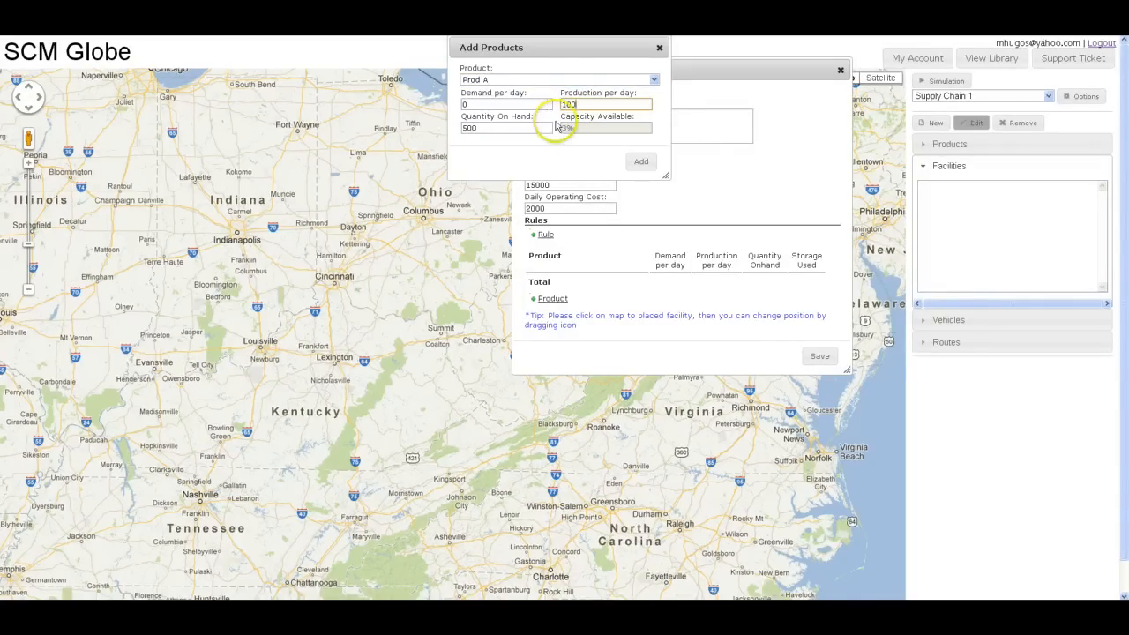
{"action": "left_click", "coordinate": [508, 127]}
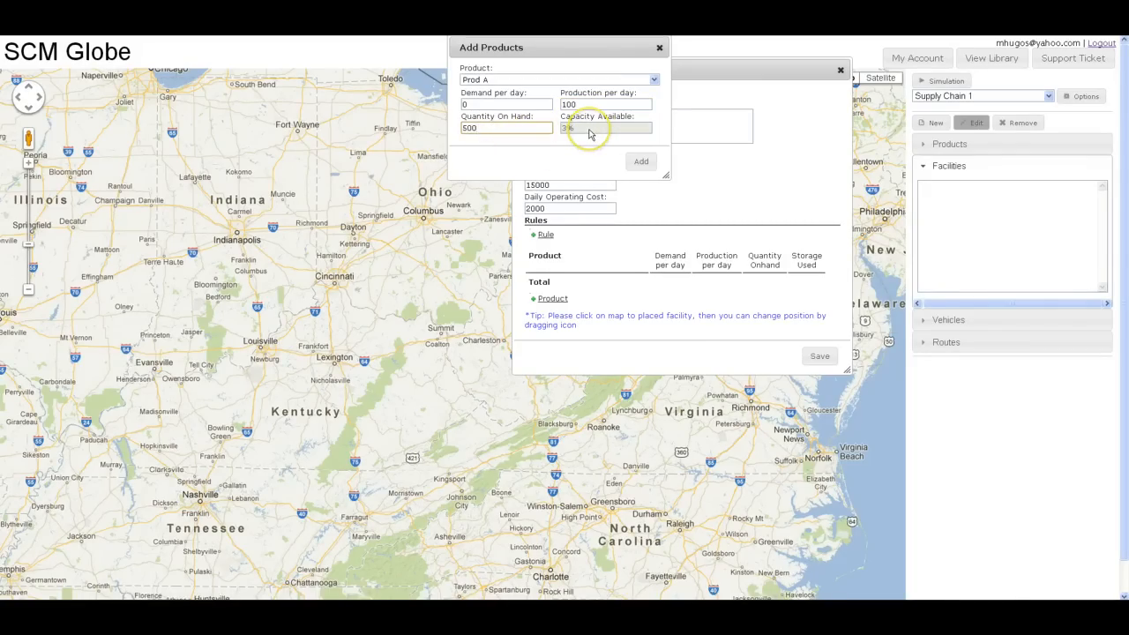
{"action": "left_click", "coordinate": [641, 162]}
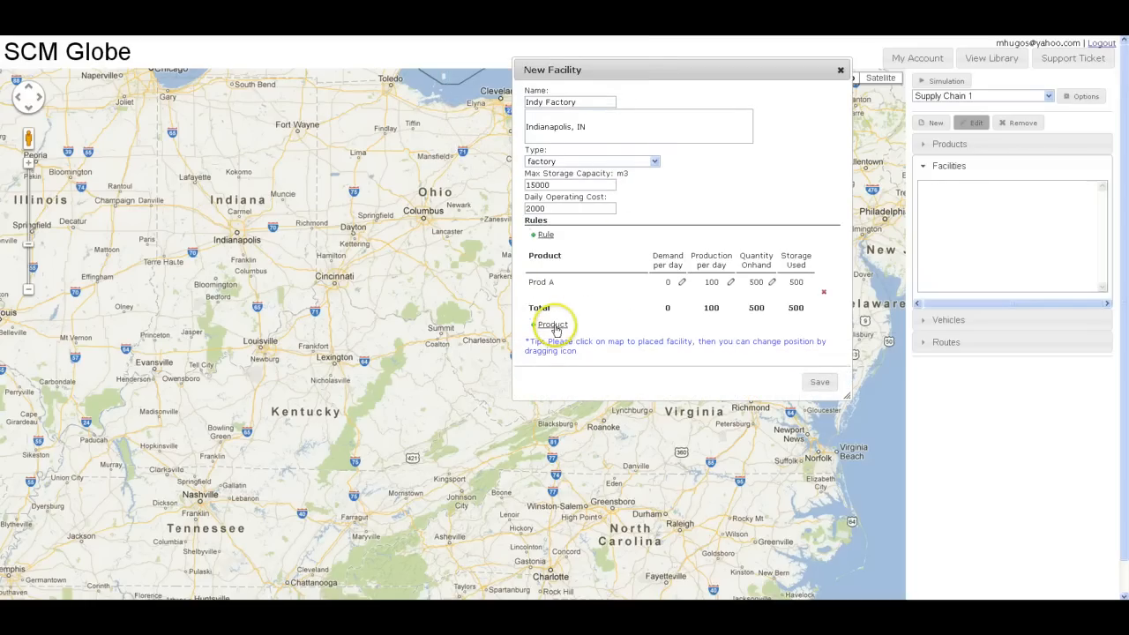
Step: Add Prod B to the factory with 200 produced per day and 1000 on hand
{"action": "left_click", "coordinate": [554, 324]}
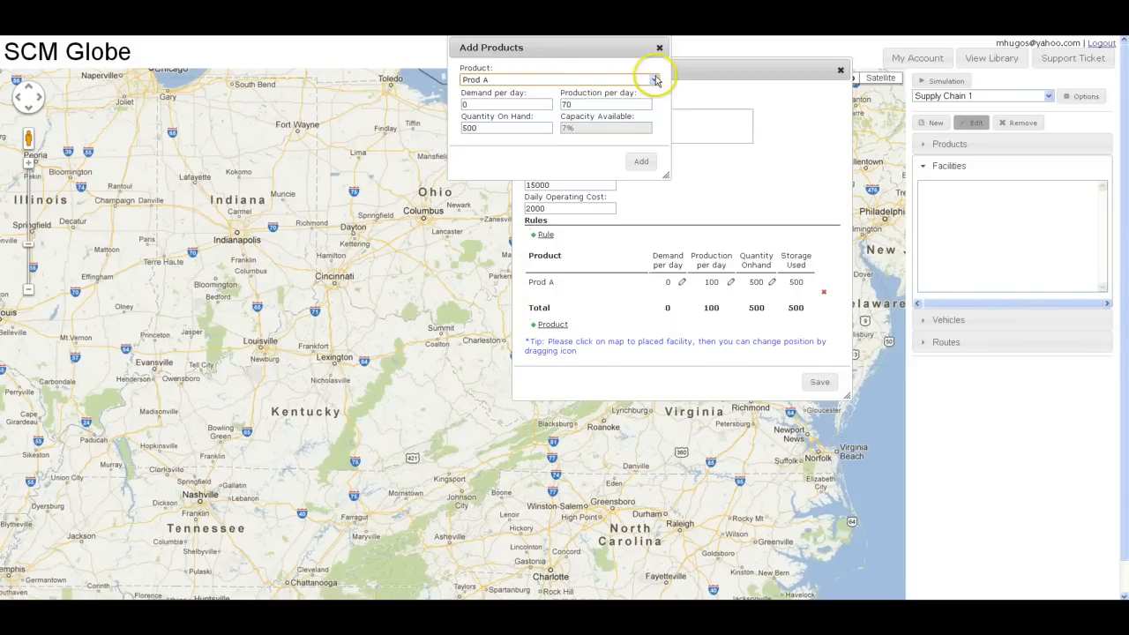
{"action": "left_click", "coordinate": [654, 79]}
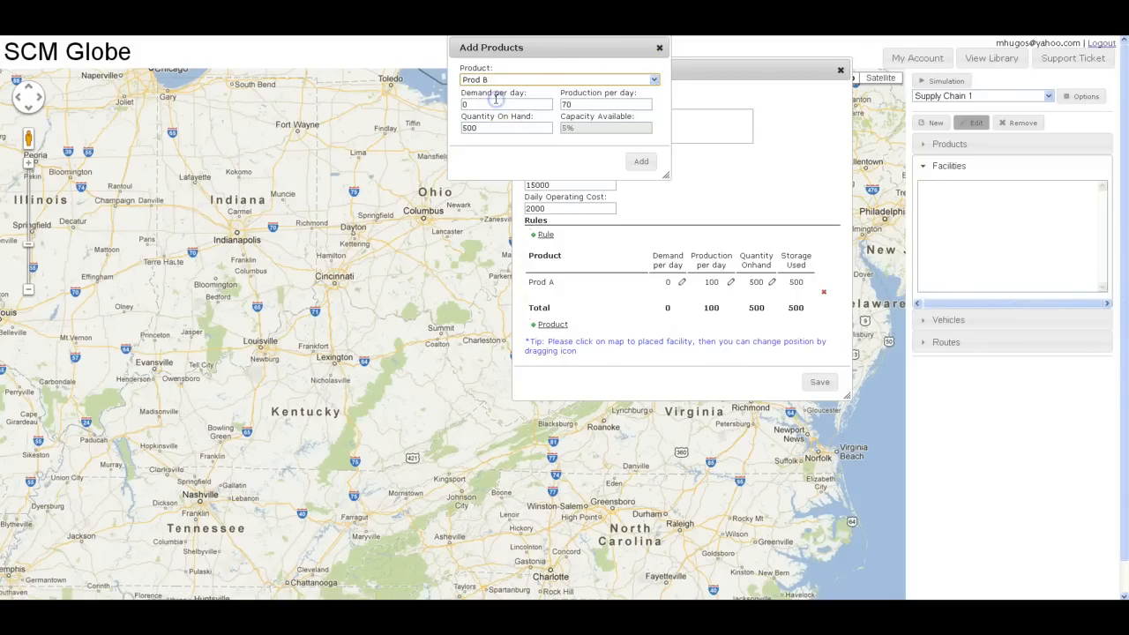
{"action": "left_click", "coordinate": [607, 104]}
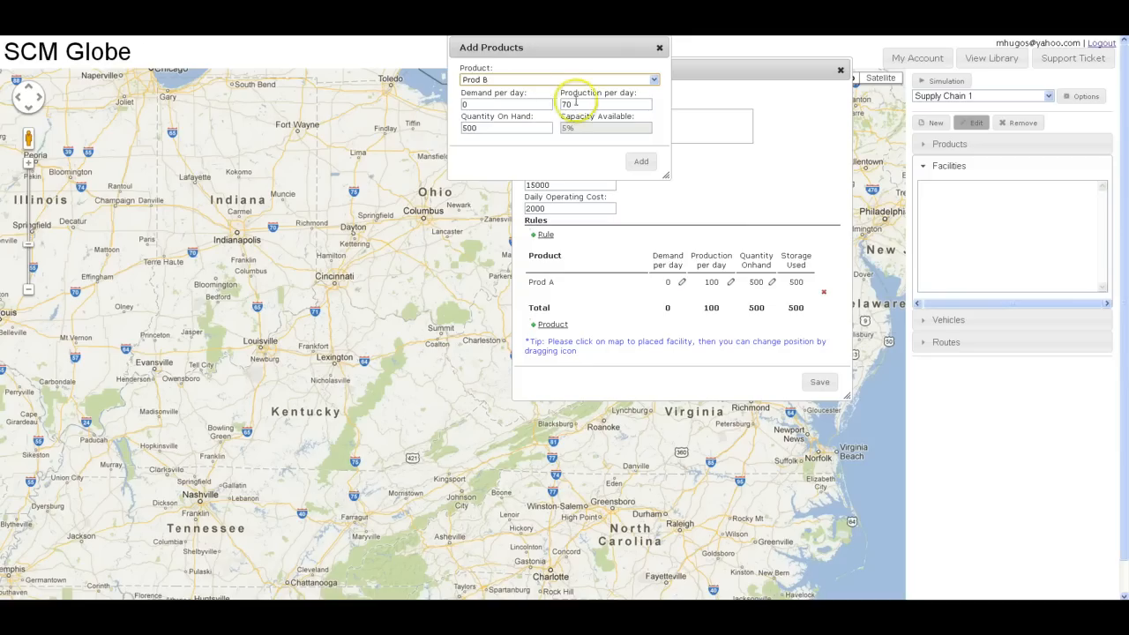
{"action": "triple_click", "coordinate": [604, 104]}
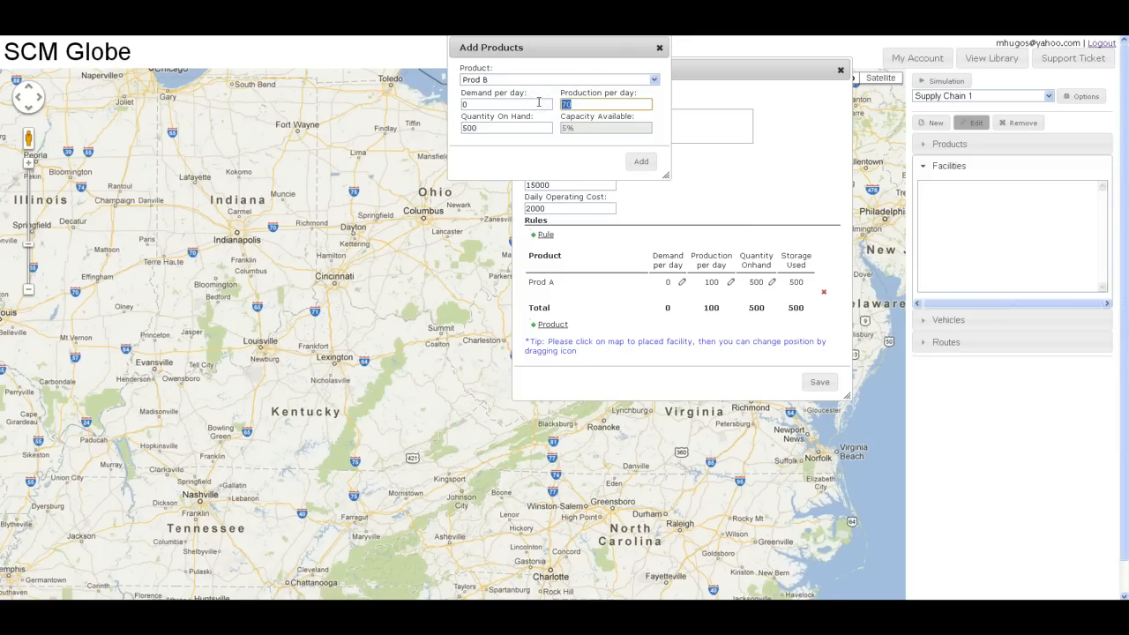
{"action": "type", "text": "200"}
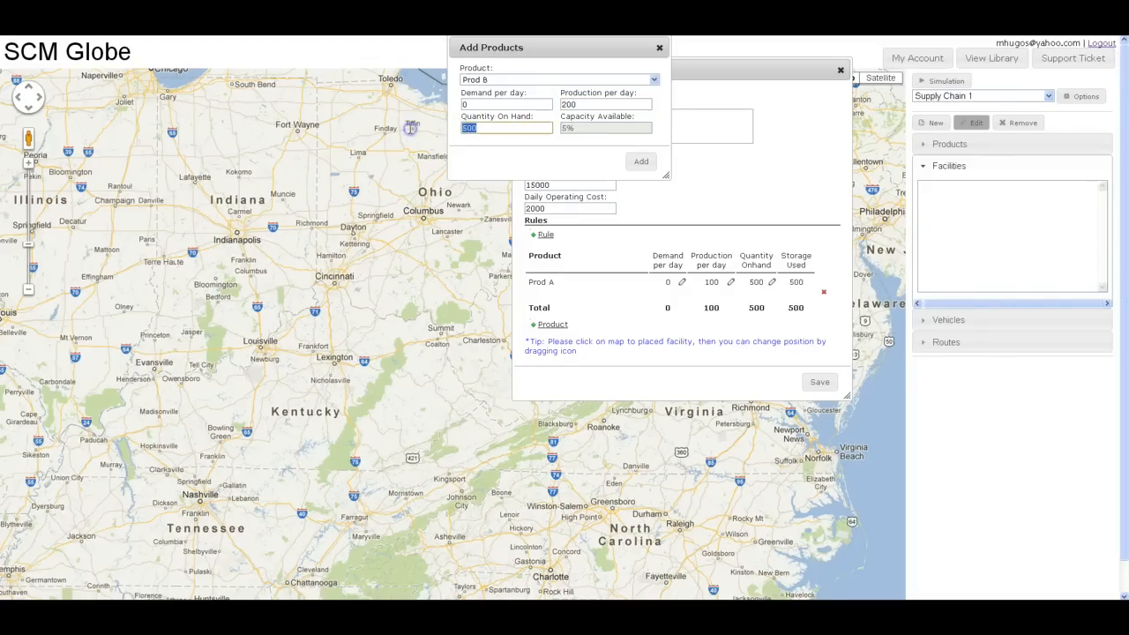
{"action": "type", "text": "1000"}
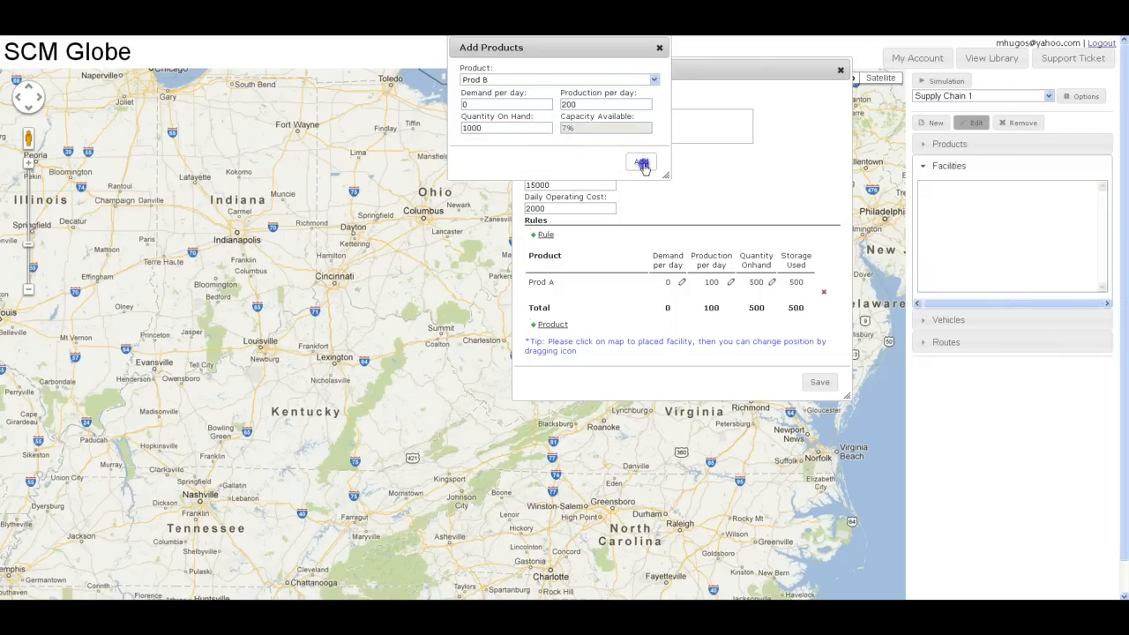
{"action": "left_click", "coordinate": [642, 162]}
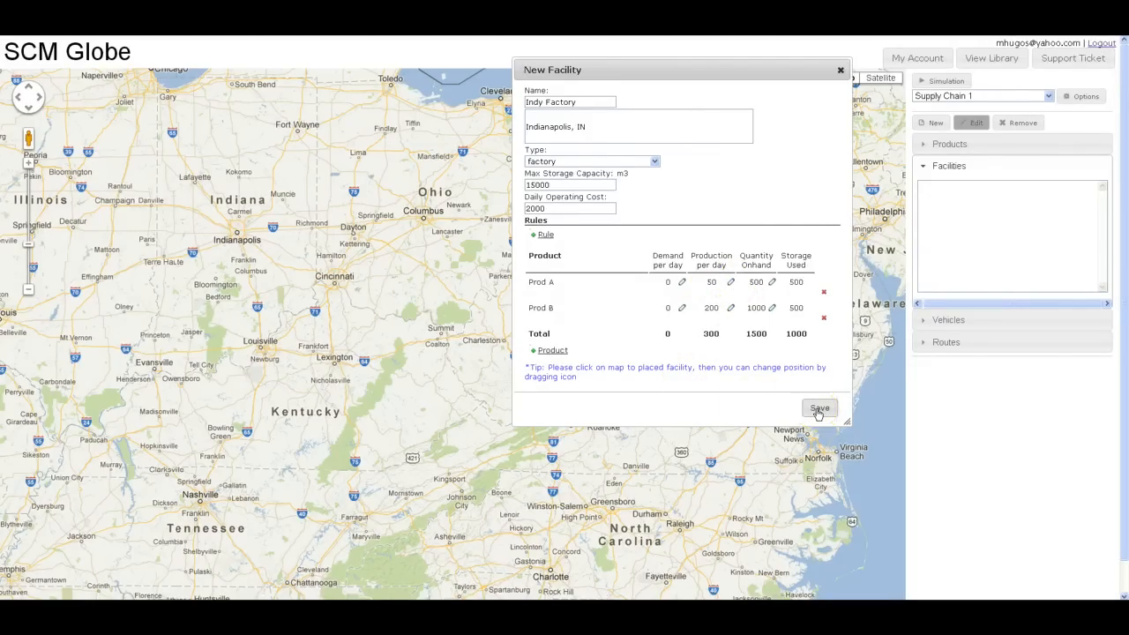
Step: Attempt to save the factory and dismiss the place-facility warning
{"action": "left_click", "coordinate": [819, 409]}
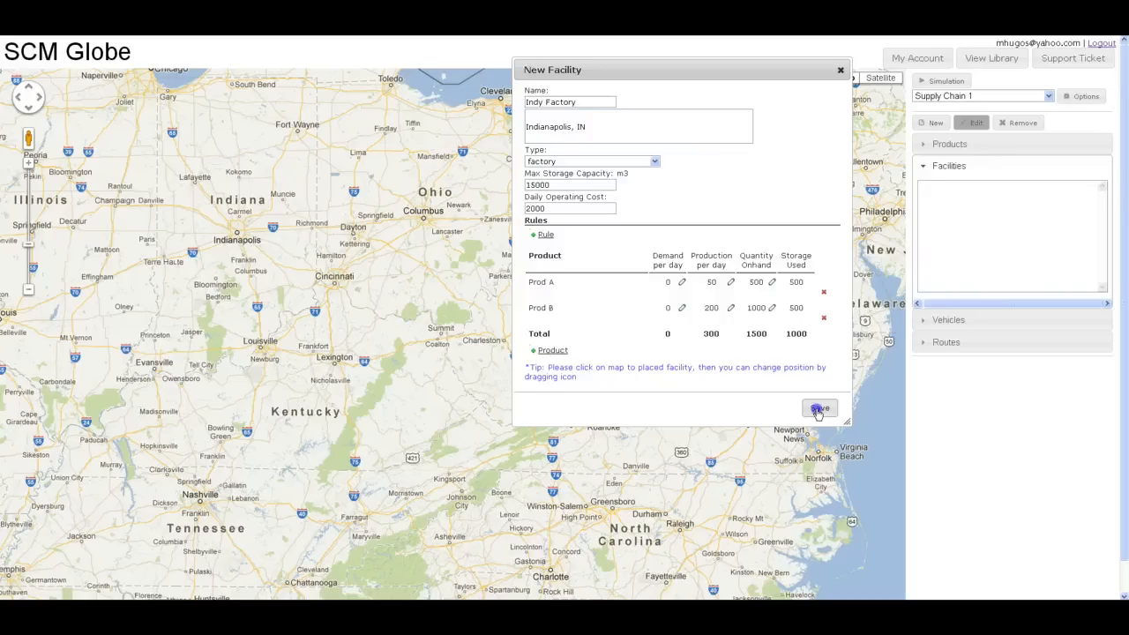
{"action": "left_click", "coordinate": [818, 409]}
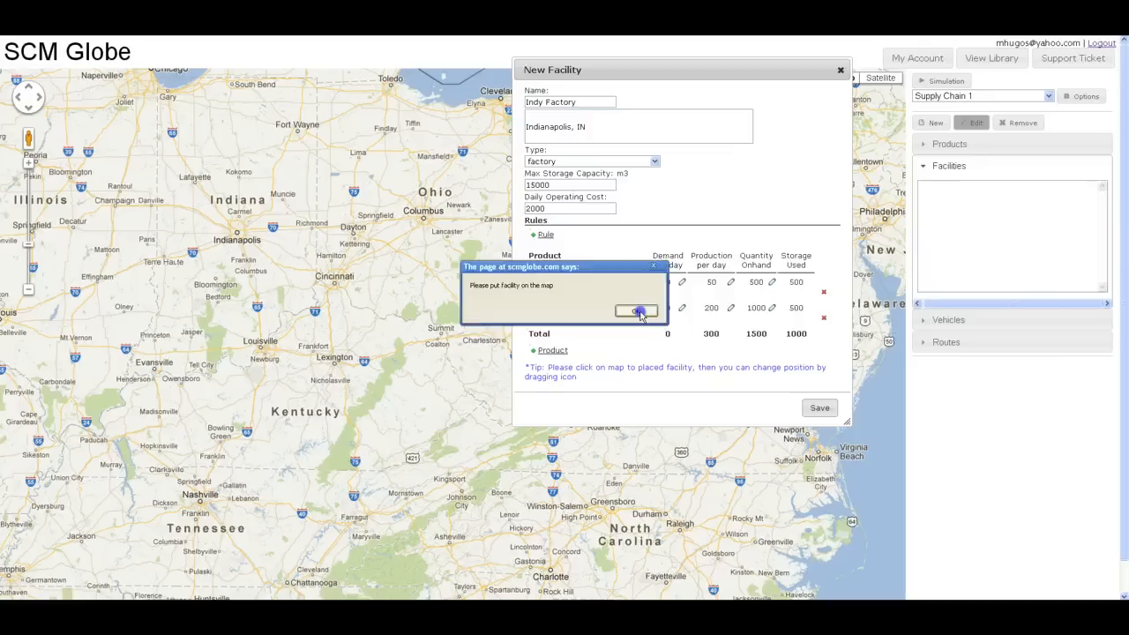
{"action": "left_click", "coordinate": [639, 311]}
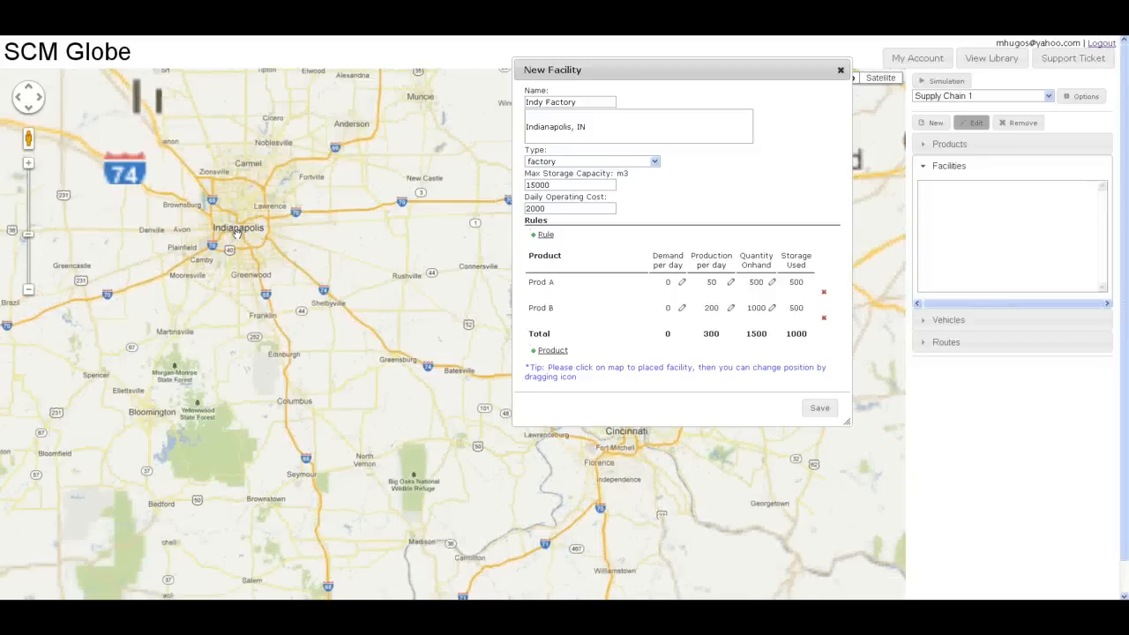
Step: Drop the Indy Factory marker on Indianapolis and save the facility
{"action": "left_click", "coordinate": [240, 229]}
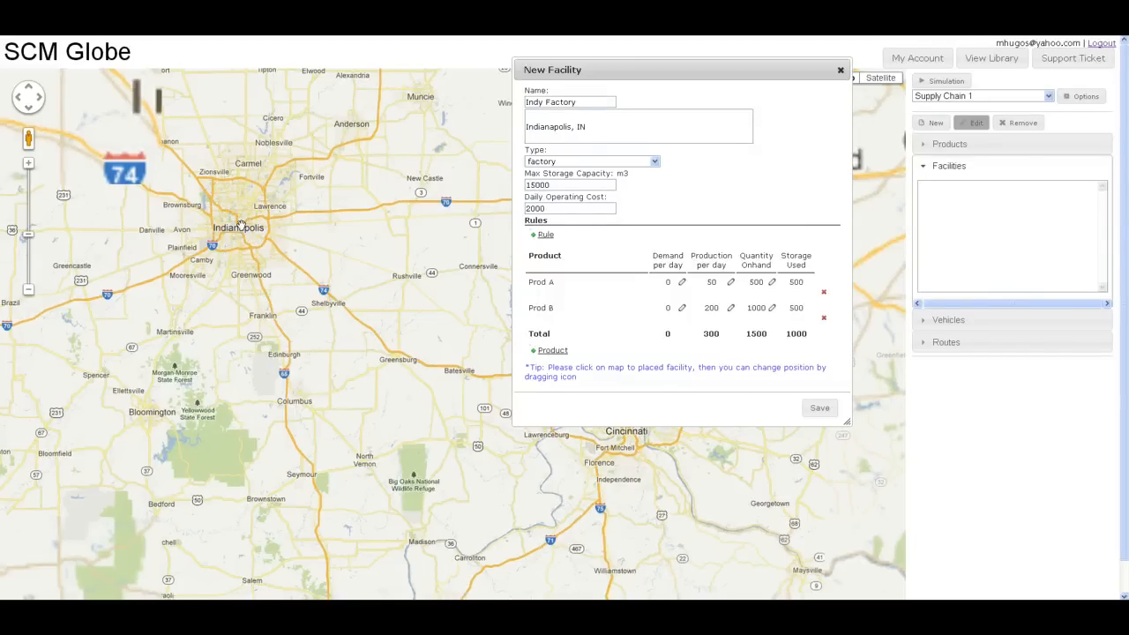
{"action": "left_click", "coordinate": [243, 216]}
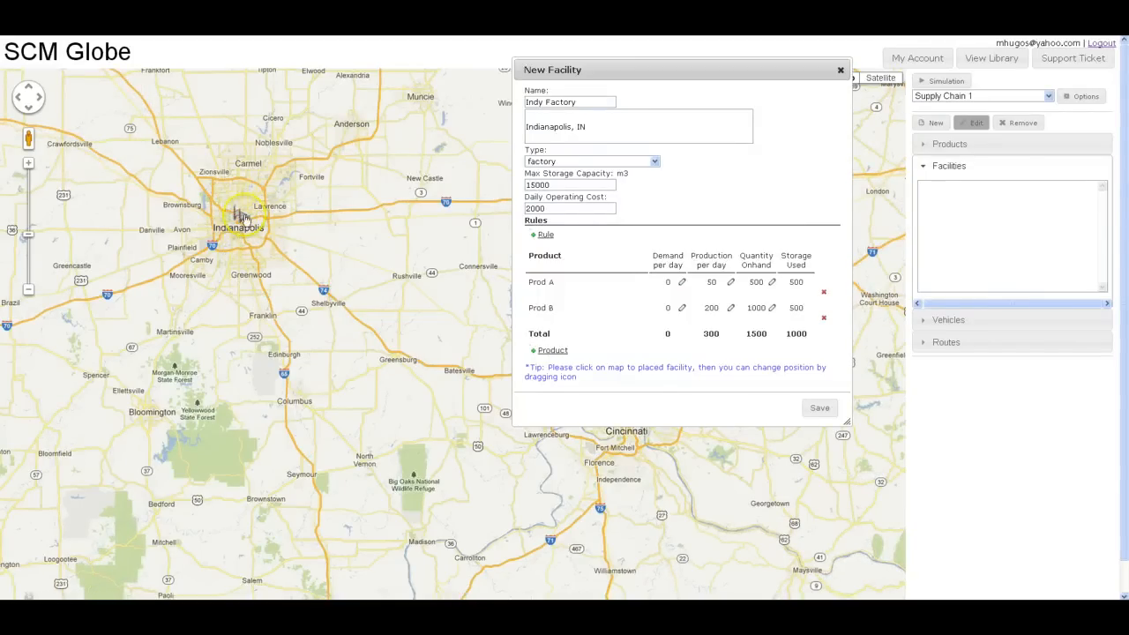
{"action": "left_click", "coordinate": [268, 212]}
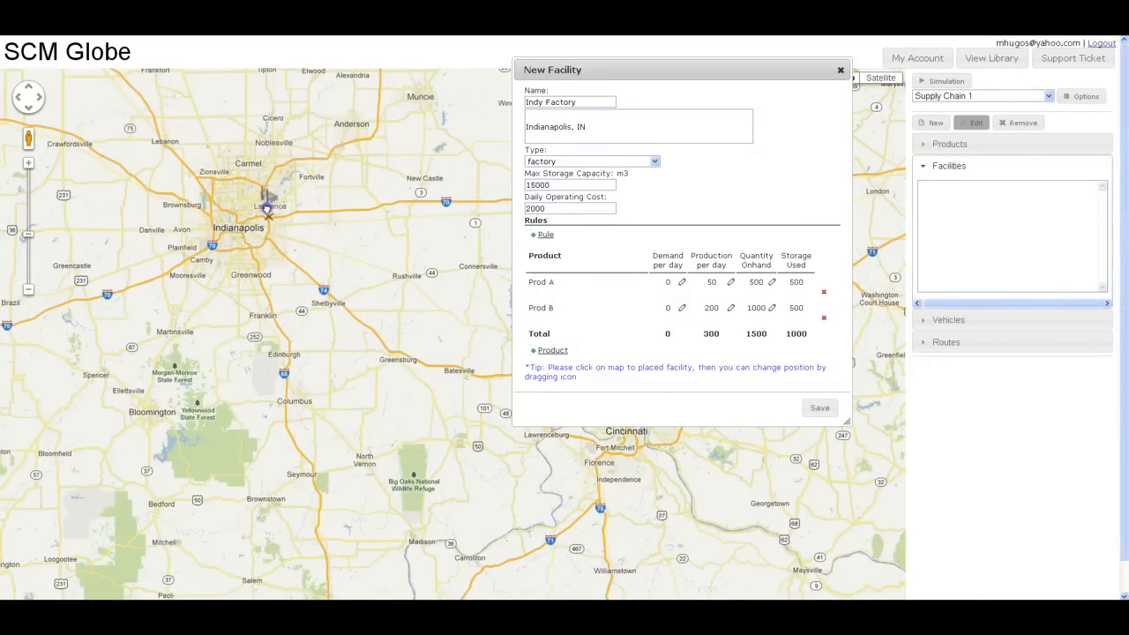
{"action": "left_click_drag", "start_coordinate": [268, 210], "coordinate": [265, 230]}
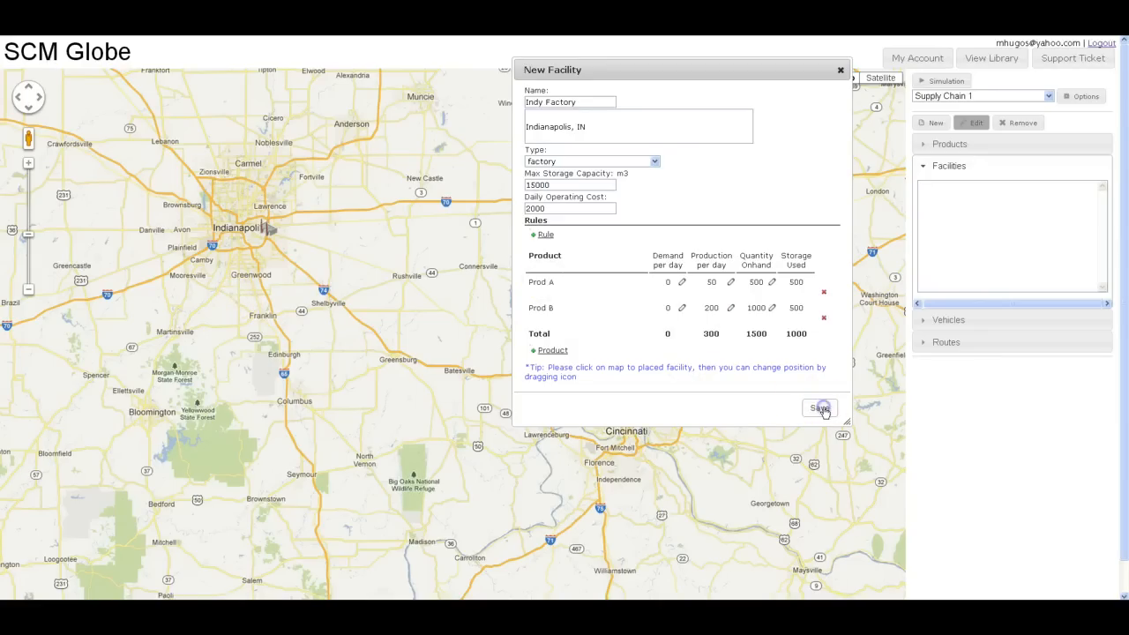
{"action": "left_click", "coordinate": [818, 409]}
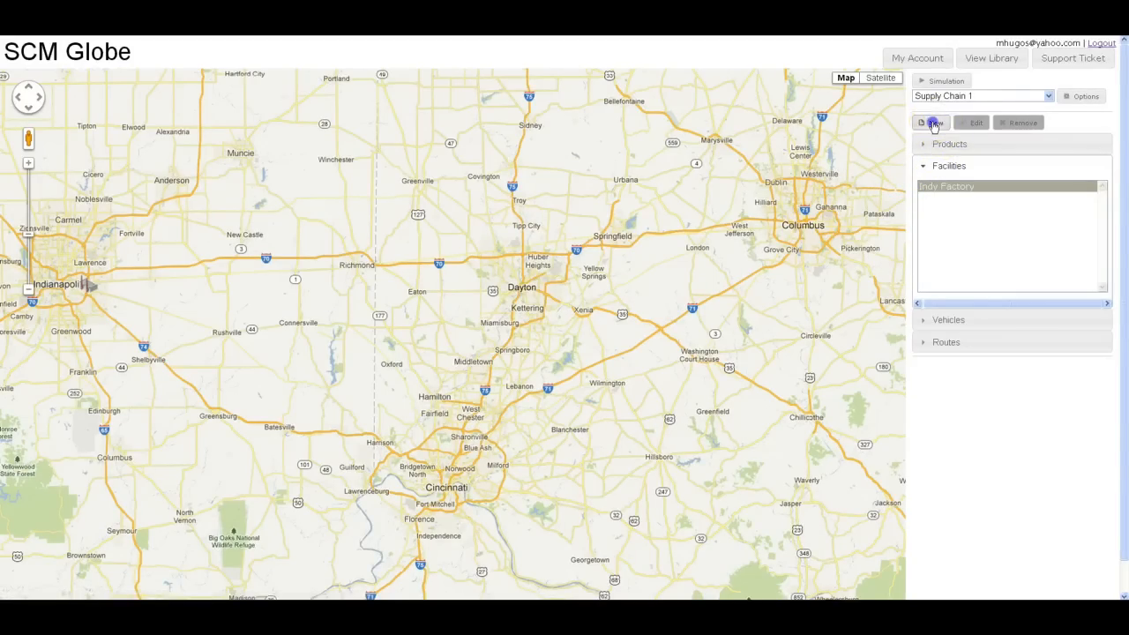
Step: Start Columbus Store in Columbus OH as a store with 500 storage and 500 daily cost
{"action": "left_click", "coordinate": [932, 124]}
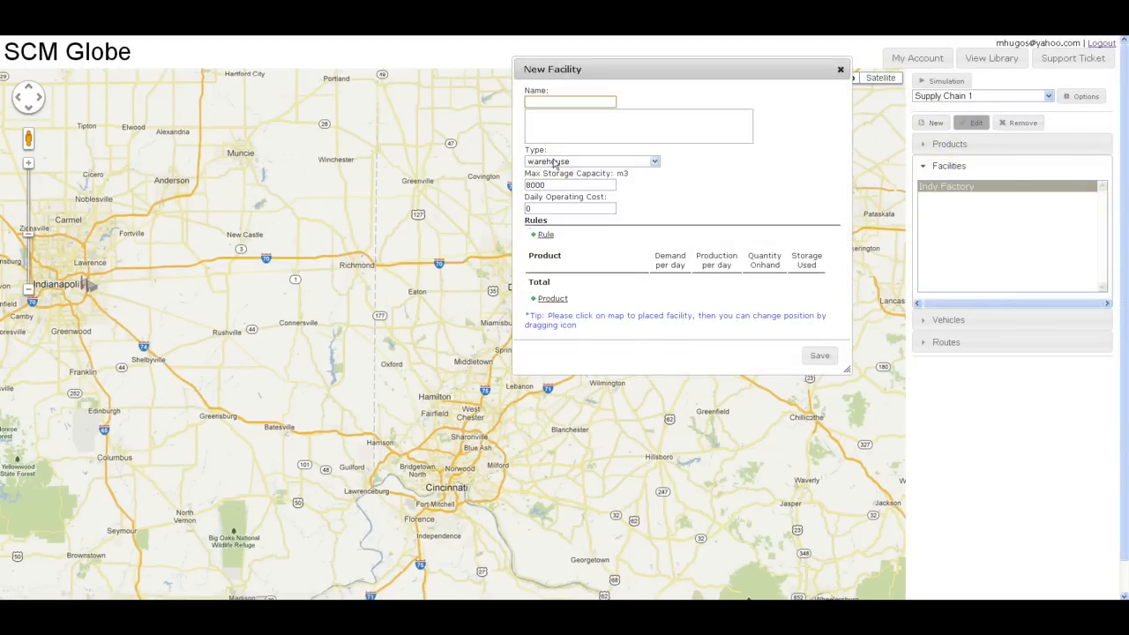
{"action": "type", "text": "Columbus S"}
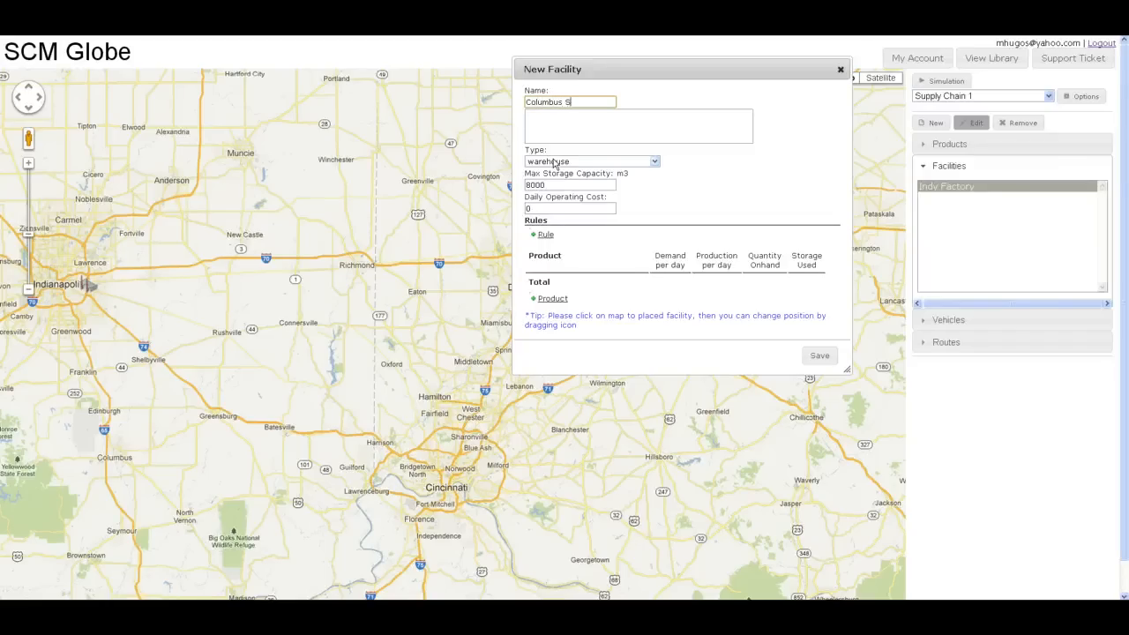
{"action": "type", "text": "tore"}
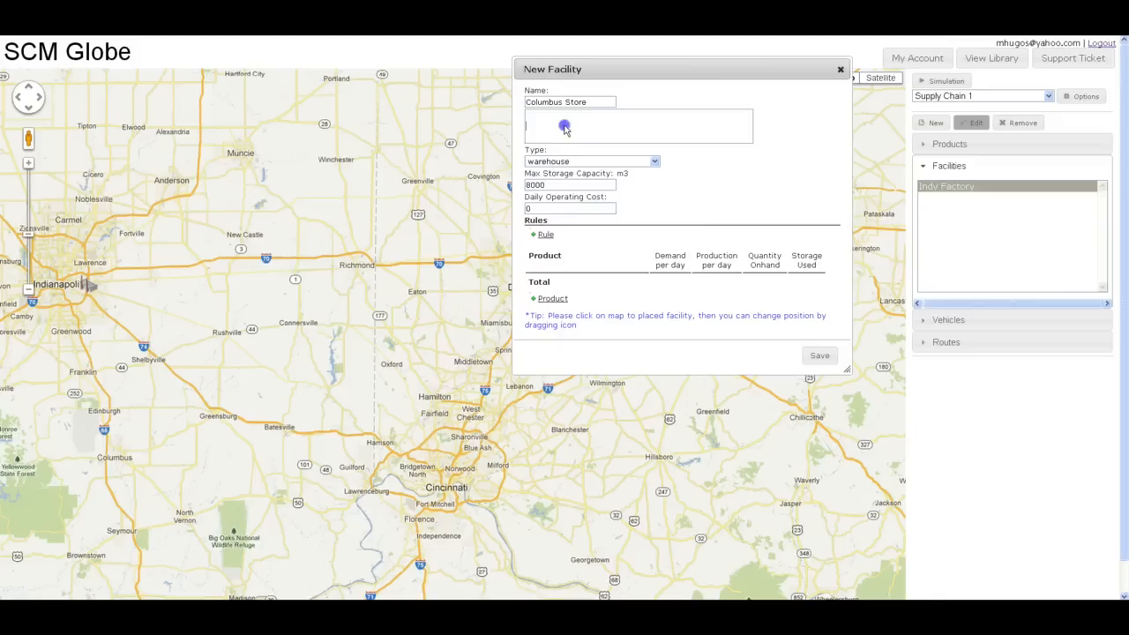
{"action": "right_click", "coordinate": [565, 127]}
{"action": "type", "text": "c"}
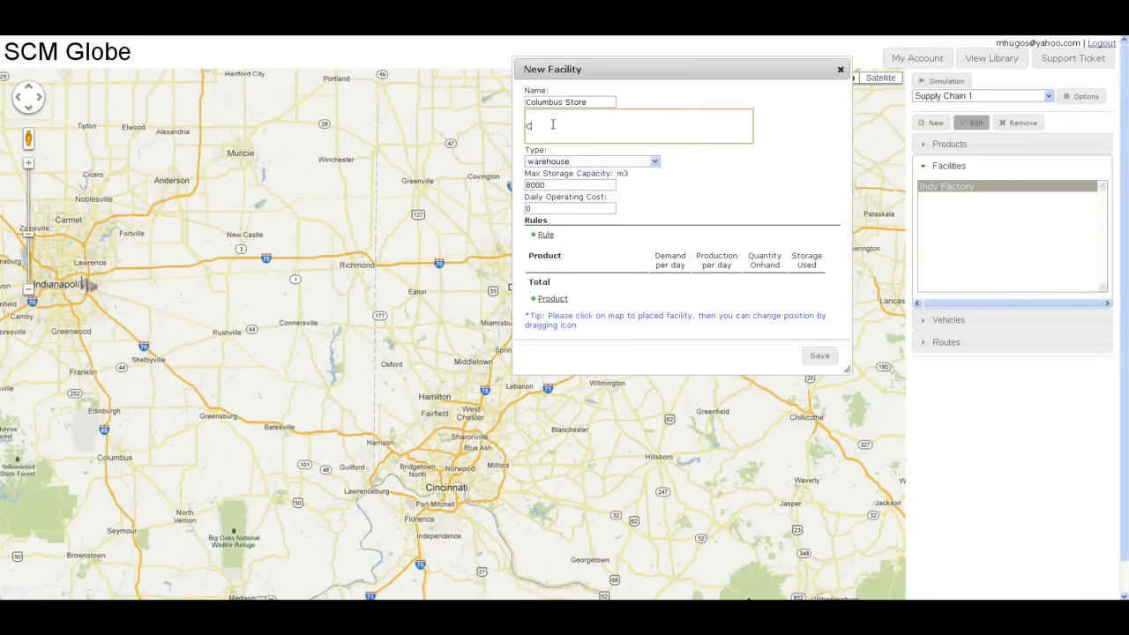
{"action": "type", "text": "olumbus"}
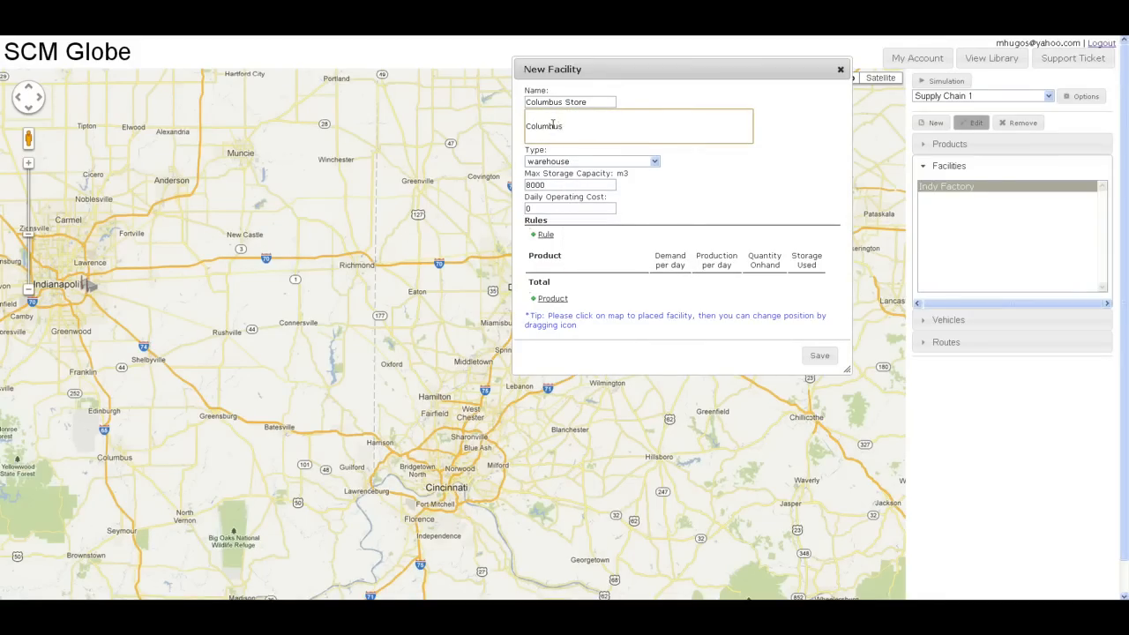
{"action": "type", "text": "OH"}
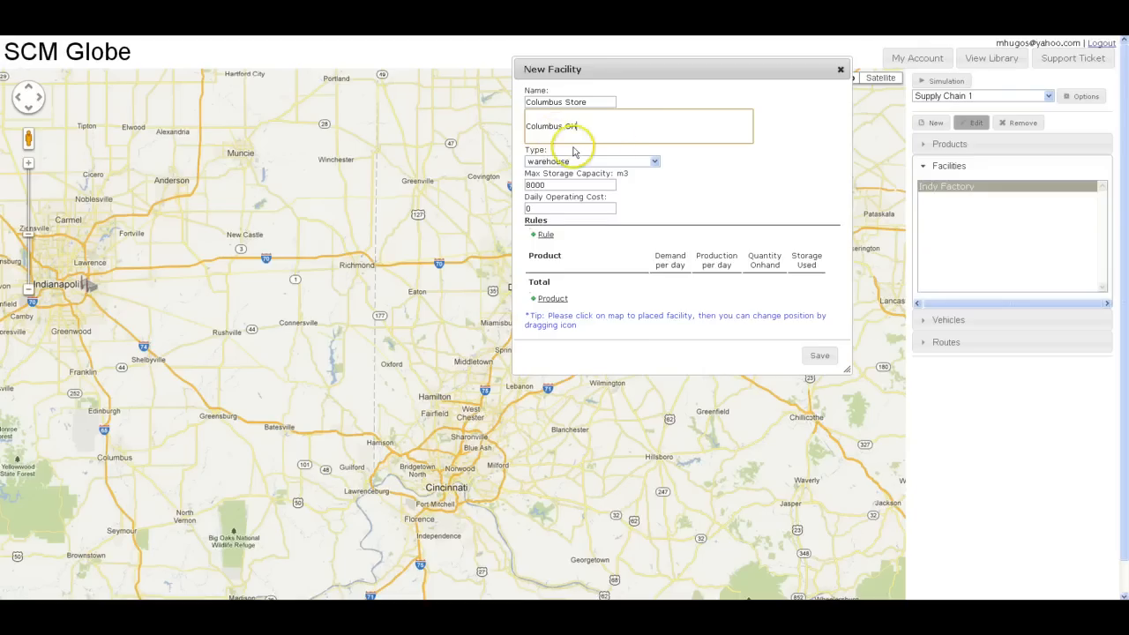
{"action": "left_click", "coordinate": [652, 162]}
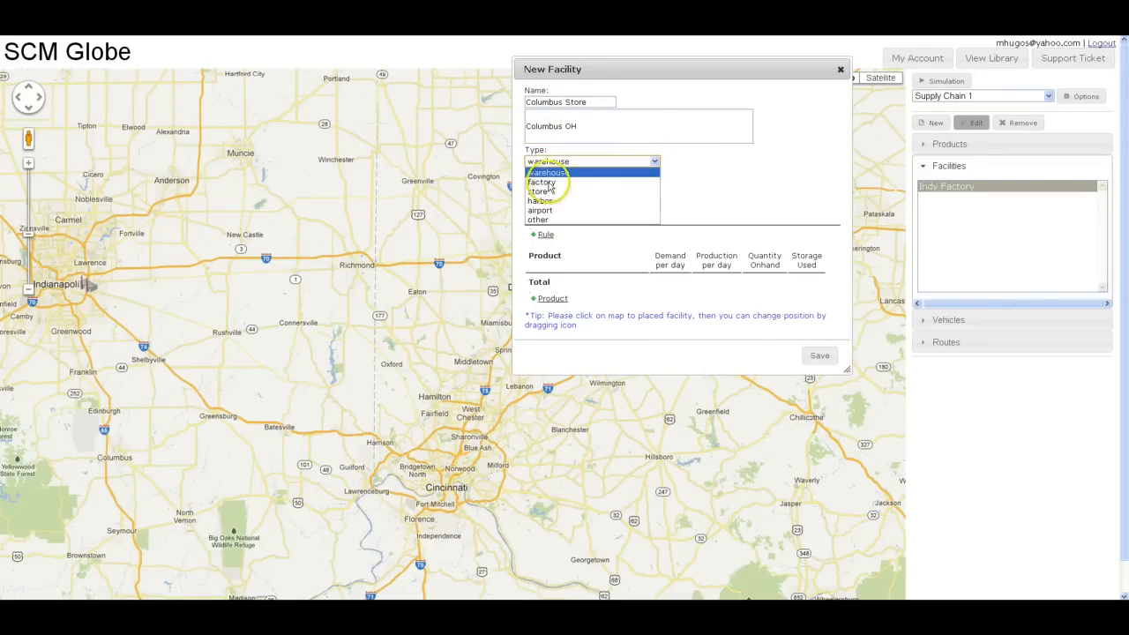
{"action": "left_click", "coordinate": [540, 191]}
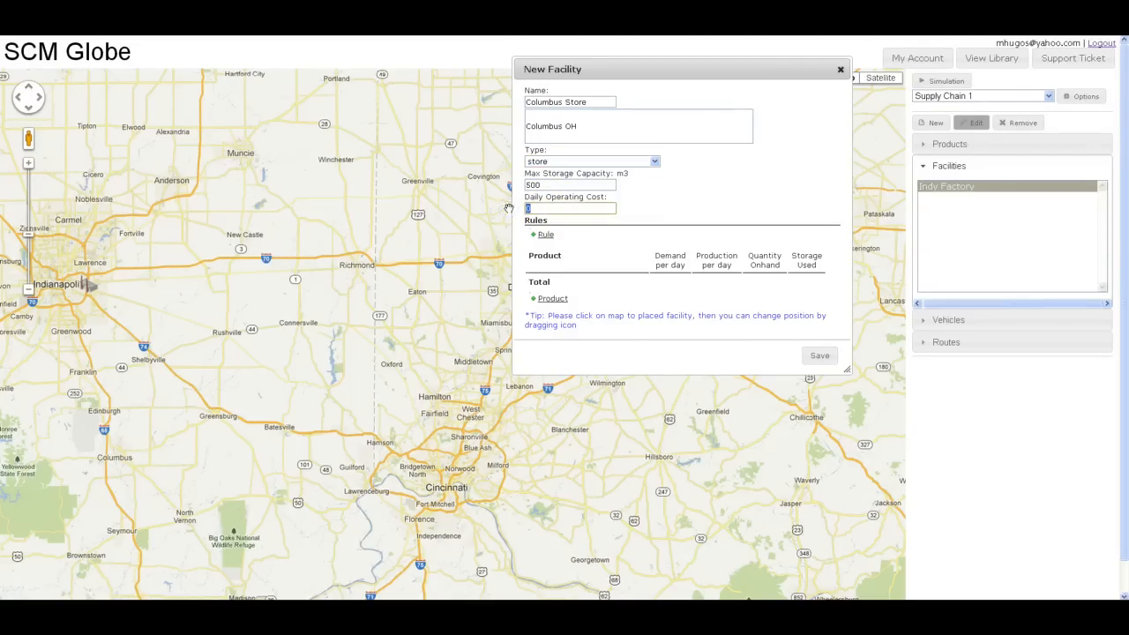
{"action": "type", "text": "500"}
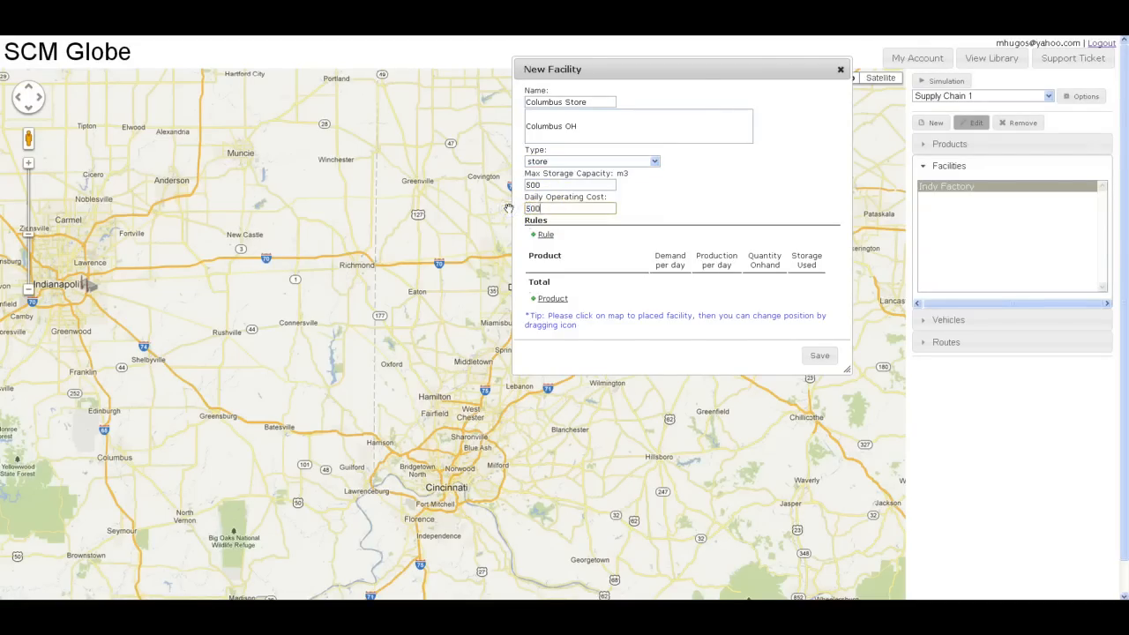
{"action": "left_click", "coordinate": [552, 298]}
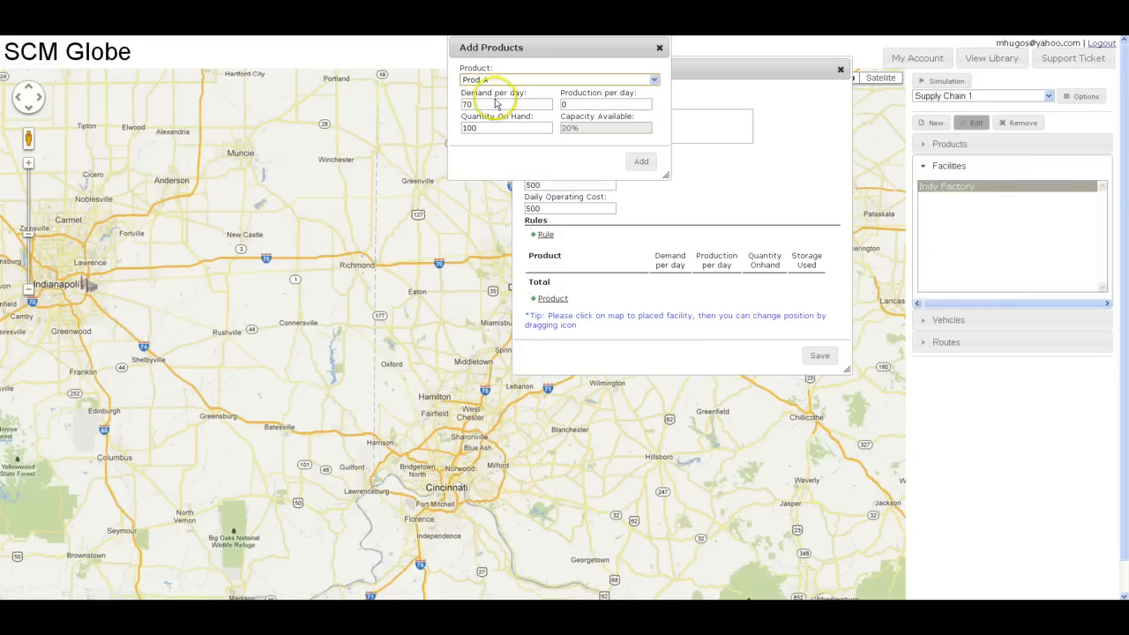
{"action": "mouse_move", "coordinate": [593, 74]}
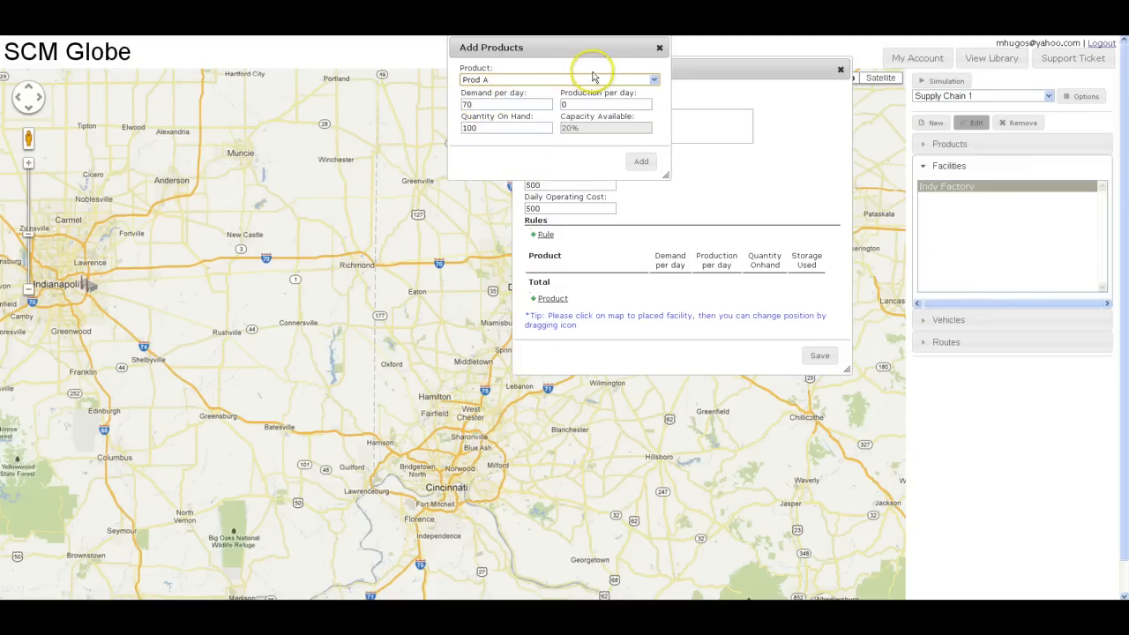
Step: Add Prod A to the store with its demand per day set
{"action": "triple_click", "coordinate": [506, 104]}
{"action": "type", "text": "50"}
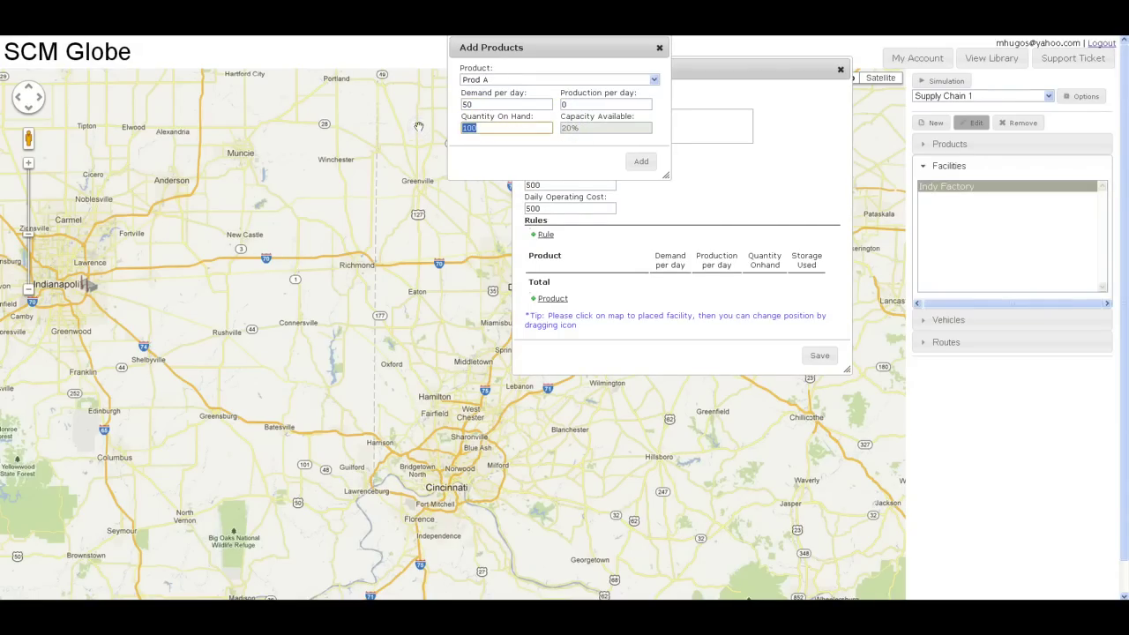
{"action": "type", "text": "200"}
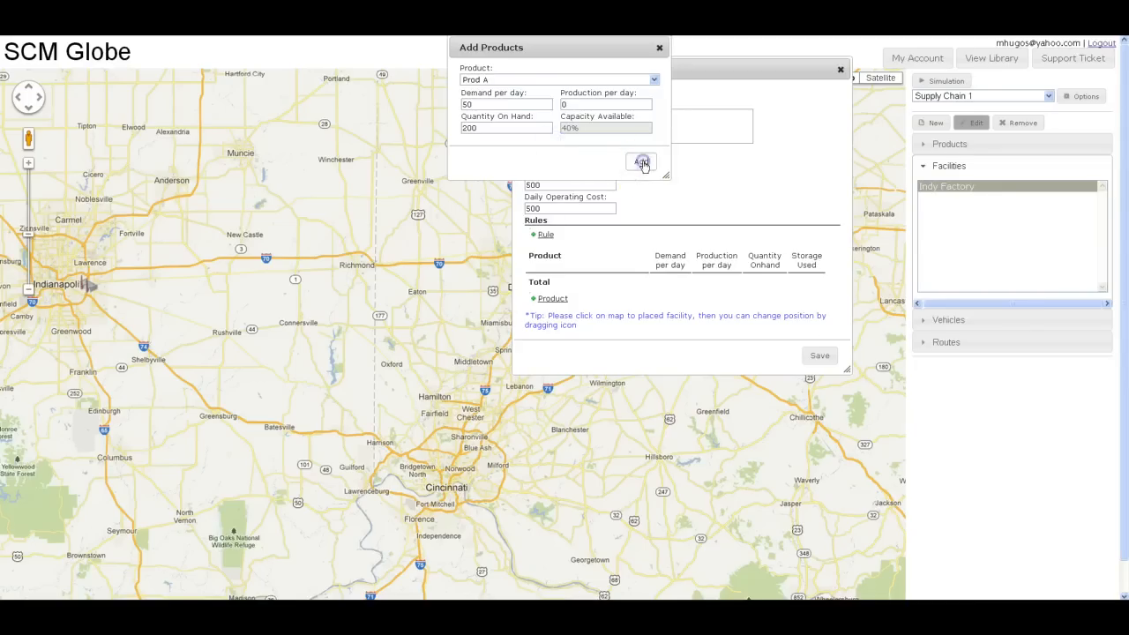
{"action": "left_click", "coordinate": [640, 162]}
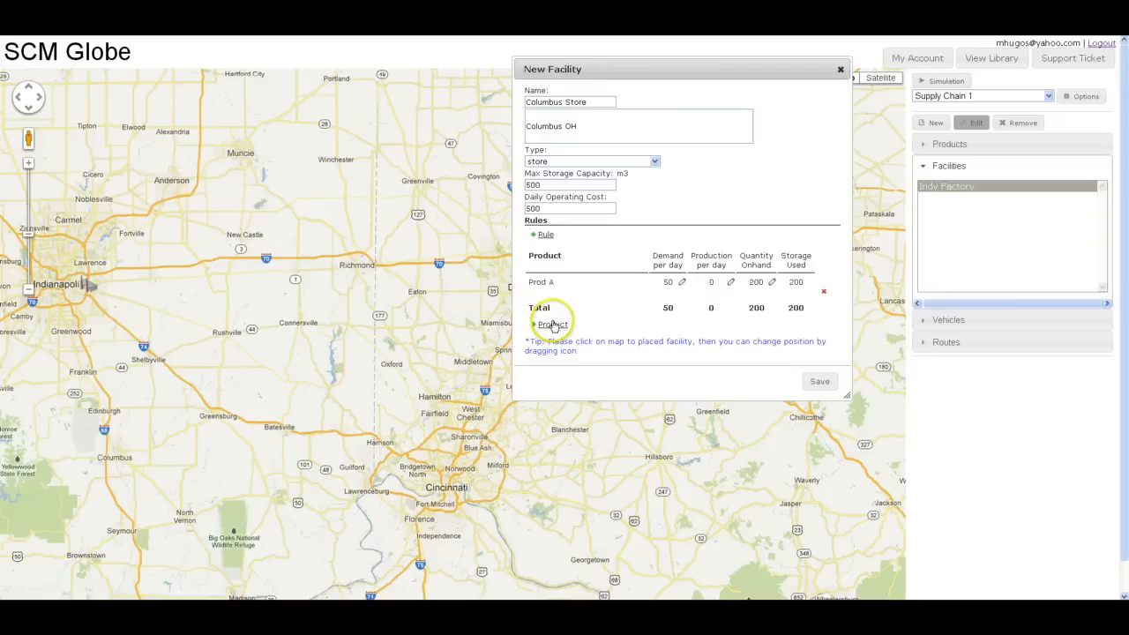
Step: Add Prod B to the store with demand 200 per day and 400 on hand
{"action": "left_click", "coordinate": [552, 325]}
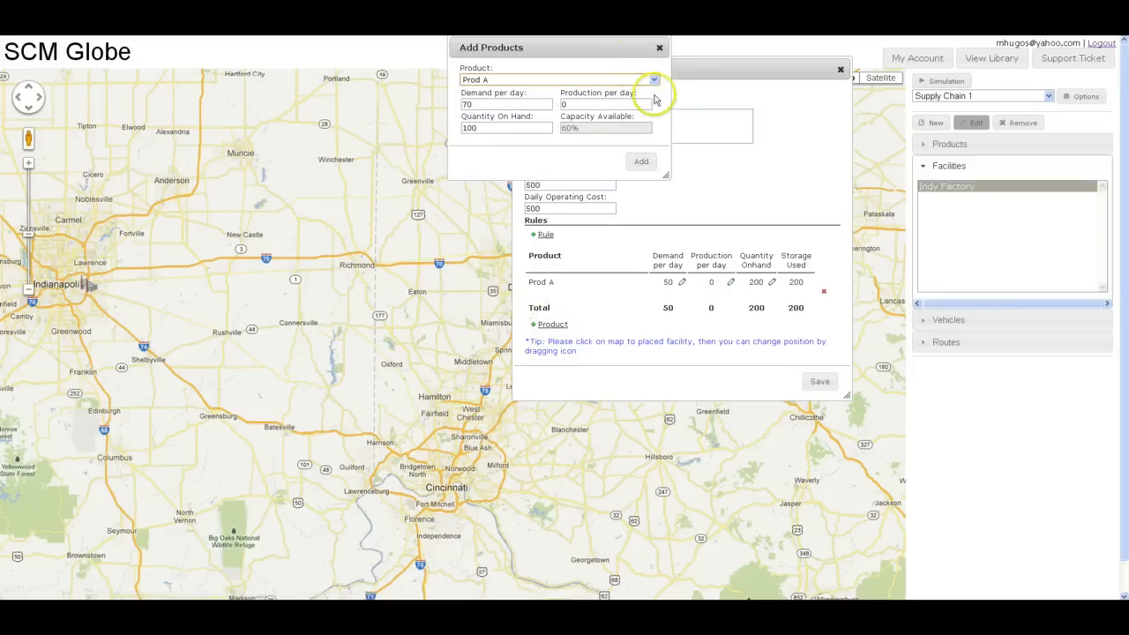
{"action": "left_click", "coordinate": [653, 79]}
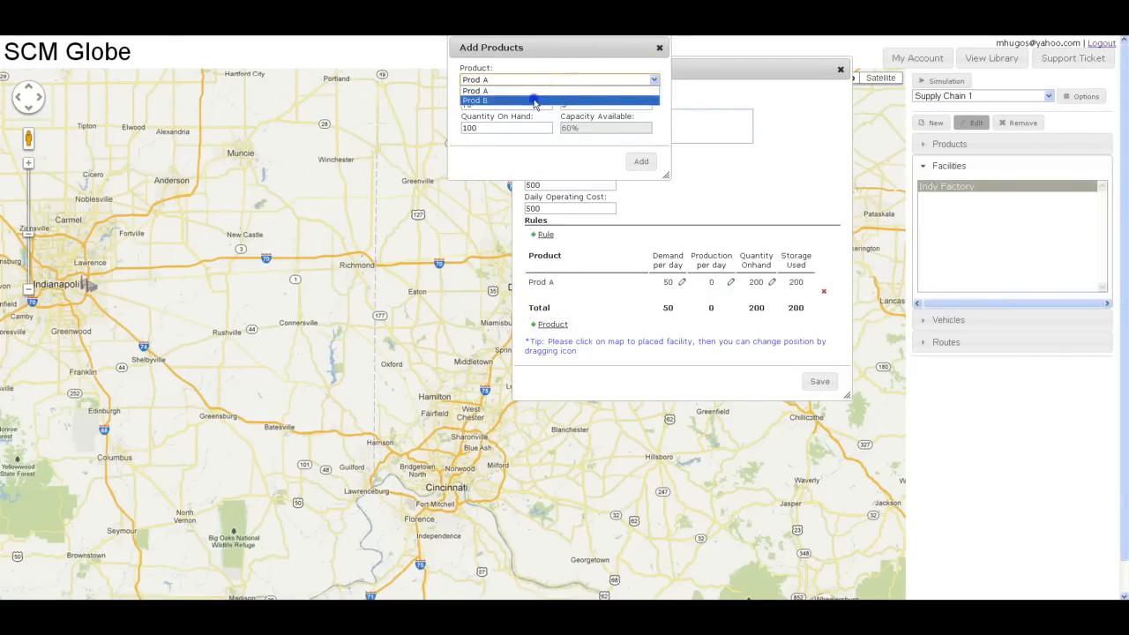
{"action": "left_click", "coordinate": [475, 99]}
{"action": "type", "text": "200"}
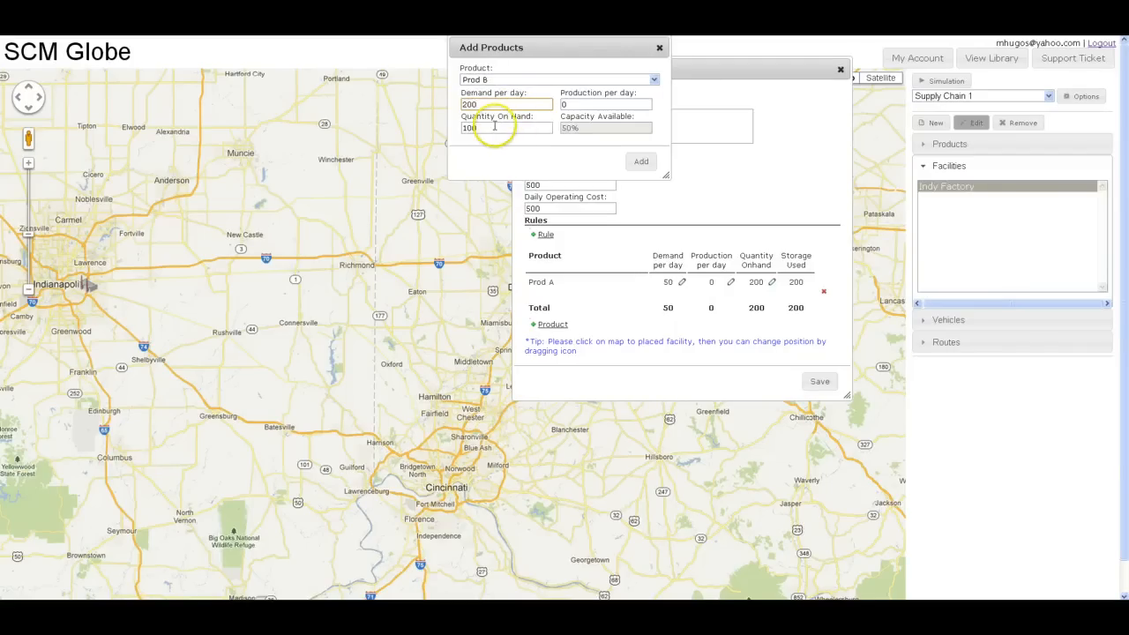
{"action": "triple_click", "coordinate": [508, 127]}
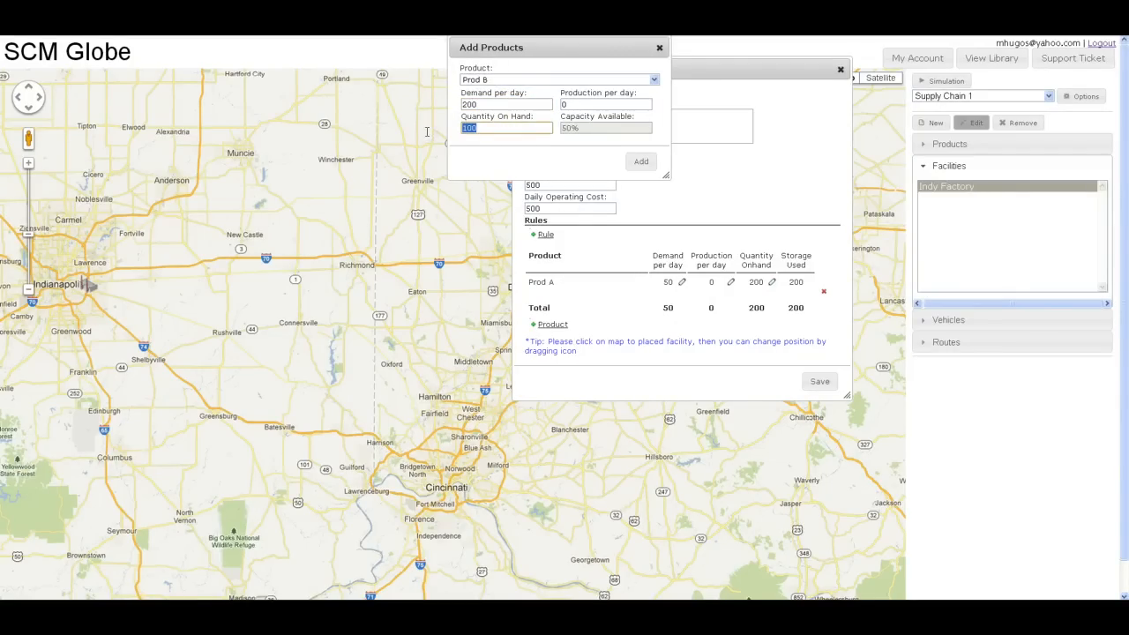
{"action": "type", "text": "400"}
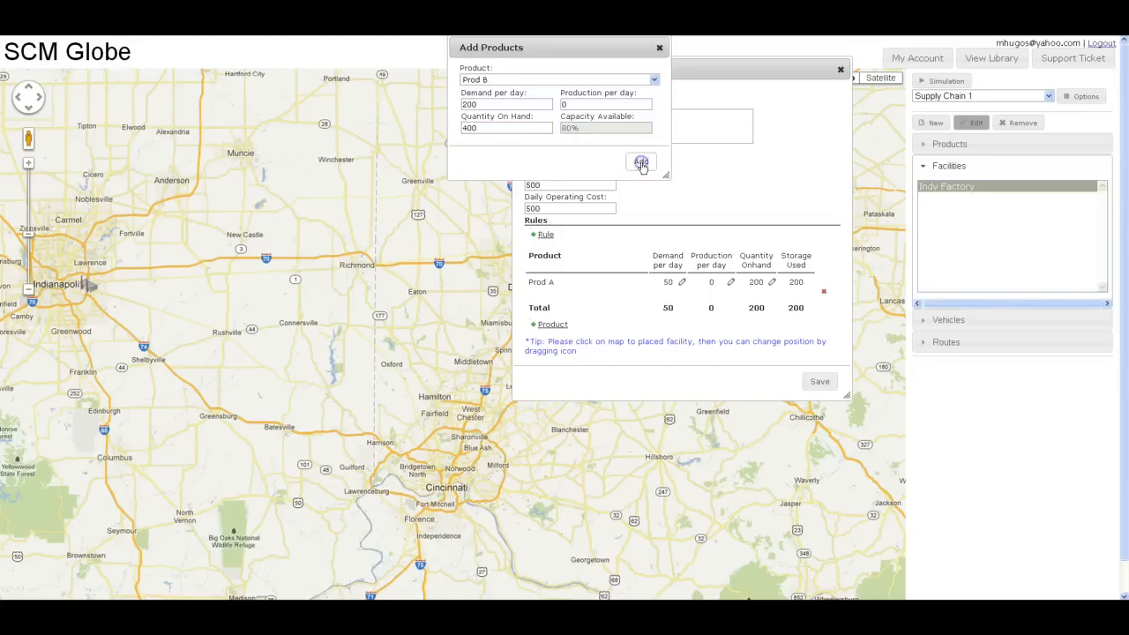
{"action": "left_click", "coordinate": [642, 162]}
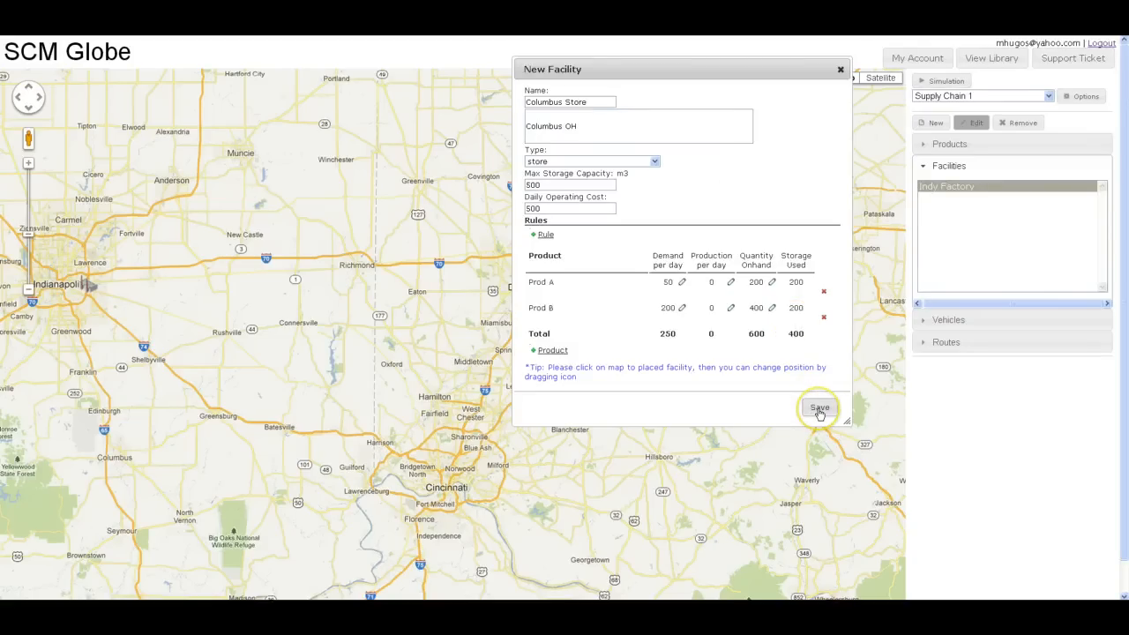
{"action": "mouse_move", "coordinate": [696, 92]}
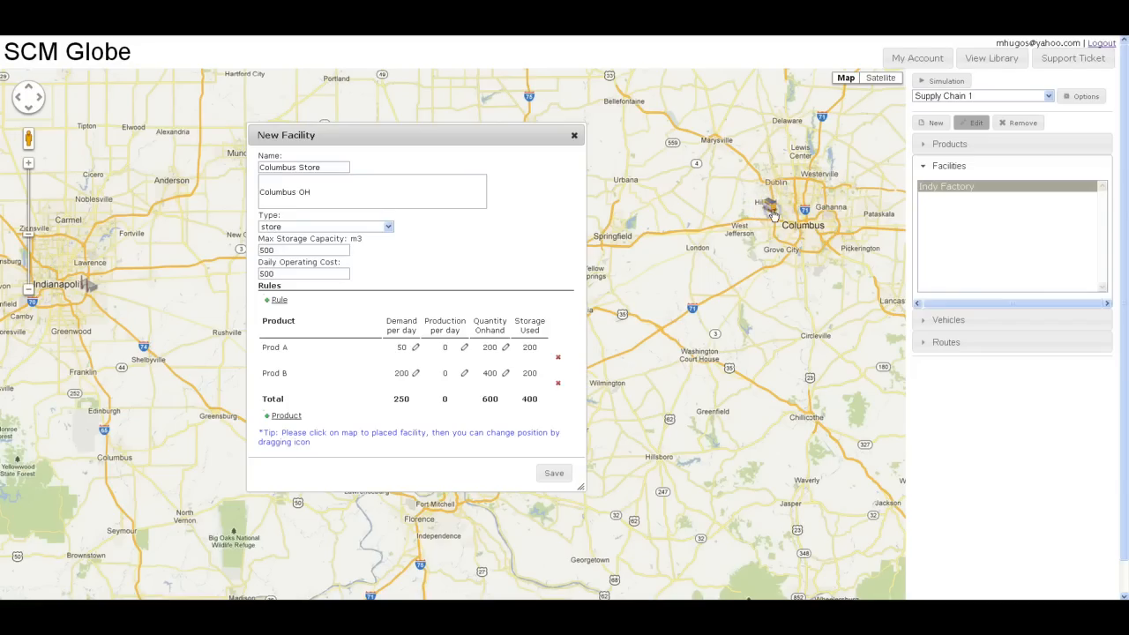
Step: Save Columbus Store into the facilities list and select Indy Factory
{"action": "left_click", "coordinate": [554, 473]}
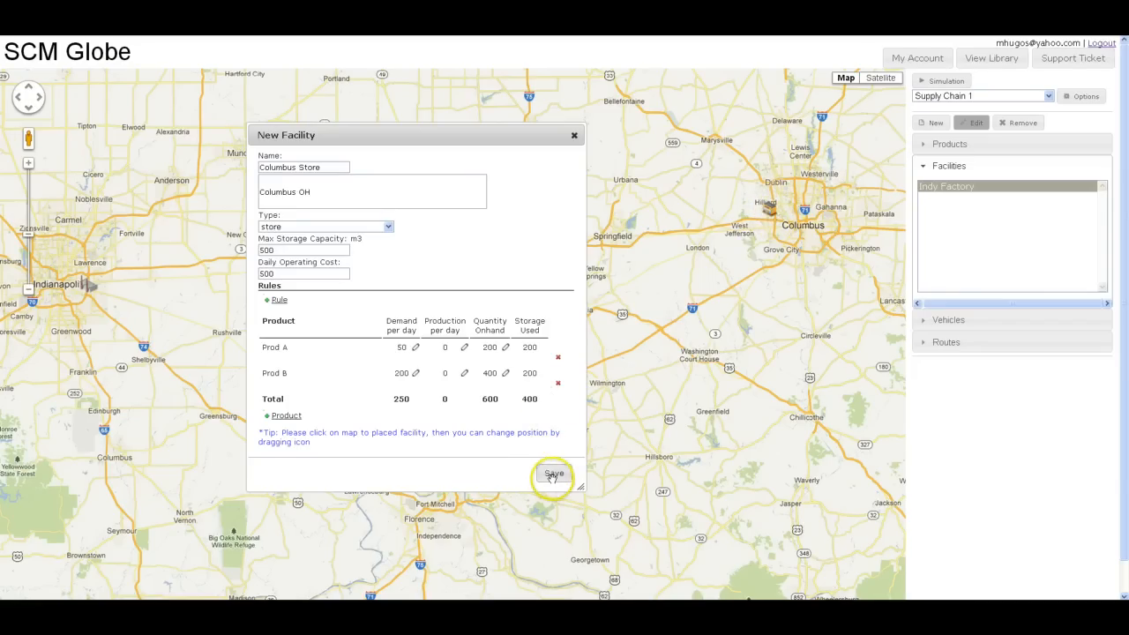
{"action": "left_click", "coordinate": [554, 476]}
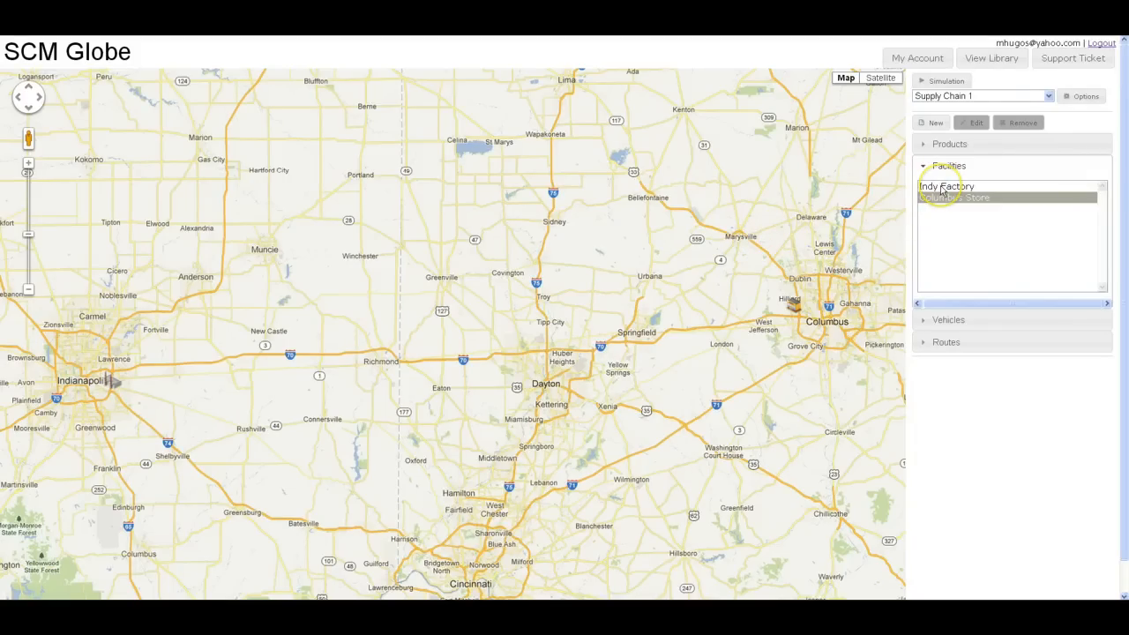
{"action": "left_click", "coordinate": [946, 187]}
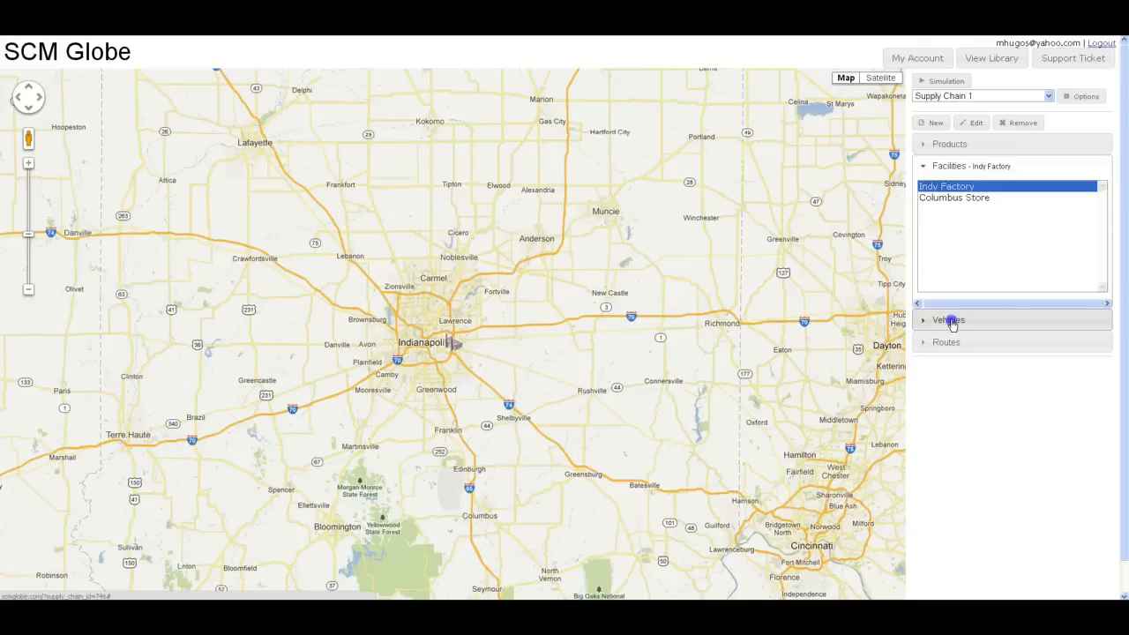
Step: Start a new vehicle of type truck named Indy to Columbus Truck
{"action": "left_click", "coordinate": [947, 320]}
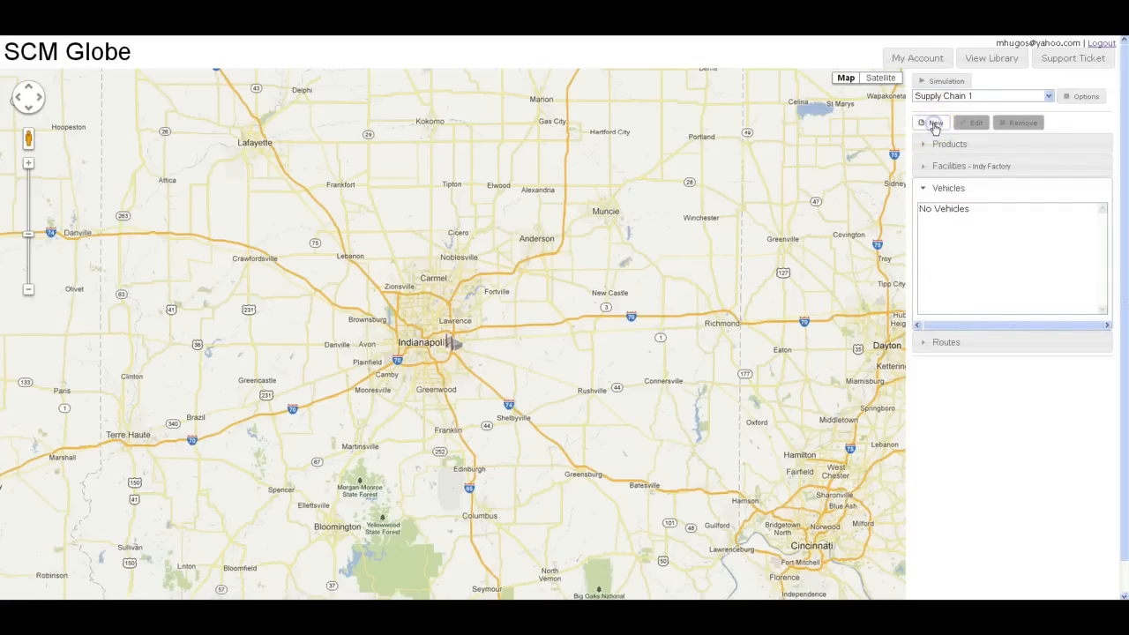
{"action": "left_click", "coordinate": [934, 124]}
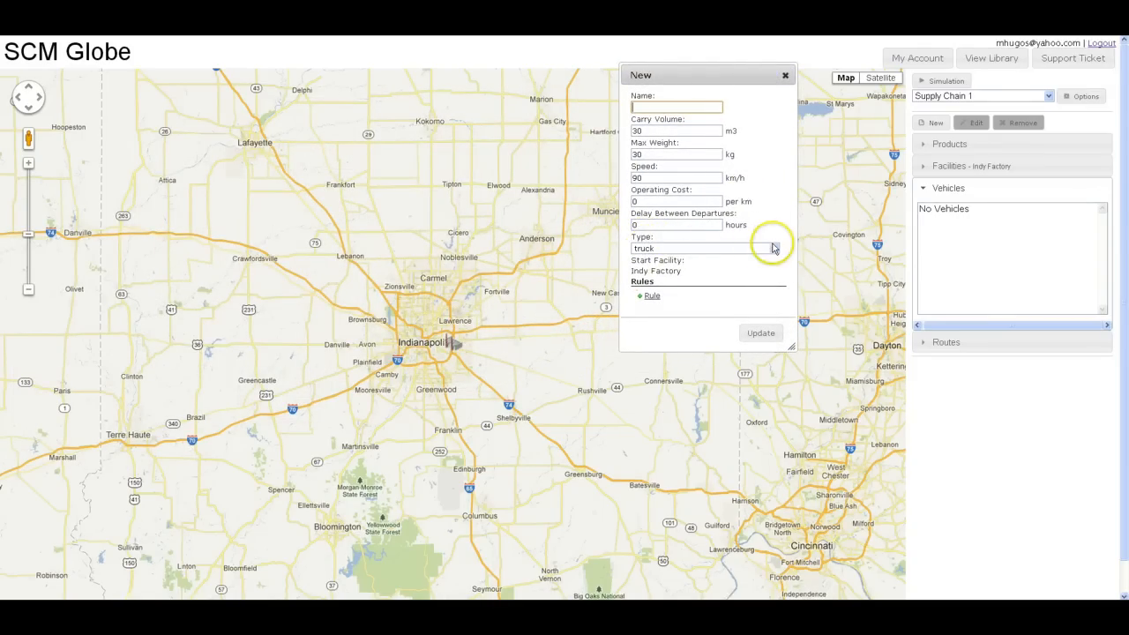
{"action": "left_click", "coordinate": [773, 247]}
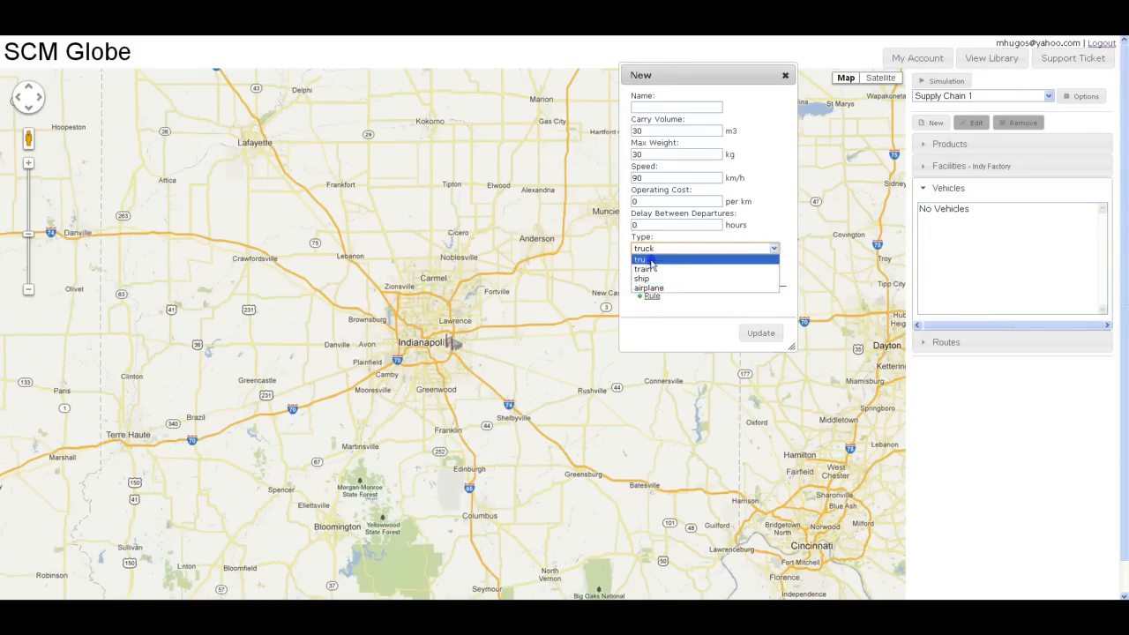
{"action": "left_click", "coordinate": [644, 257]}
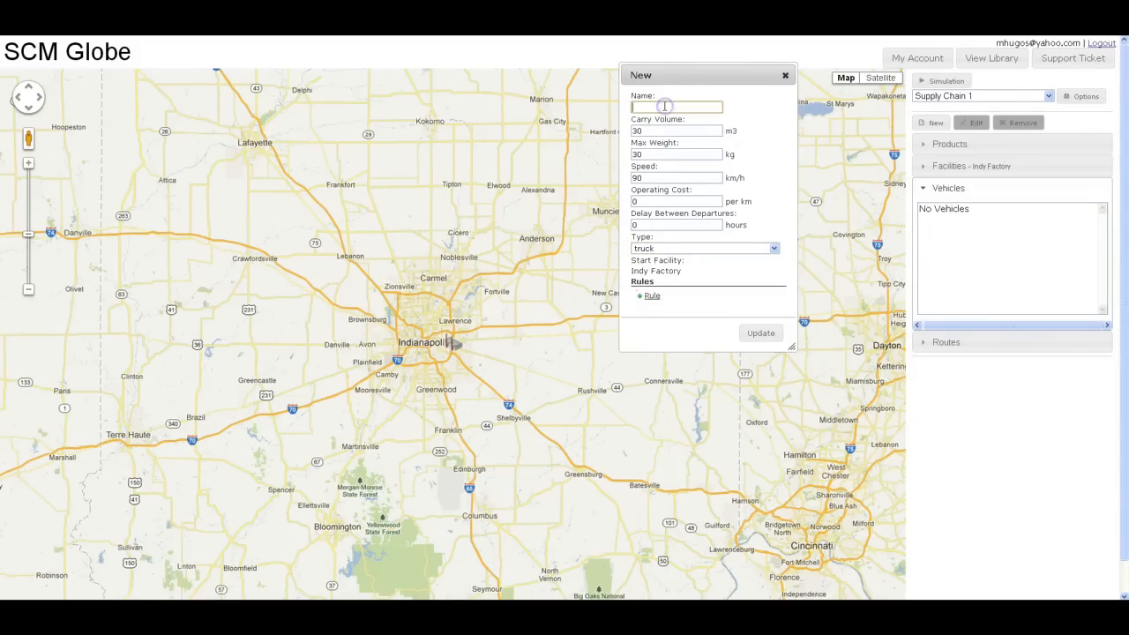
{"action": "type", "text": "Ind"}
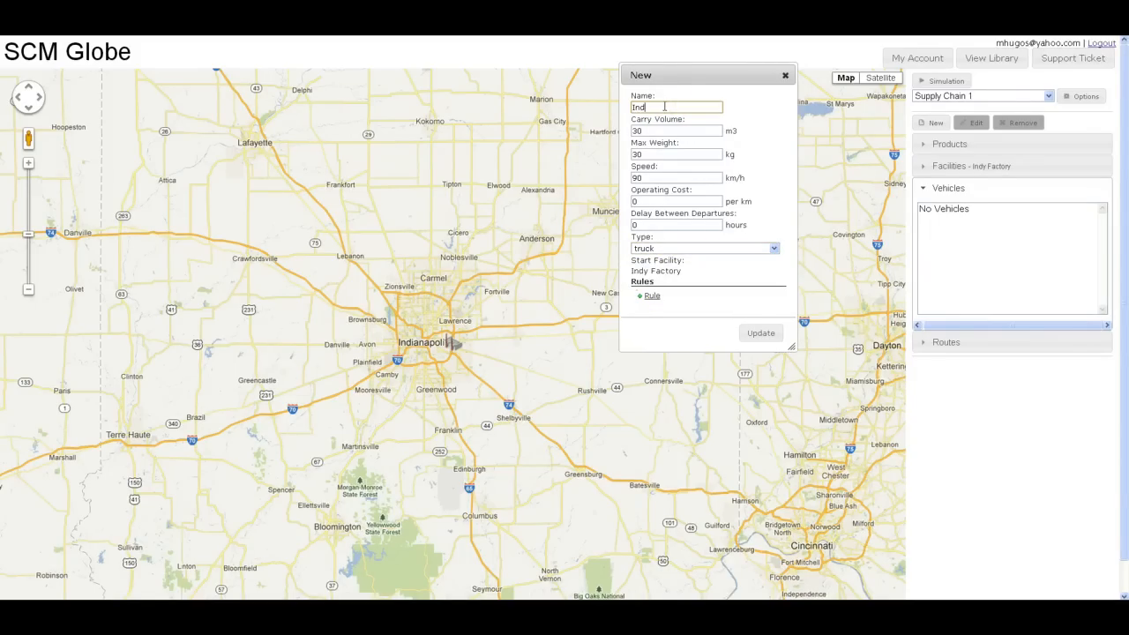
{"action": "type", "text": "y"}
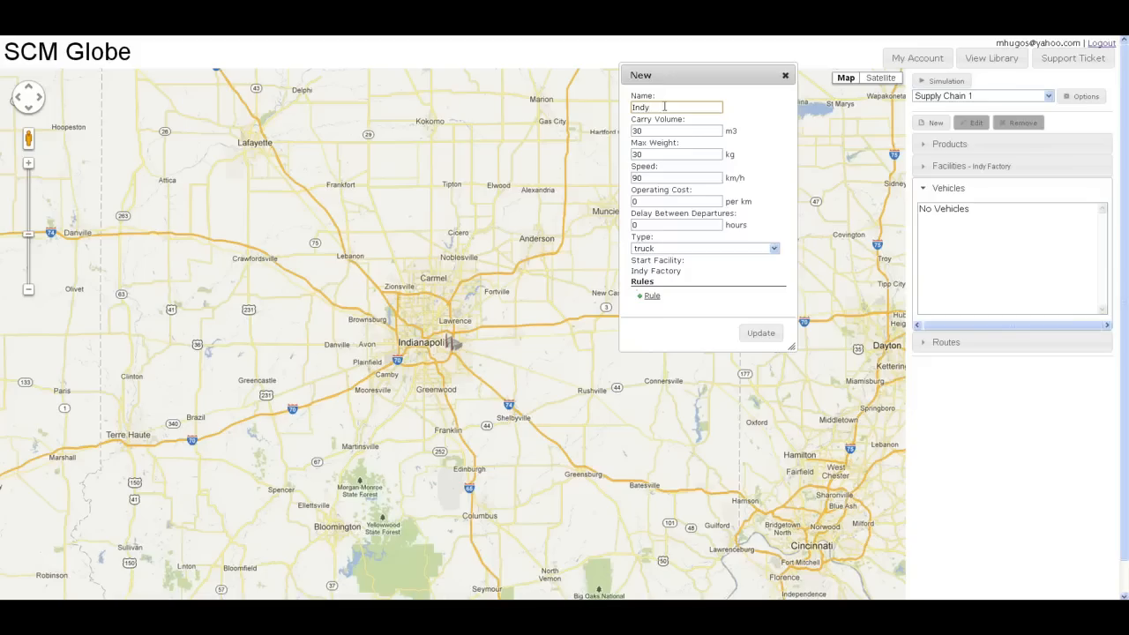
{"action": "type", "text": "to C"}
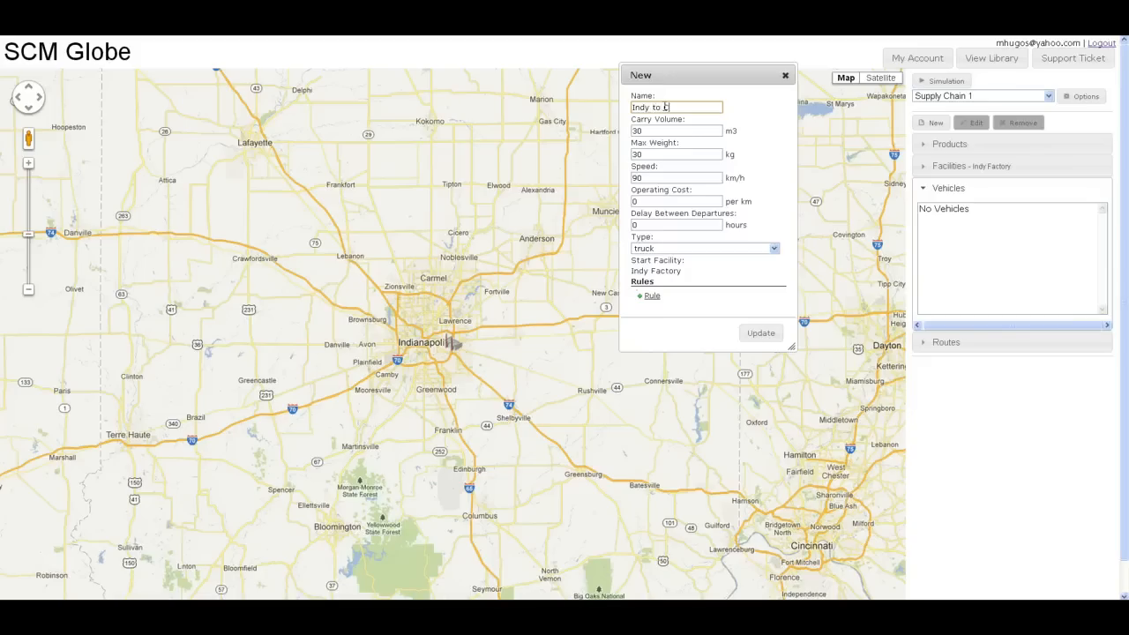
{"action": "type", "text": "olumbus Tr"}
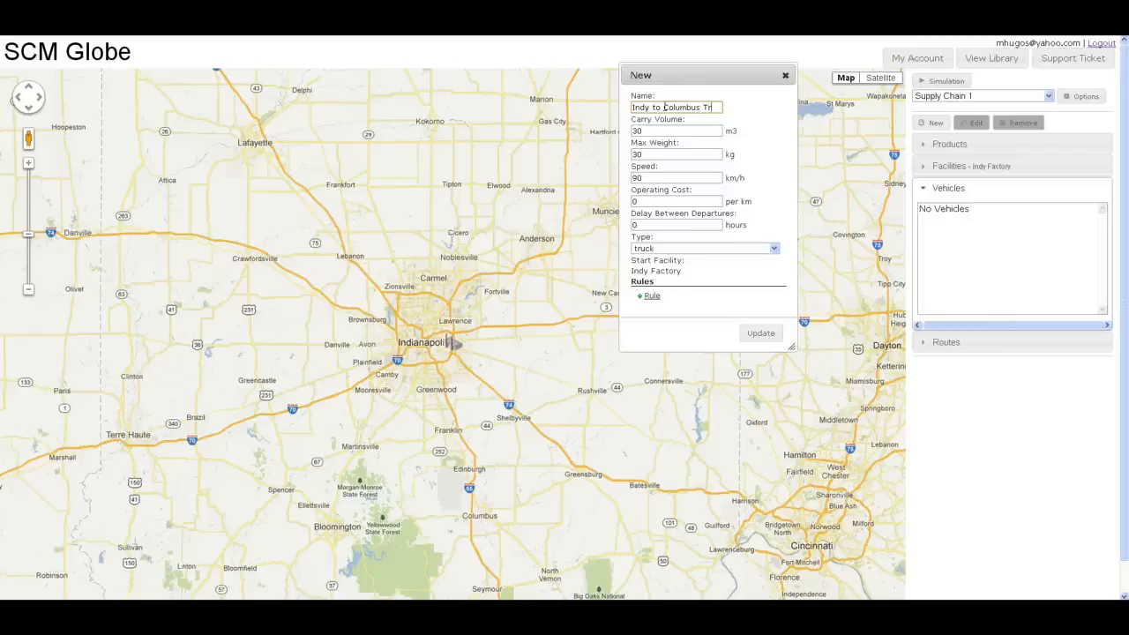
{"action": "type", "text": "uck"}
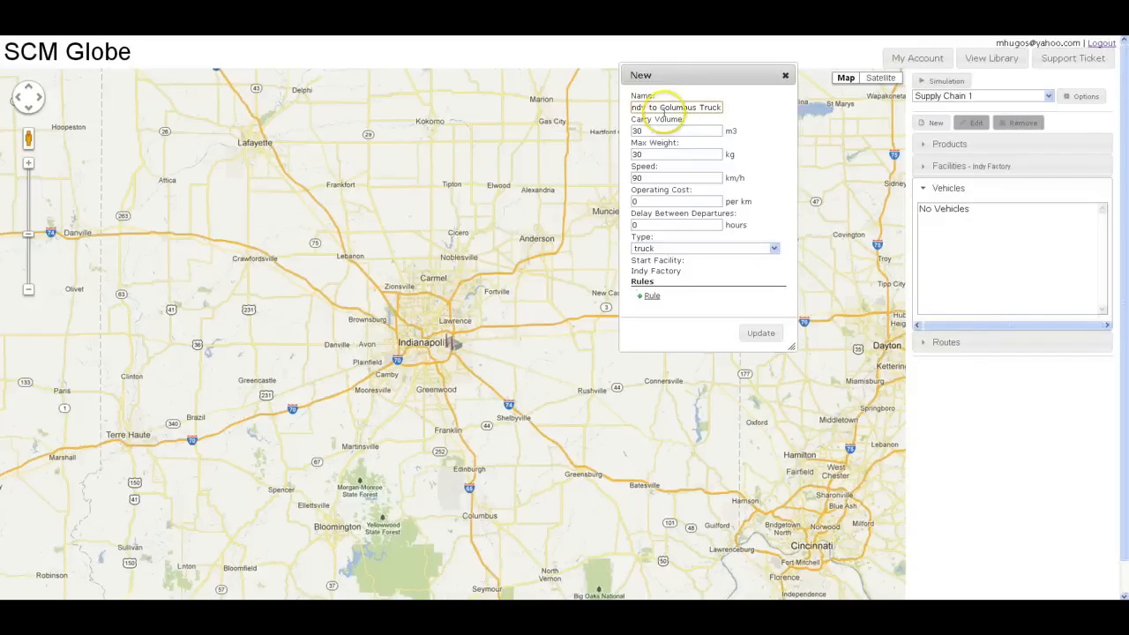
Step: Give the truck 2000 kg max weight, .60 per km operating cost, 24-hour delay and save it
{"action": "left_click", "coordinate": [678, 154]}
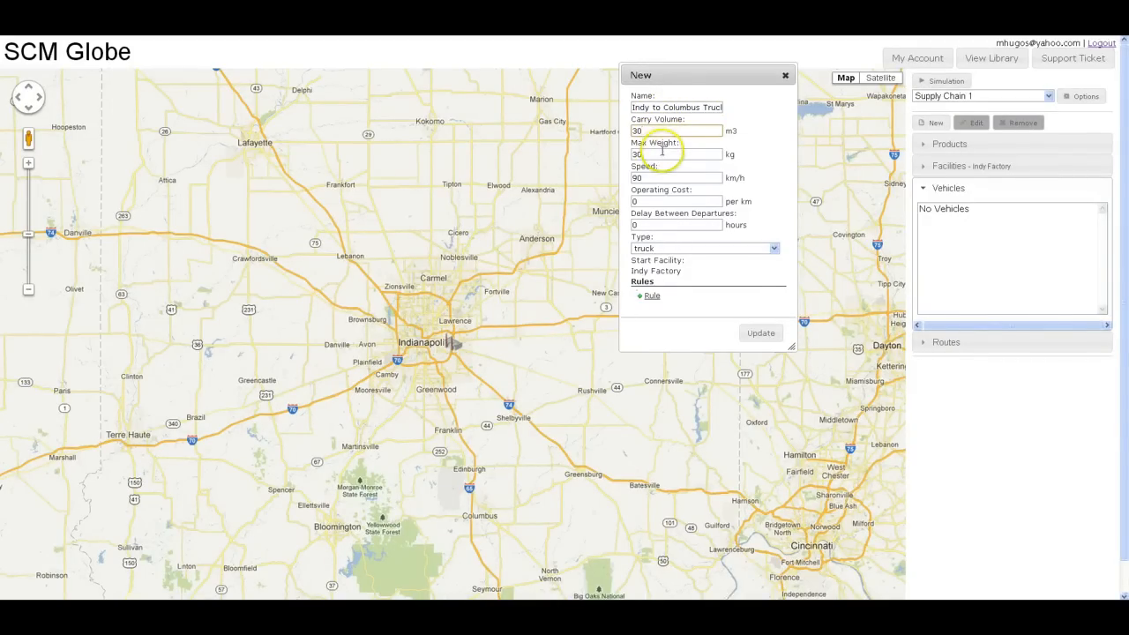
{"action": "triple_click", "coordinate": [677, 153]}
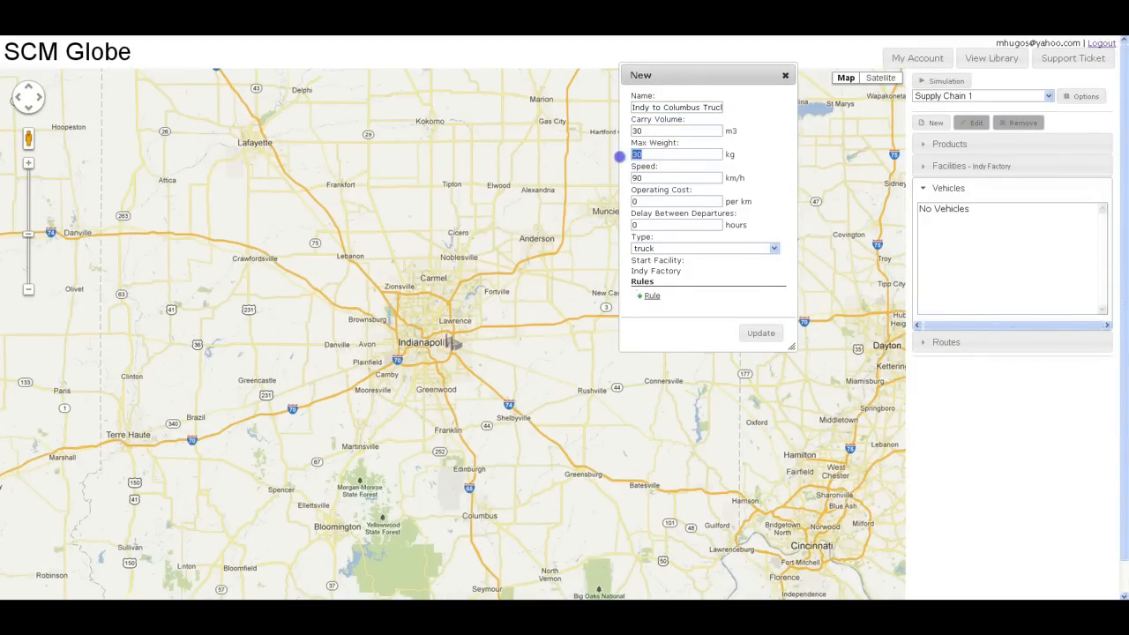
{"action": "type", "text": "2"}
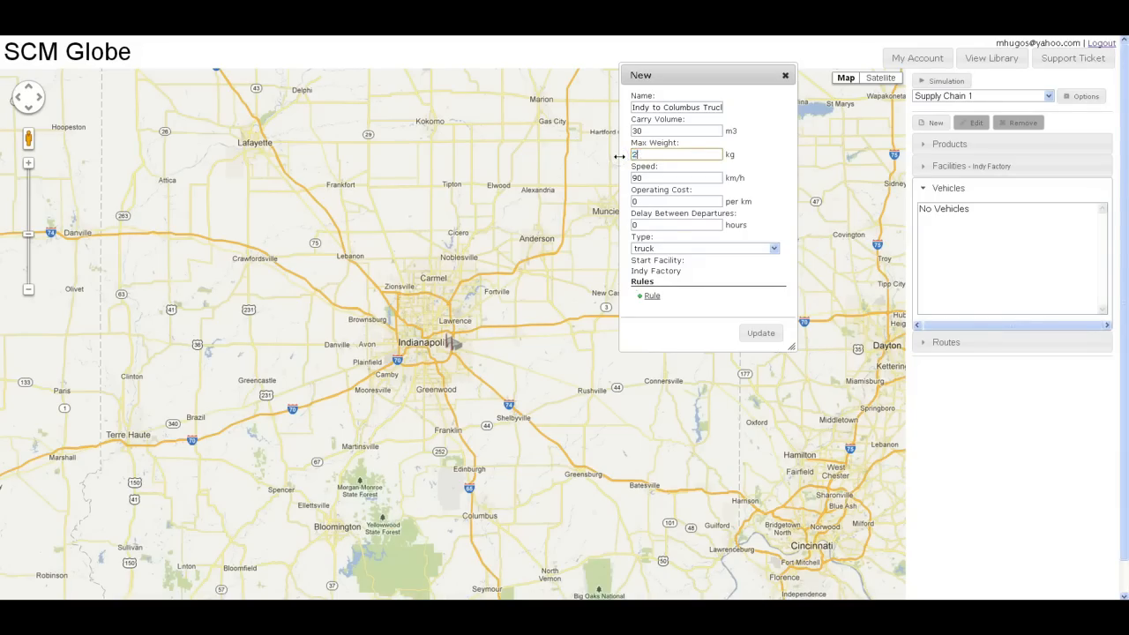
{"action": "type", "text": "000"}
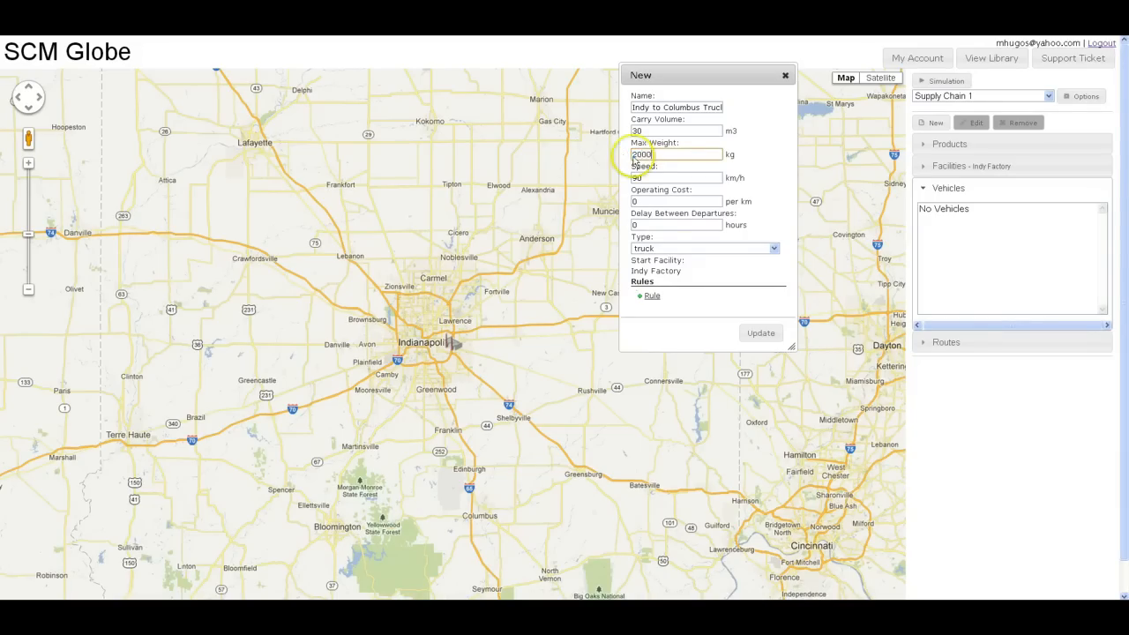
{"action": "left_click", "coordinate": [677, 176]}
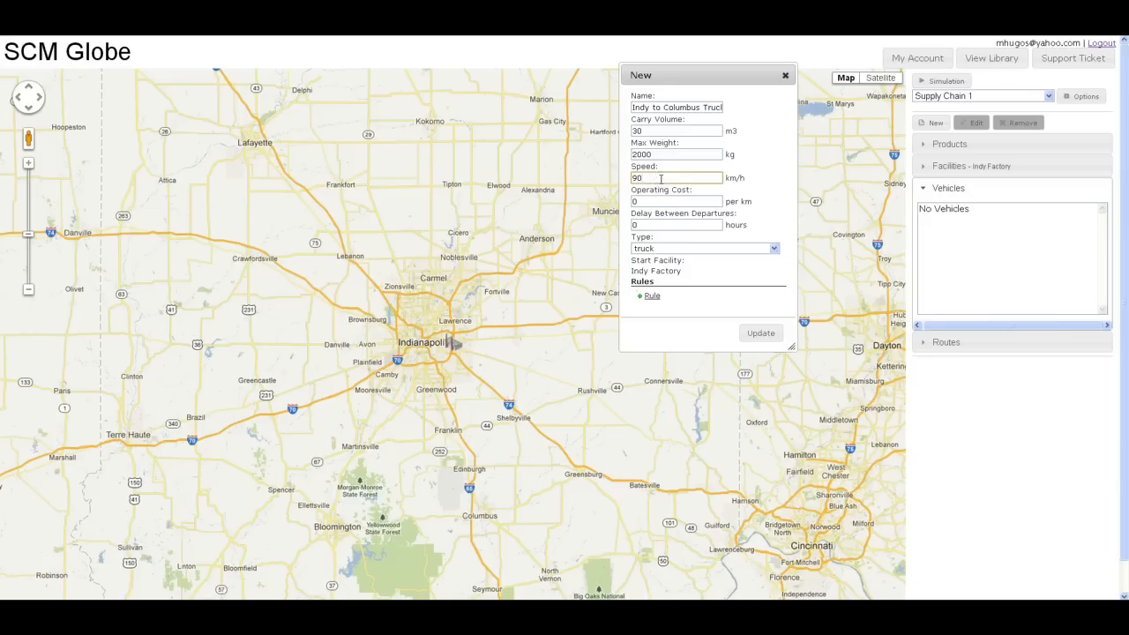
{"action": "left_click", "coordinate": [677, 201]}
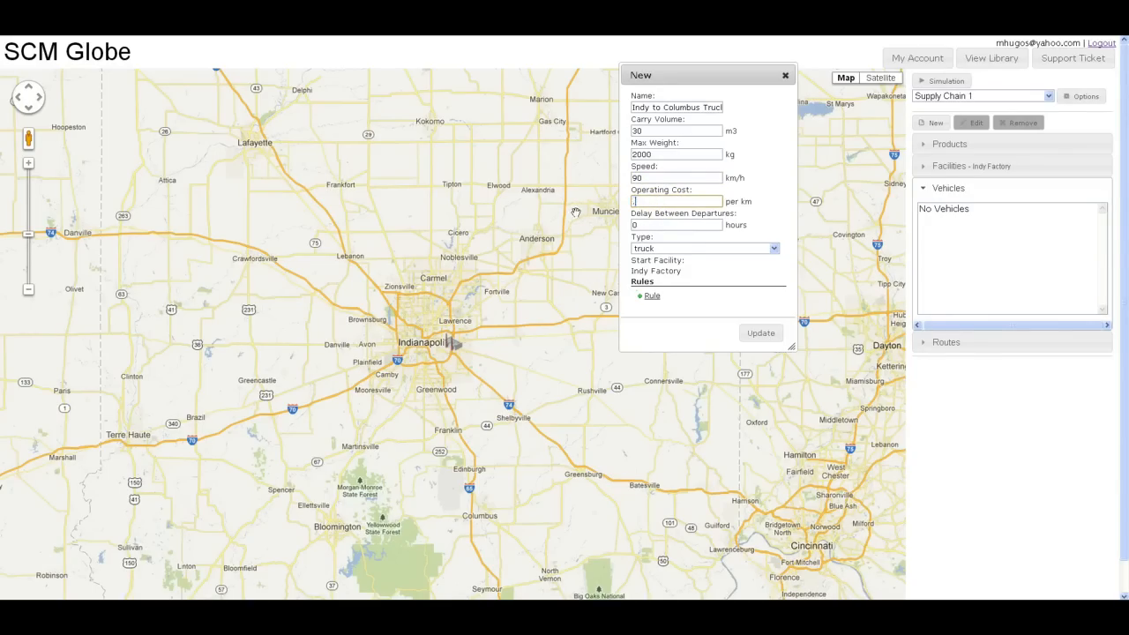
{"action": "type", "text": ".60"}
{"action": "left_click", "coordinate": [677, 224]}
{"action": "type", "text": "2"}
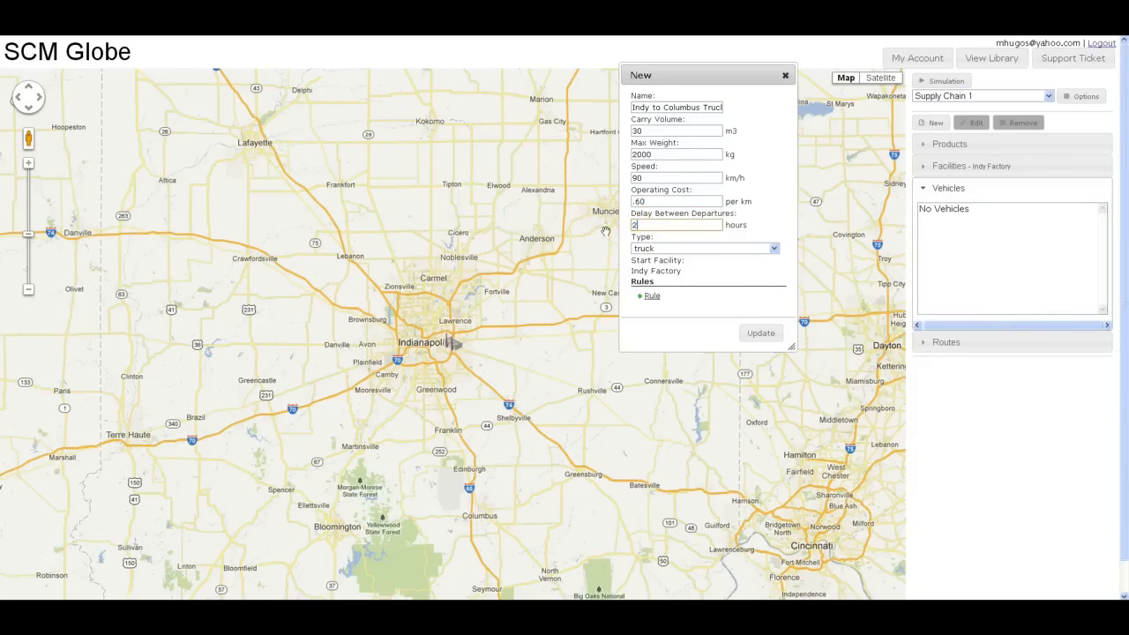
{"action": "type", "text": "4"}
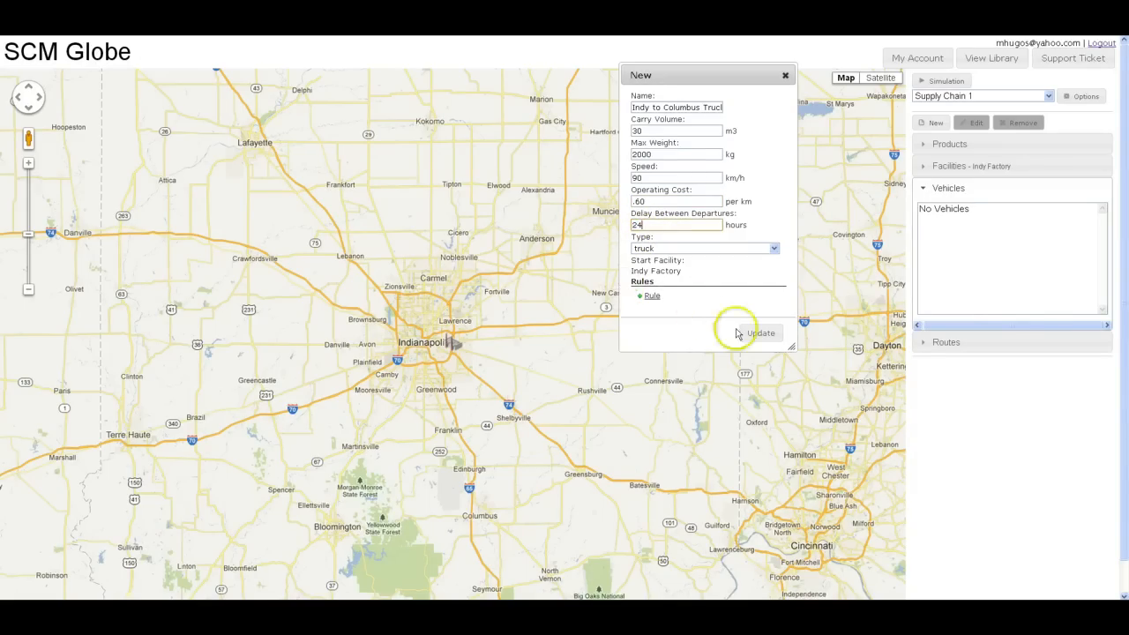
{"action": "left_click", "coordinate": [760, 334]}
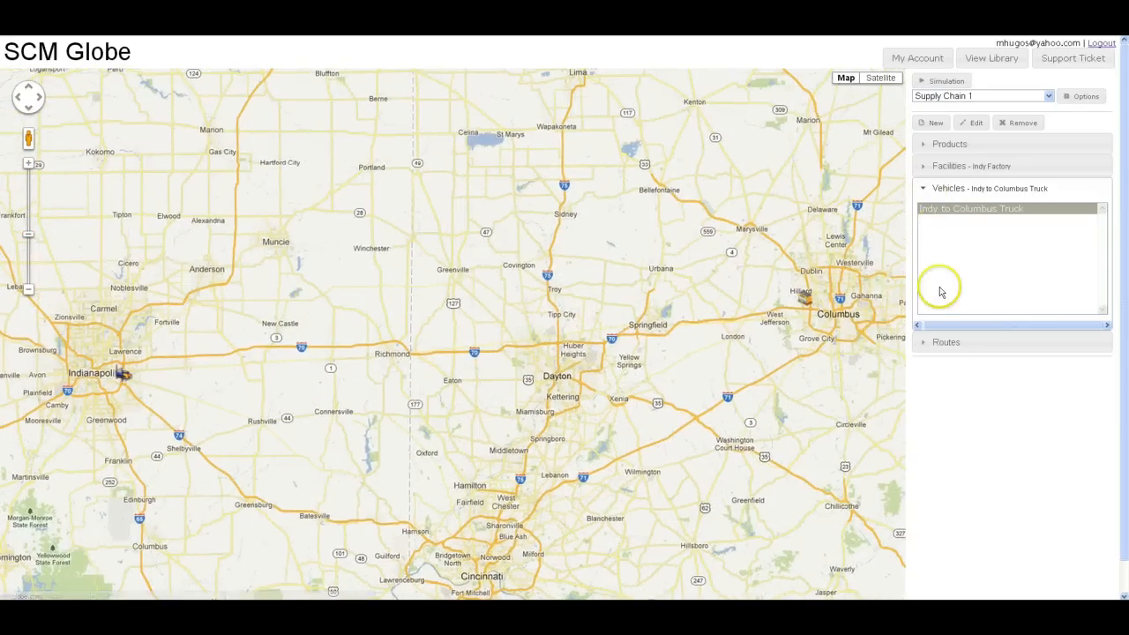
{"action": "left_click", "coordinate": [946, 342]}
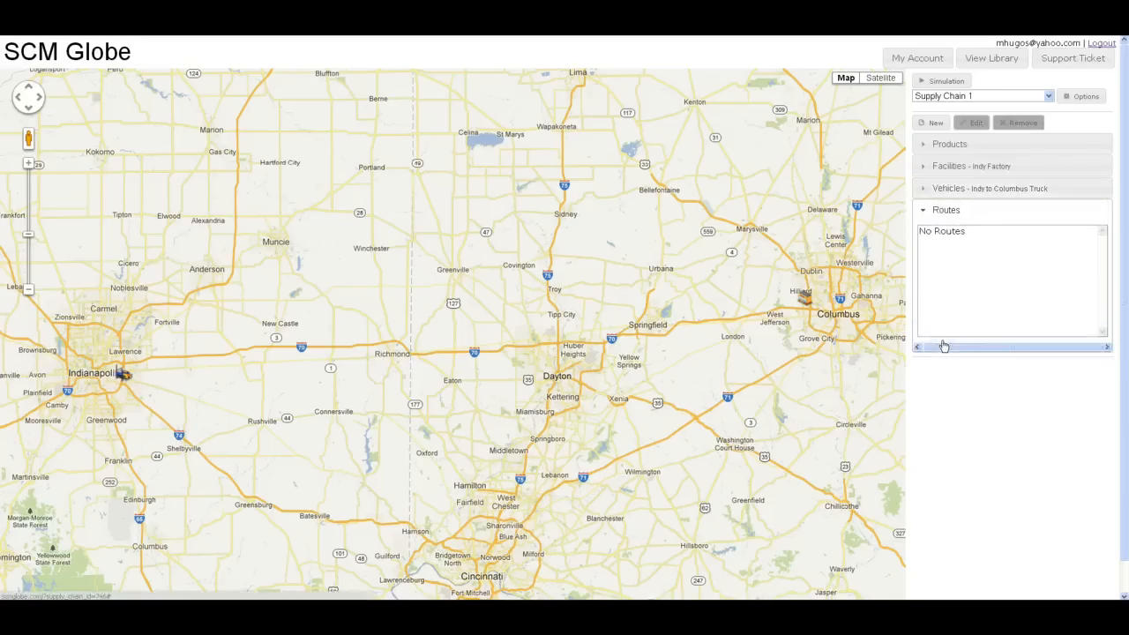
{"action": "mouse_move", "coordinate": [943, 189]}
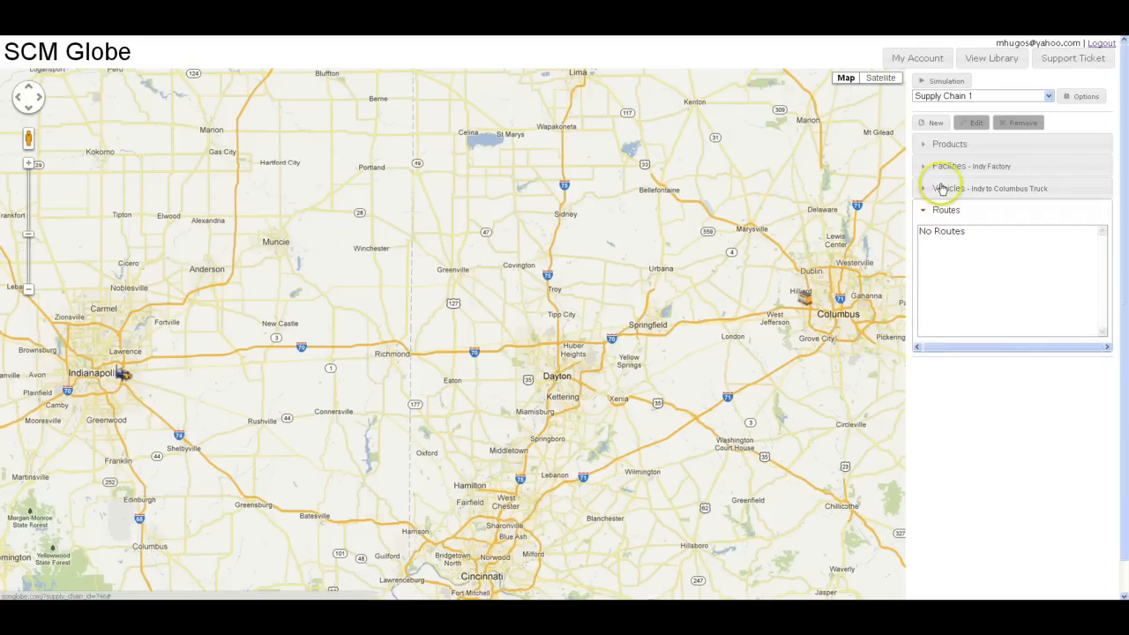
Step: Start a new route named Indy - Columbo
{"action": "left_click", "coordinate": [933, 123]}
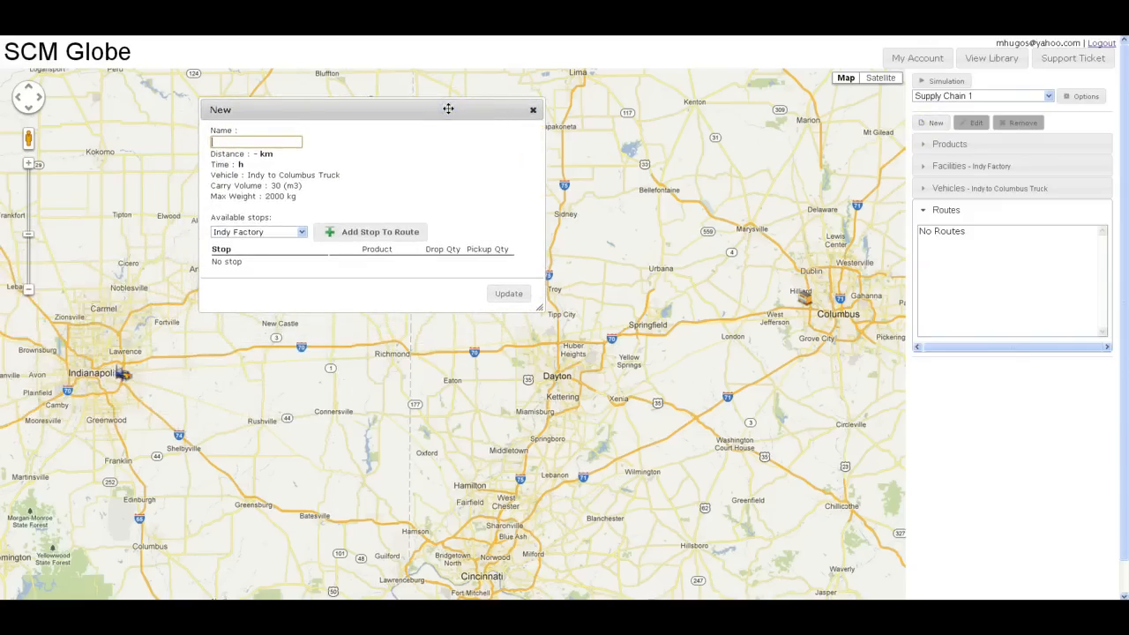
{"action": "type", "text": "Ind"}
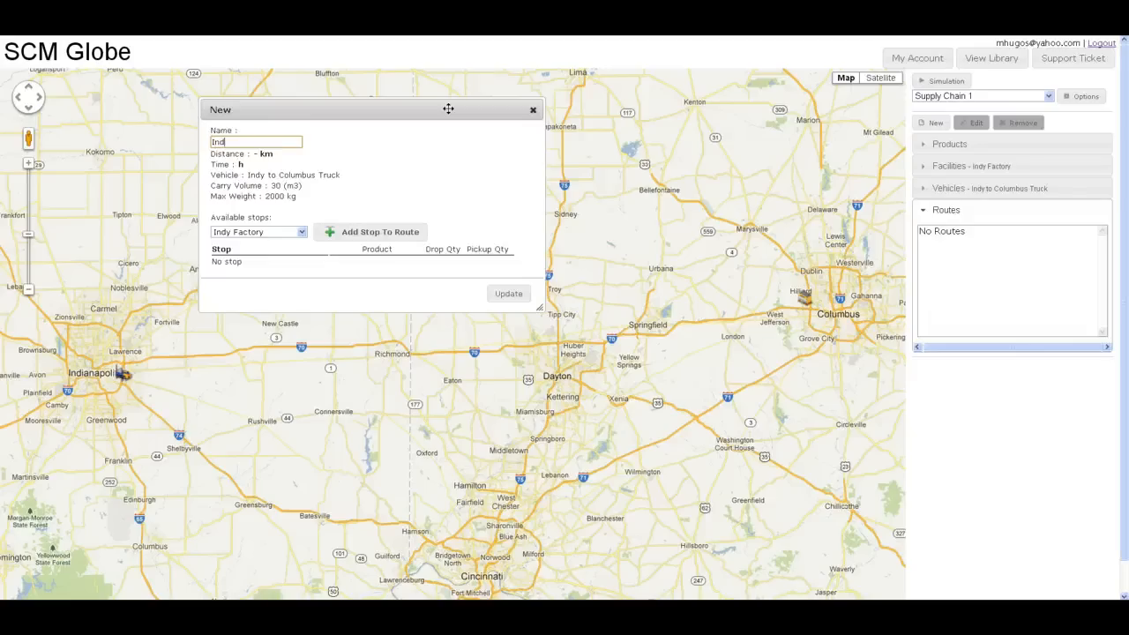
{"action": "type", "text": "y -"}
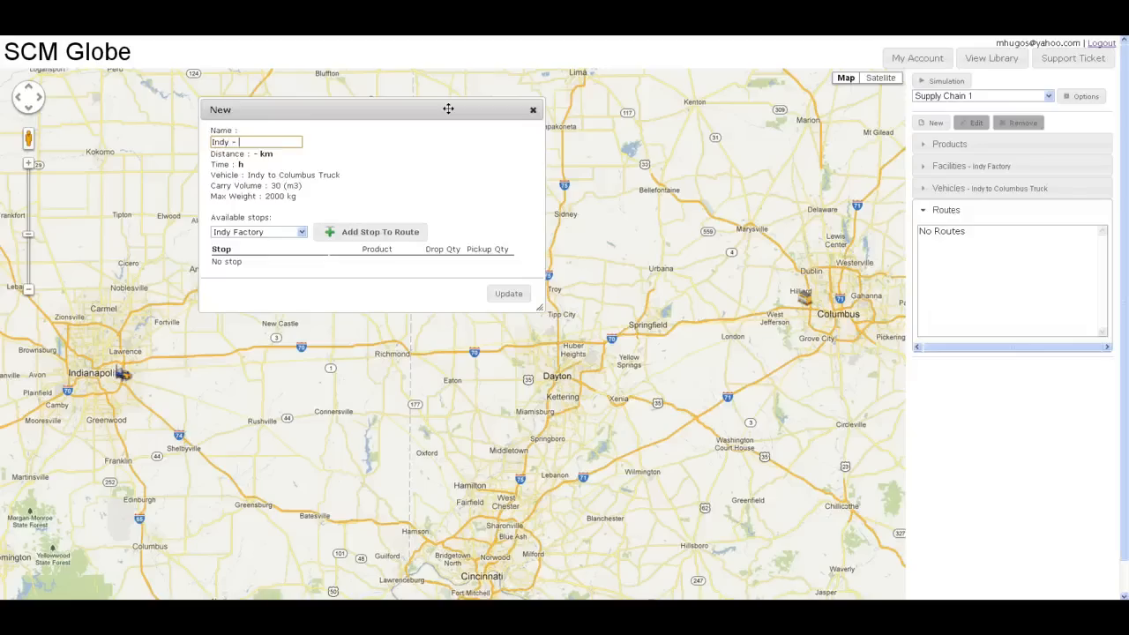
{"action": "type", "text": "Columb"}
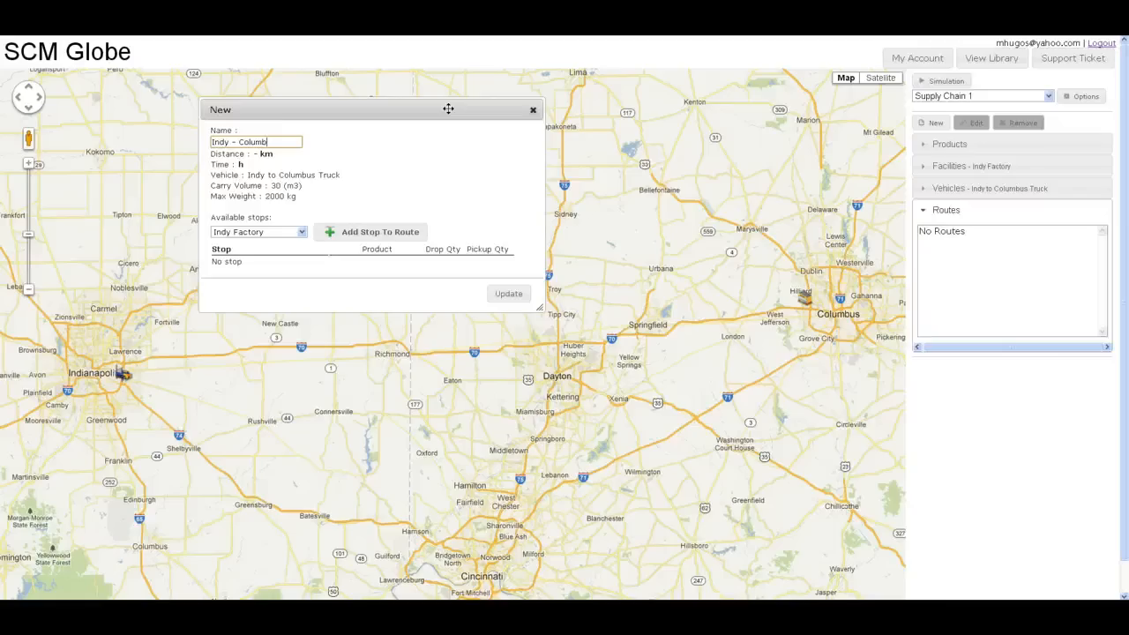
{"action": "type", "text": "y"}
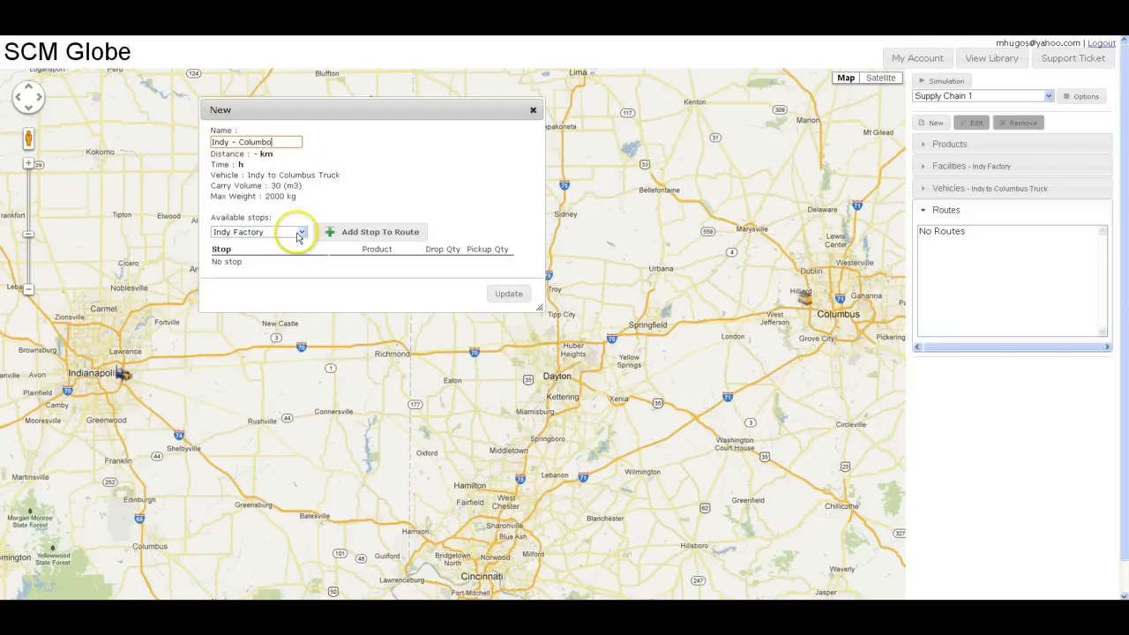
{"action": "mouse_move", "coordinate": [238, 231]}
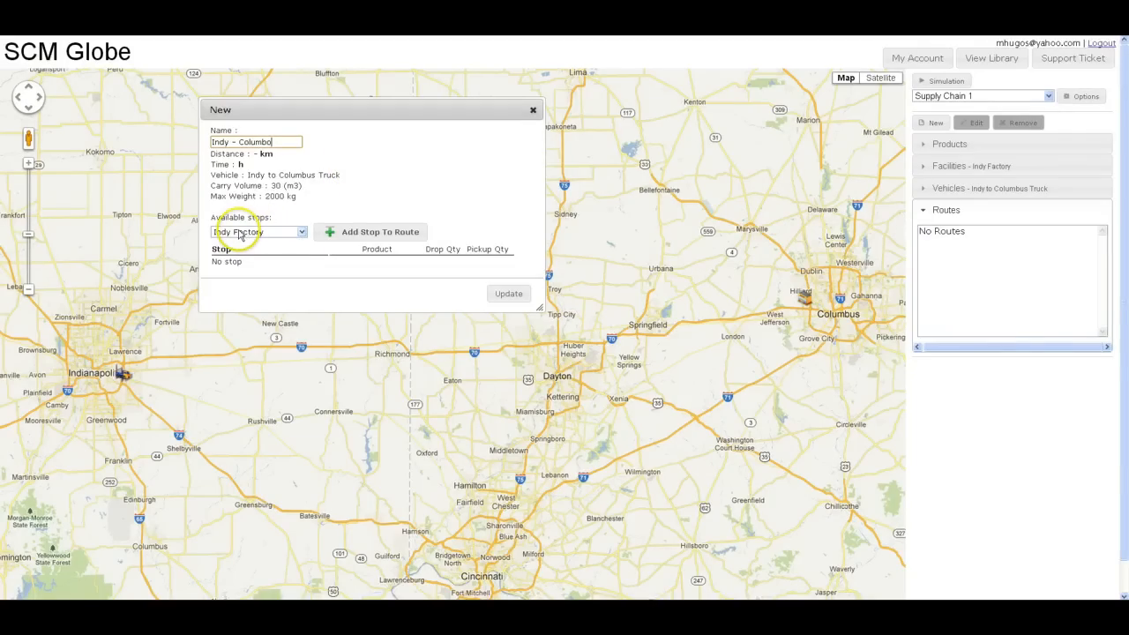
Step: Add Columbus Store from the available stops as the route's stop
{"action": "left_click", "coordinate": [300, 231]}
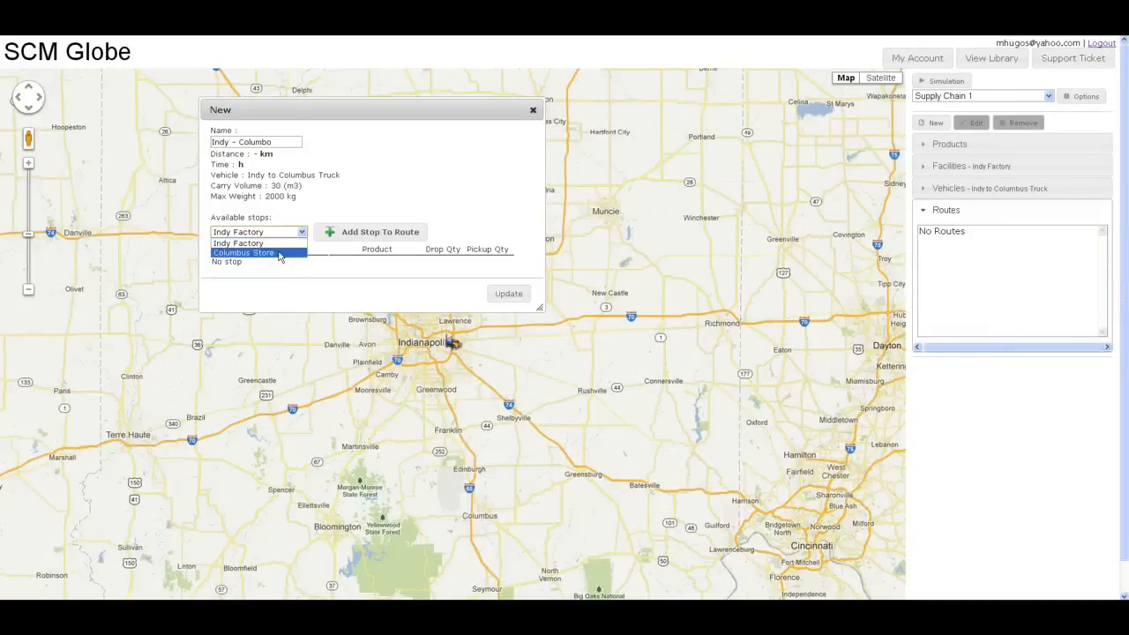
{"action": "mouse_move", "coordinate": [280, 272]}
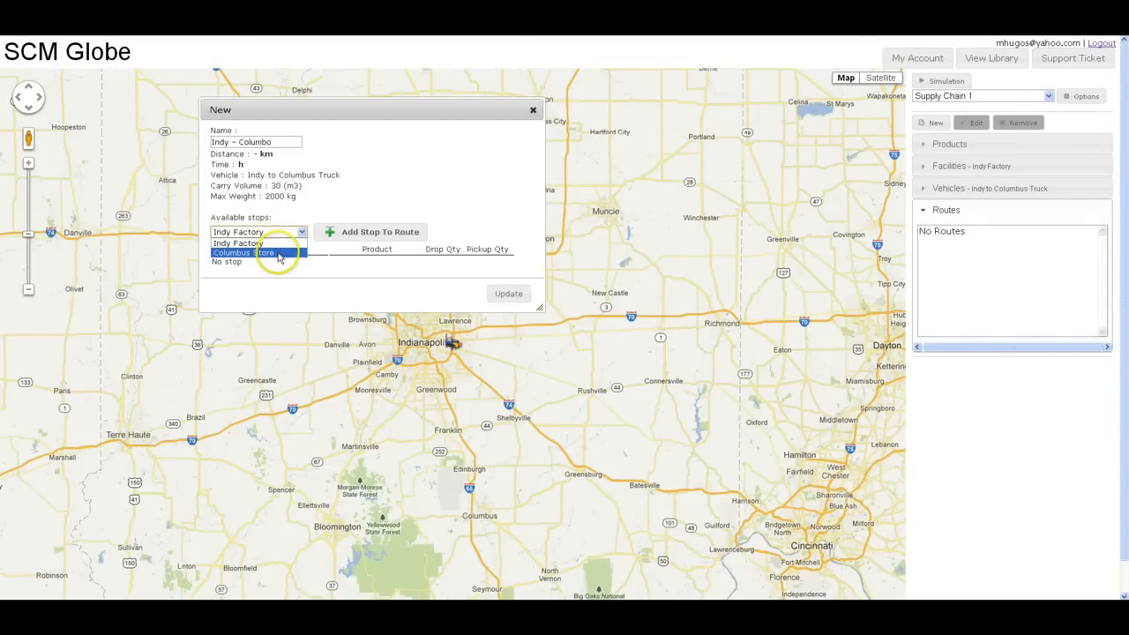
{"action": "left_click", "coordinate": [264, 254]}
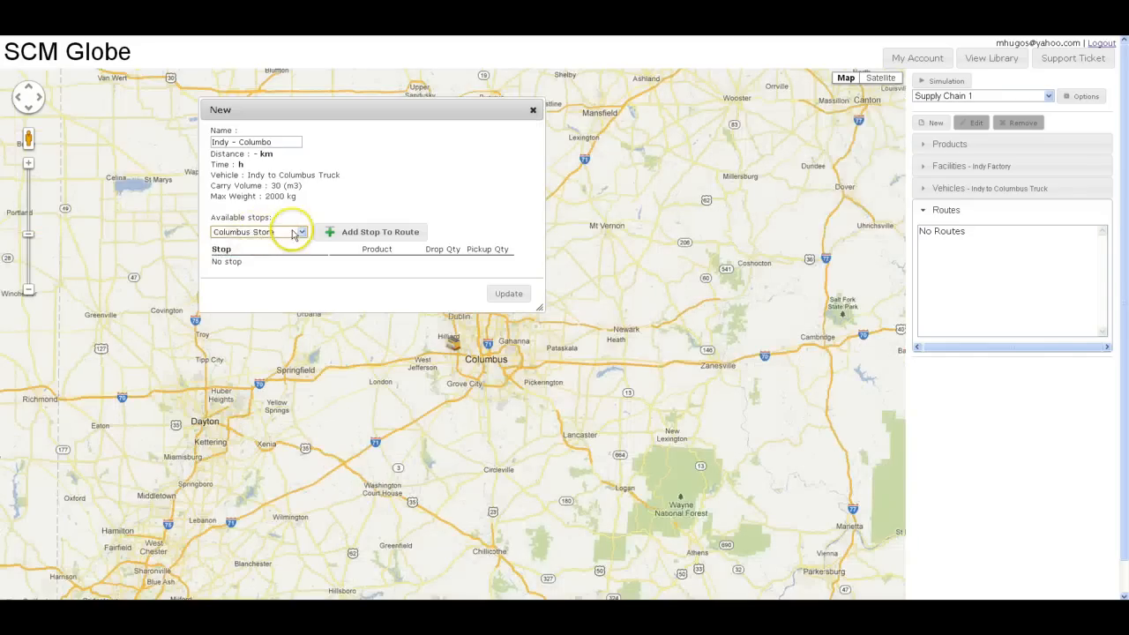
{"action": "mouse_move", "coordinate": [377, 237]}
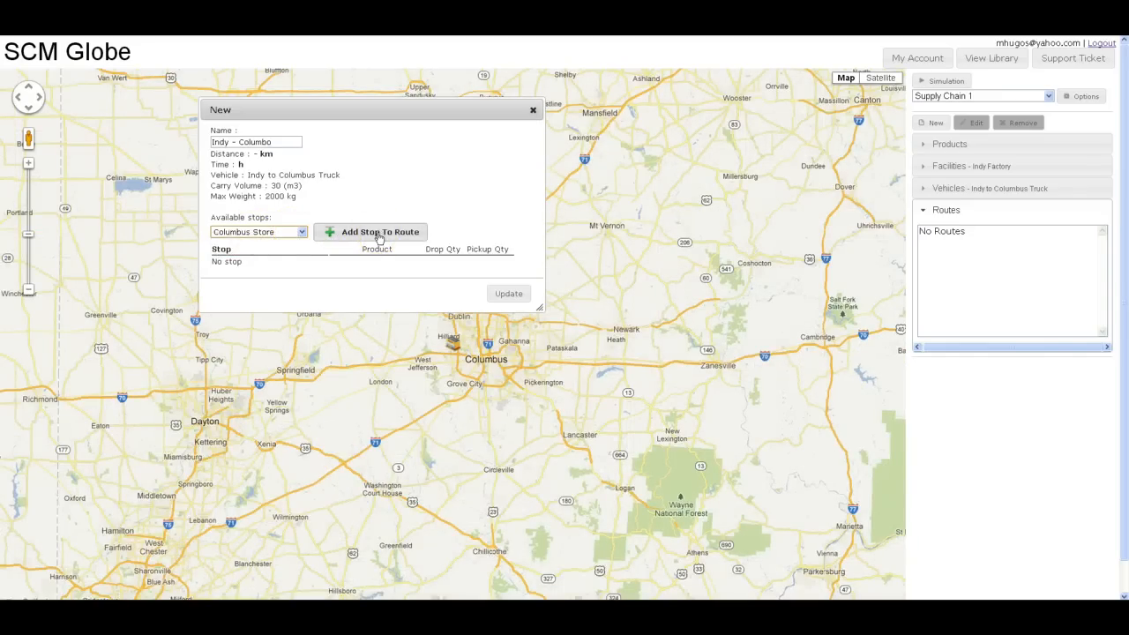
{"action": "left_click", "coordinate": [370, 231]}
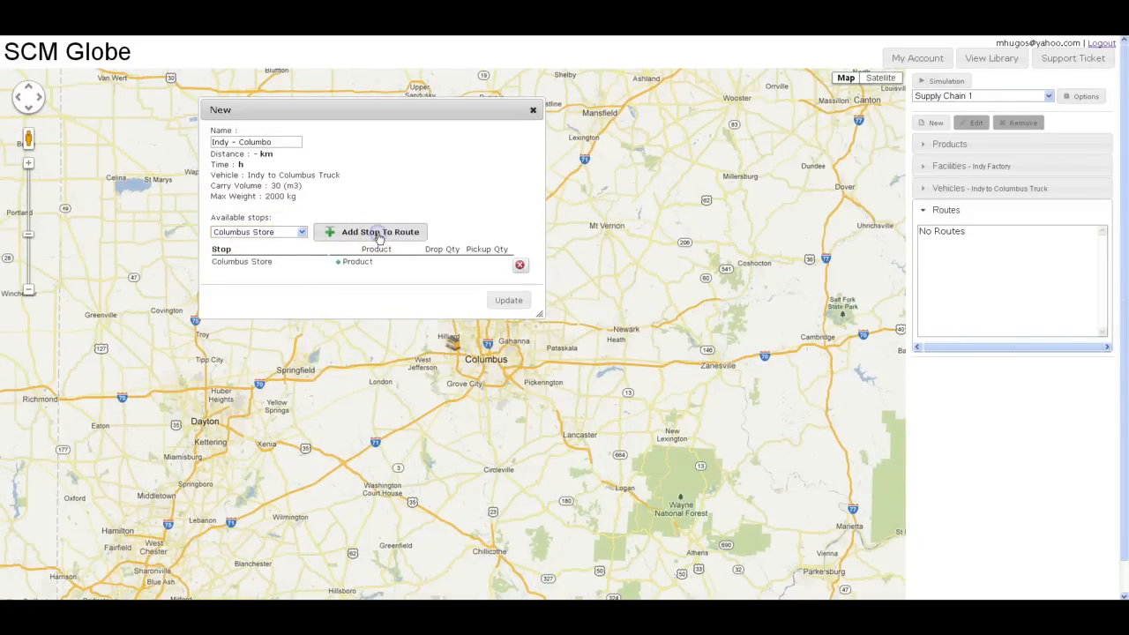
{"action": "left_click", "coordinate": [370, 231]}
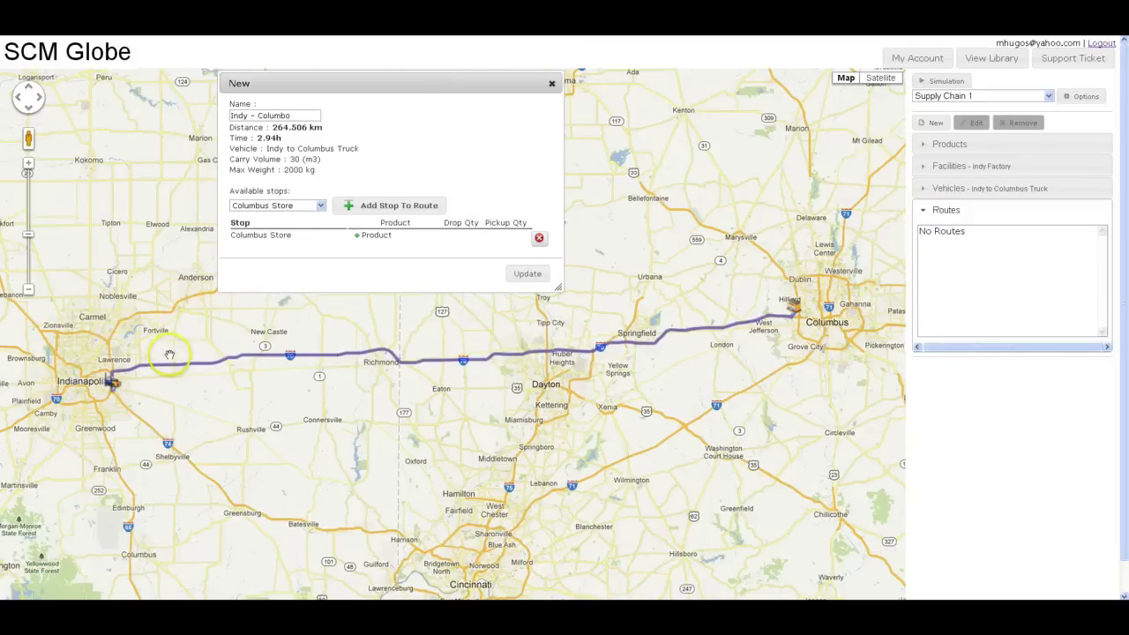
{"action": "mouse_move", "coordinate": [508, 357]}
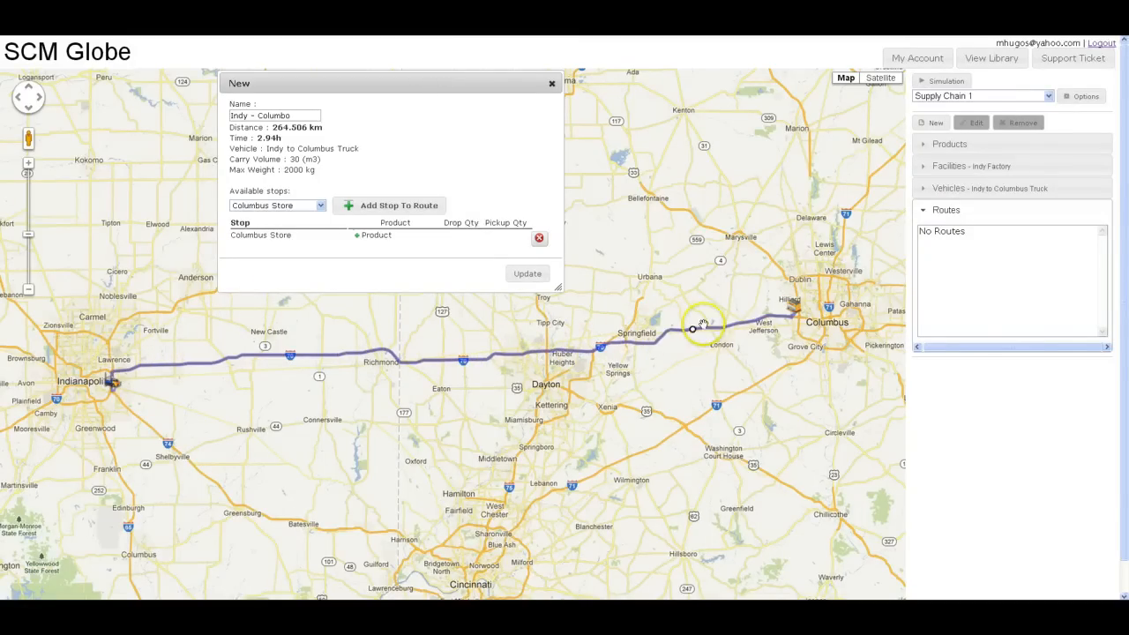
{"action": "mouse_move", "coordinate": [529, 357]}
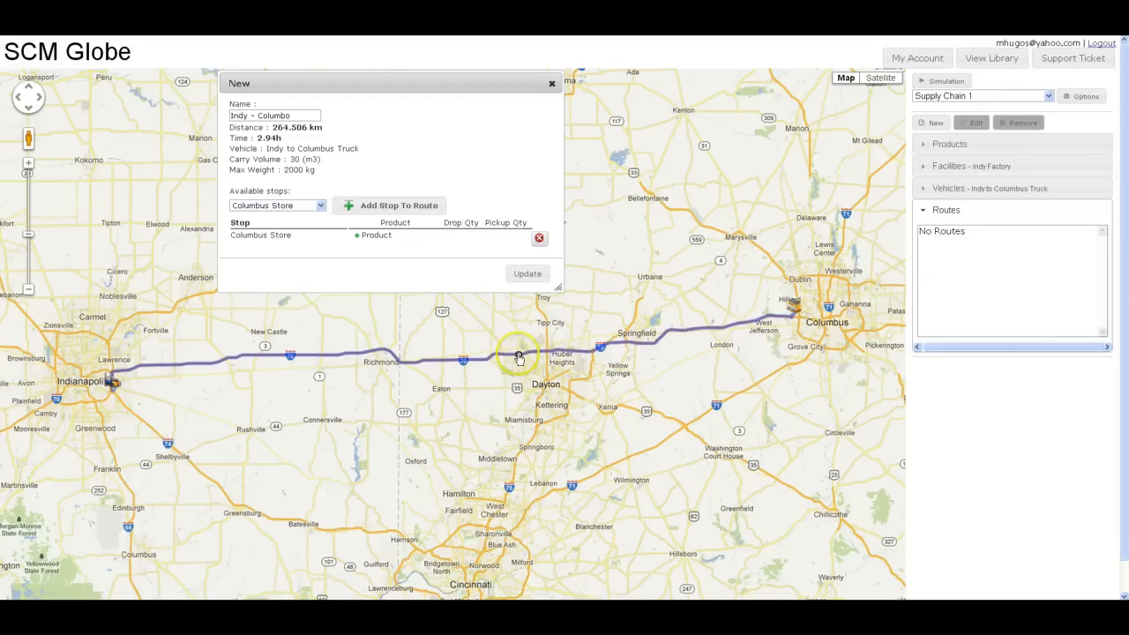
{"action": "mouse_move", "coordinate": [549, 353]}
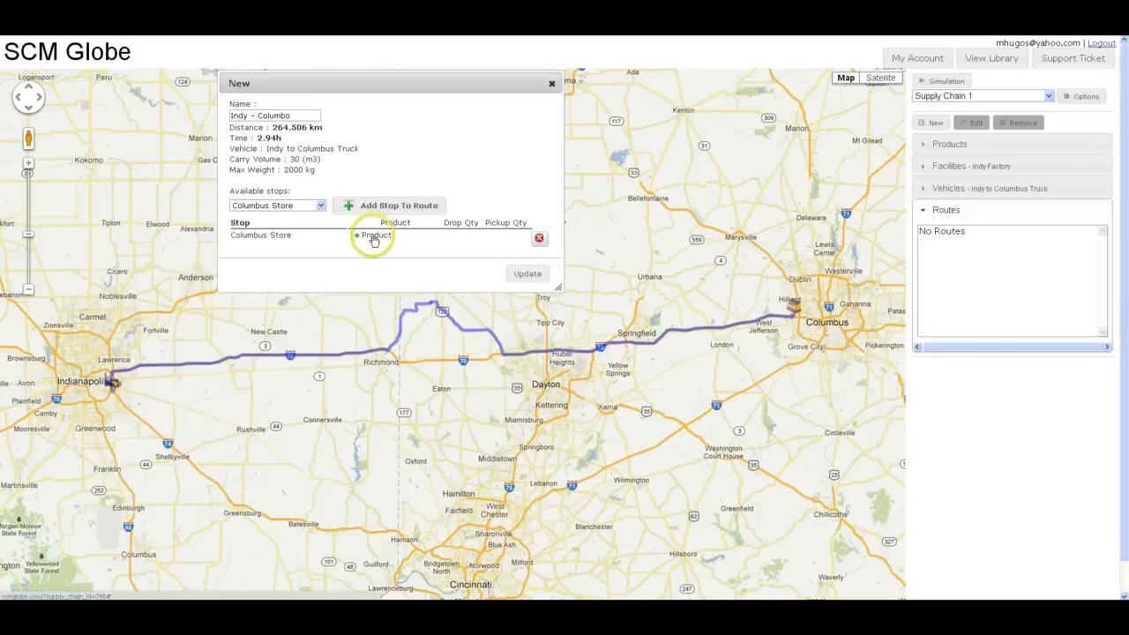
Step: Begin adding a product delivery for the Columbus Store stop on the plotted 264.506 km route
{"action": "left_click", "coordinate": [375, 237]}
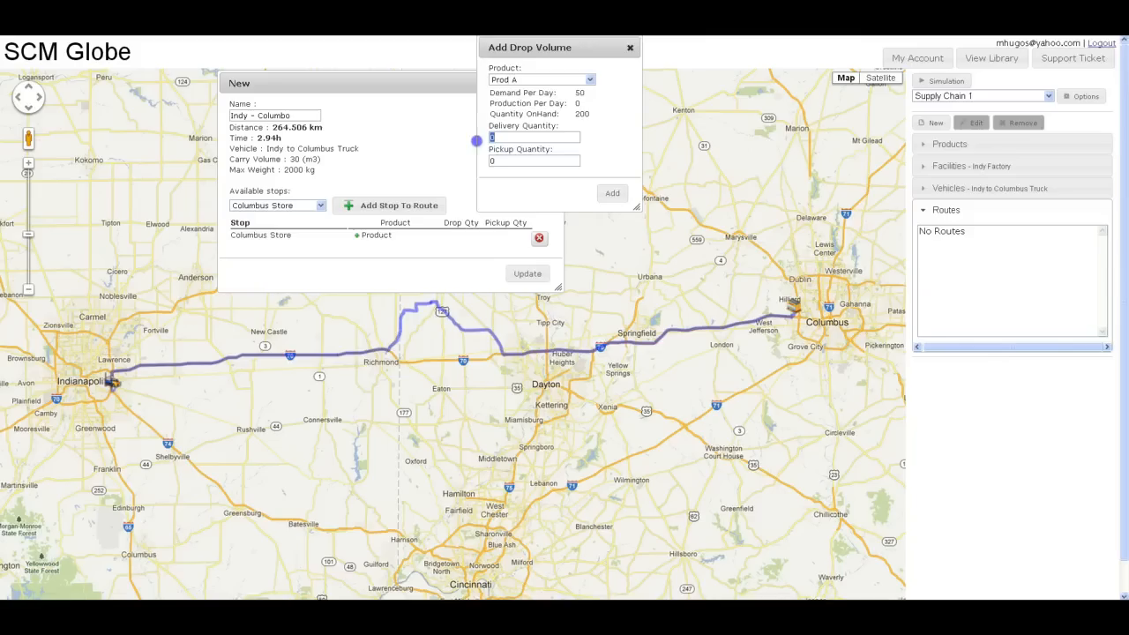
{"action": "mouse_move", "coordinate": [361, 143]}
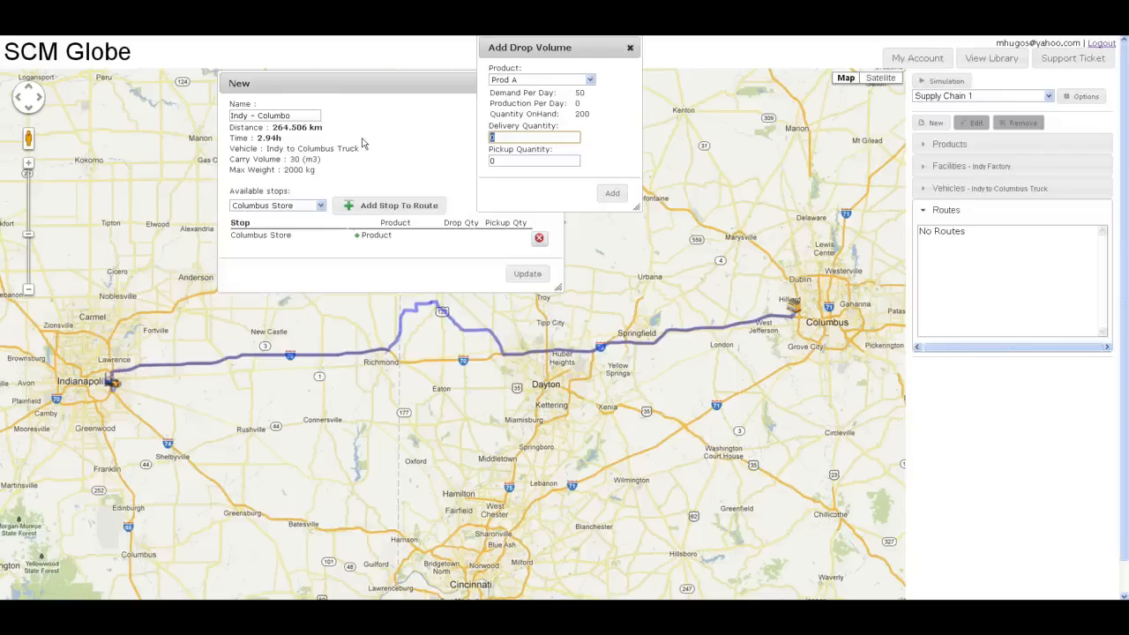
Step: Add drops of 10 Prod A and 40 Prod B at Columbus Store
{"action": "type", "text": "10"}
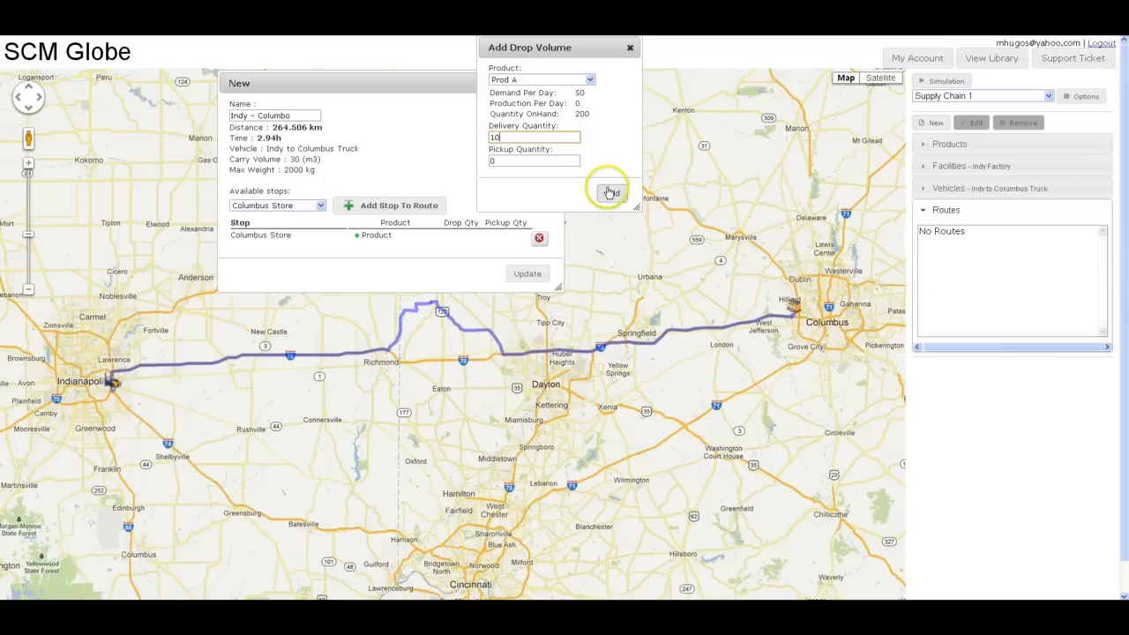
{"action": "left_click", "coordinate": [611, 192]}
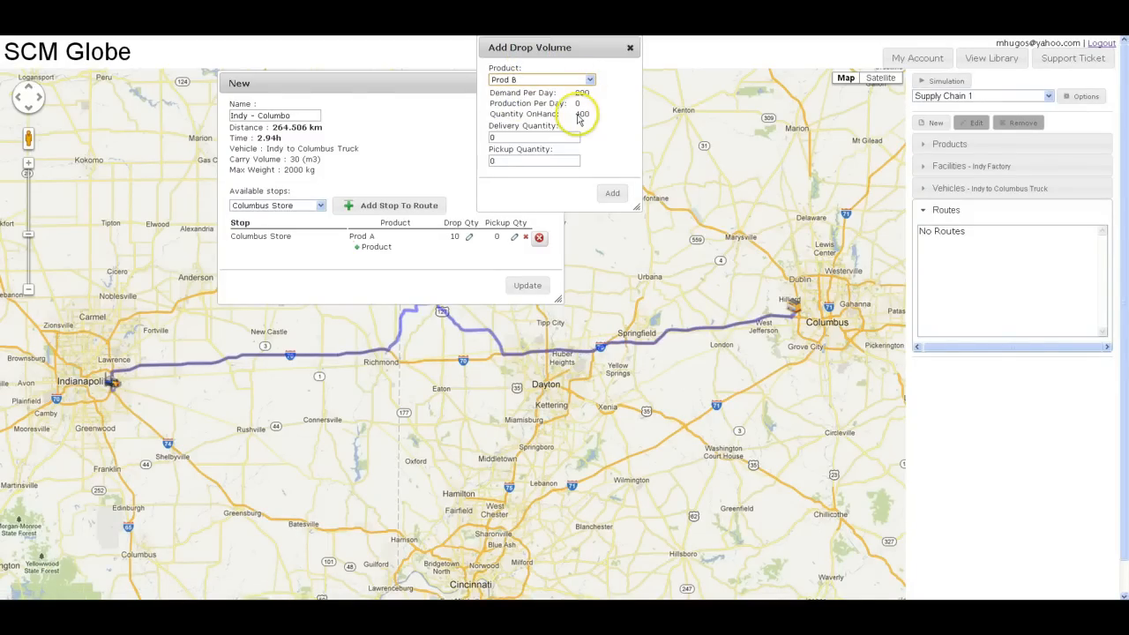
{"action": "left_click", "coordinate": [533, 138]}
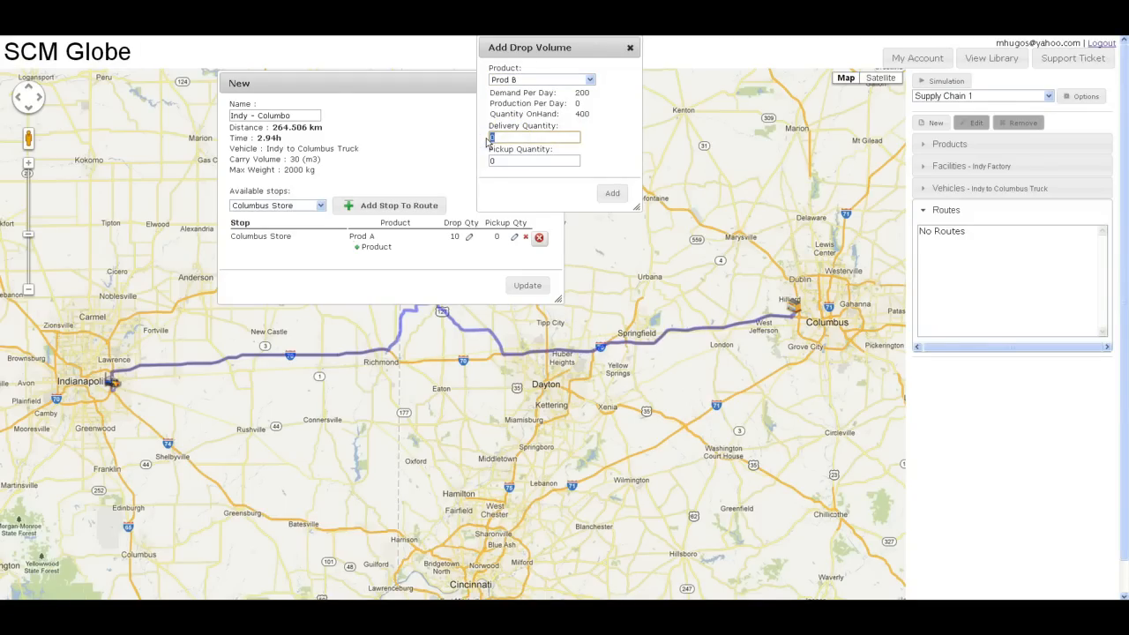
{"action": "type", "text": "4"}
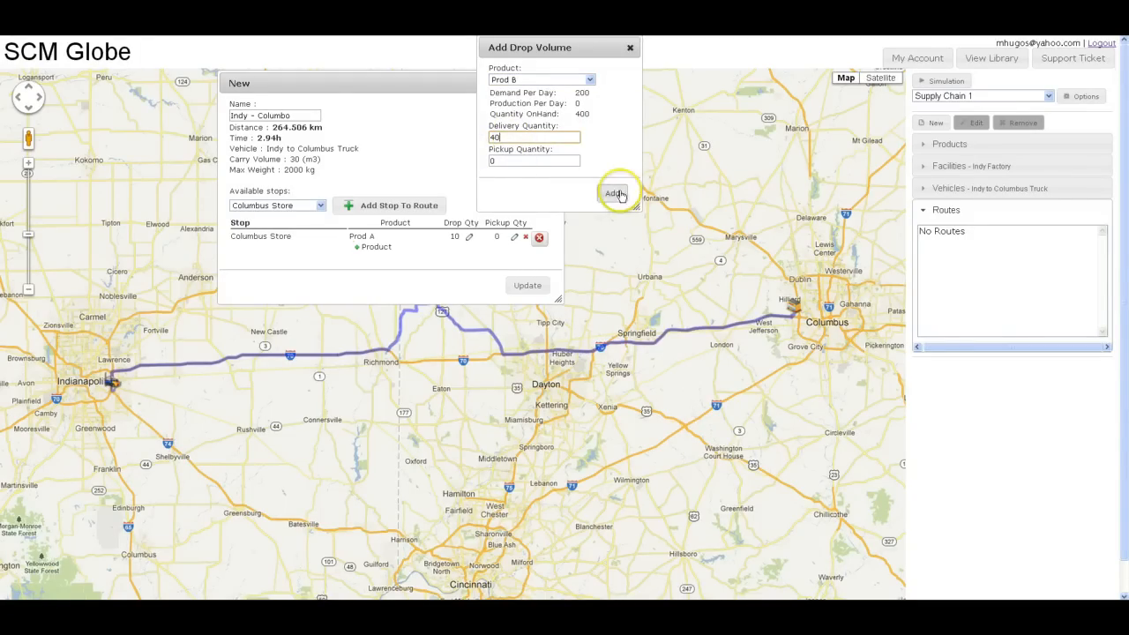
{"action": "left_click", "coordinate": [616, 193]}
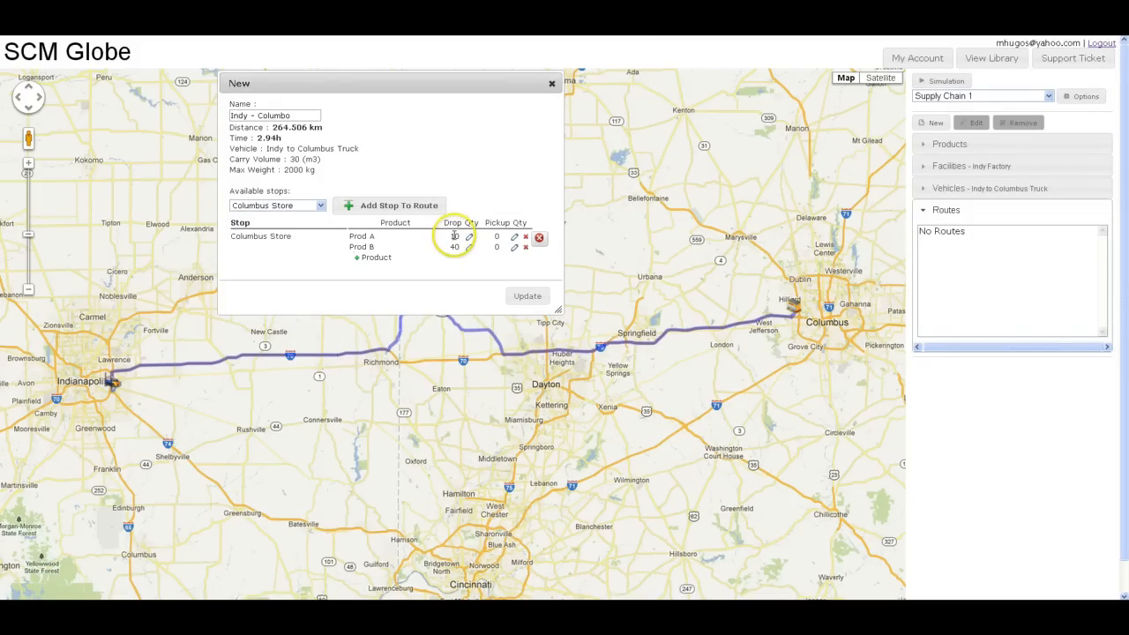
Step: Attempt a Prod A drop of 20, accept the capacity warning keeping 10, and submit the route
{"action": "left_click", "coordinate": [451, 237]}
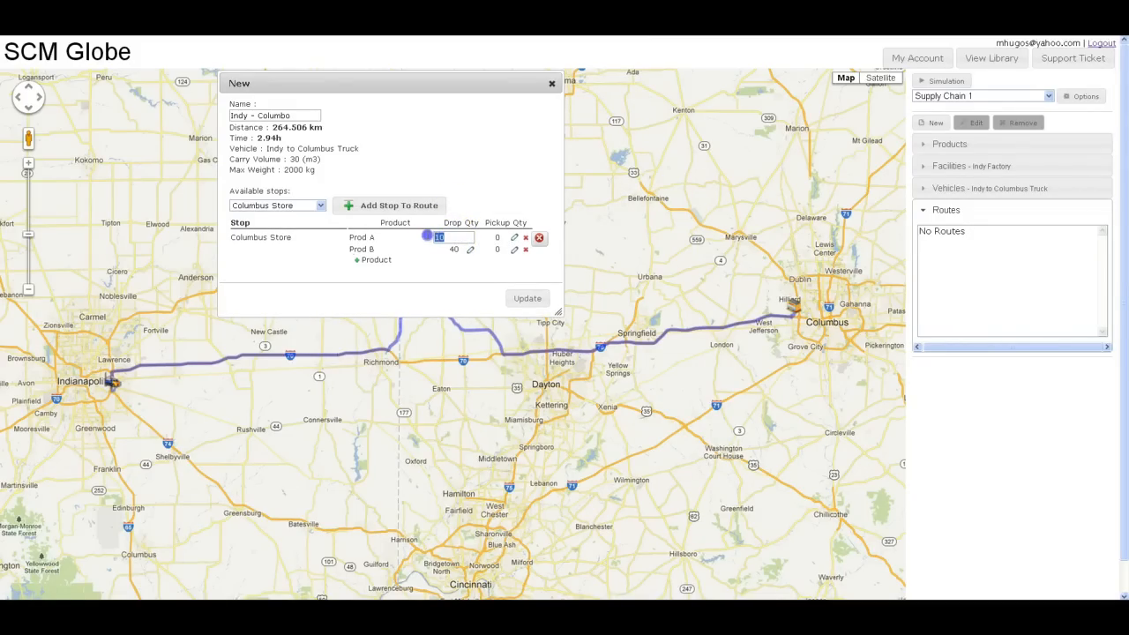
{"action": "type", "text": "20"}
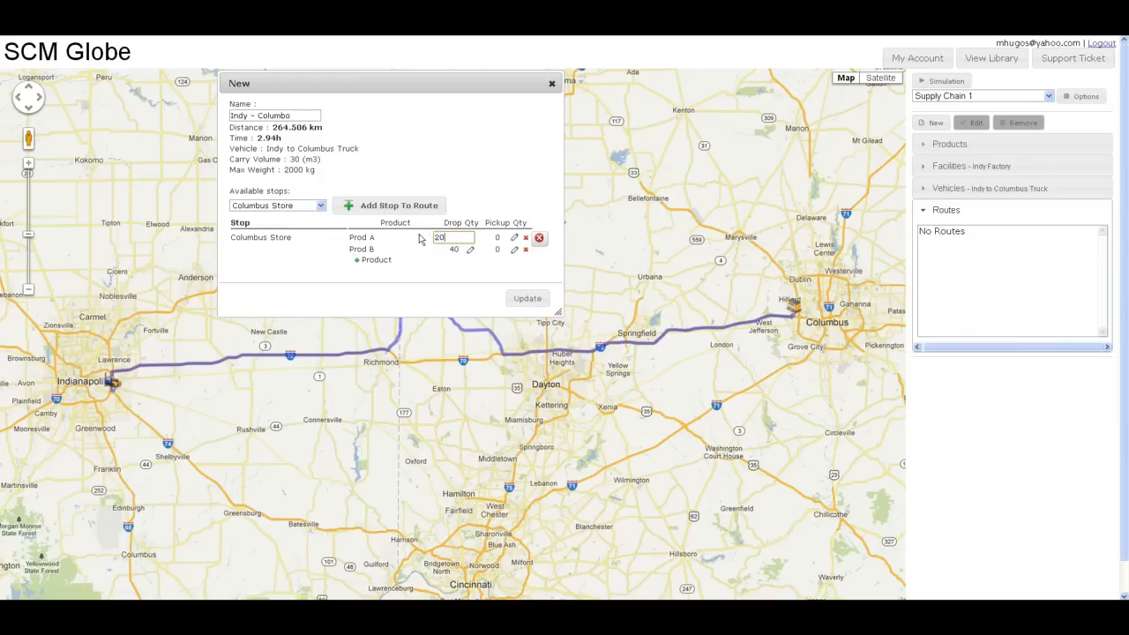
{"action": "left_click", "coordinate": [526, 298]}
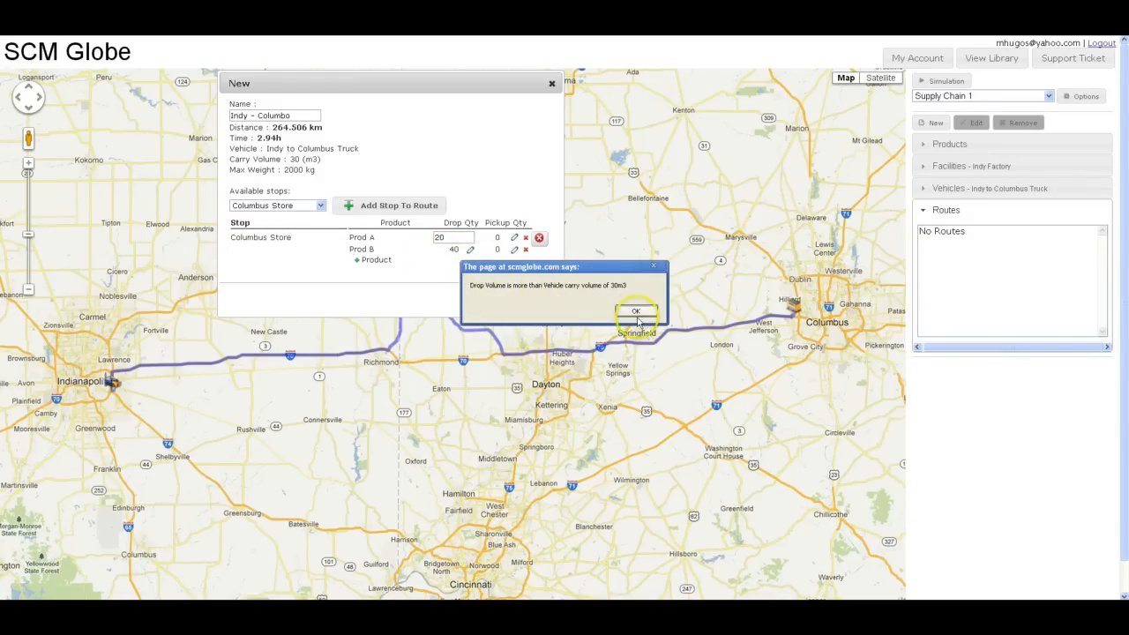
{"action": "left_click", "coordinate": [635, 310]}
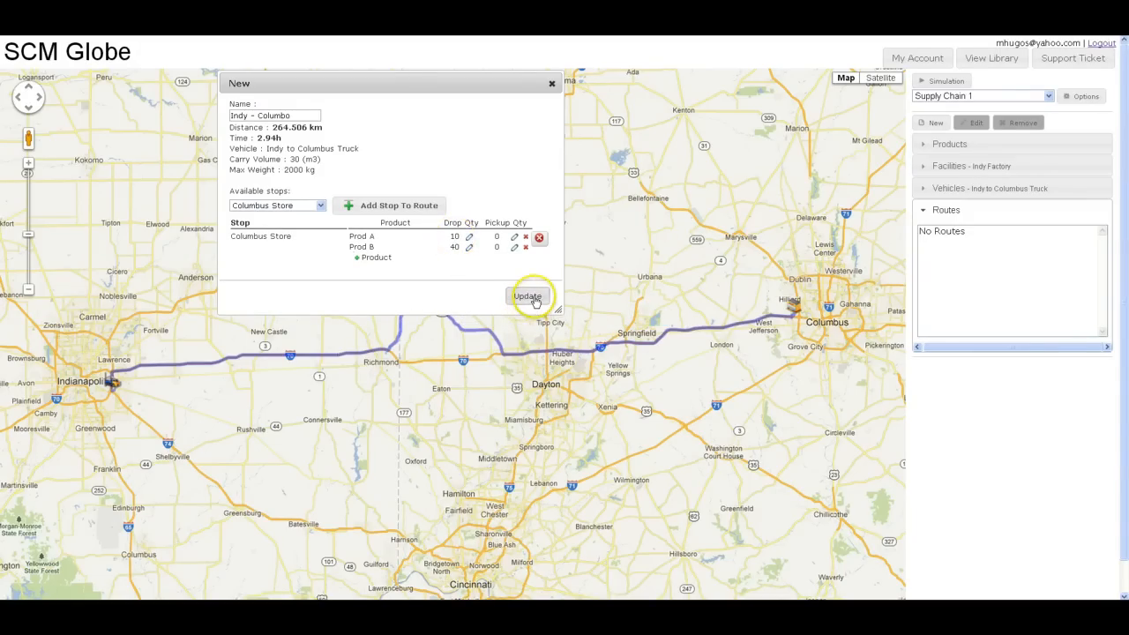
{"action": "left_click", "coordinate": [528, 297]}
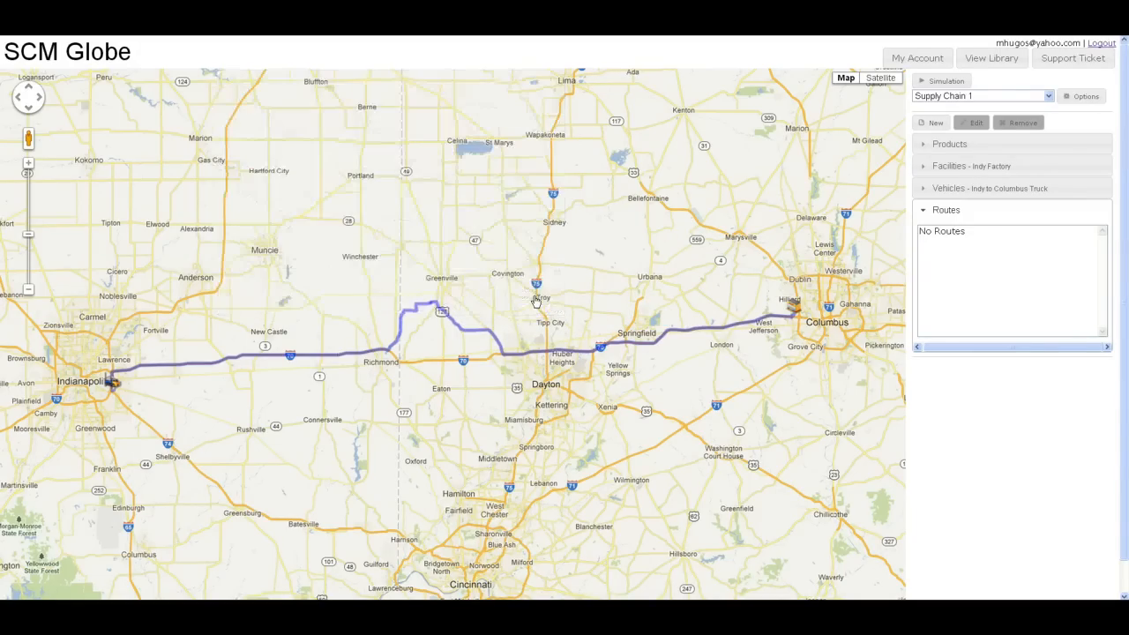